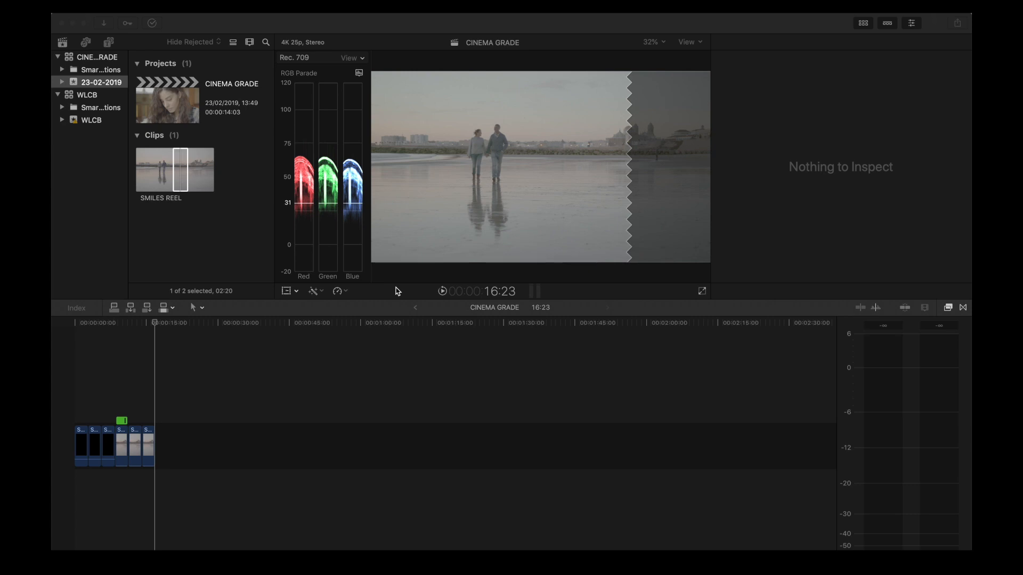
{"action": "mouse_move", "coordinate": [383, 312]}
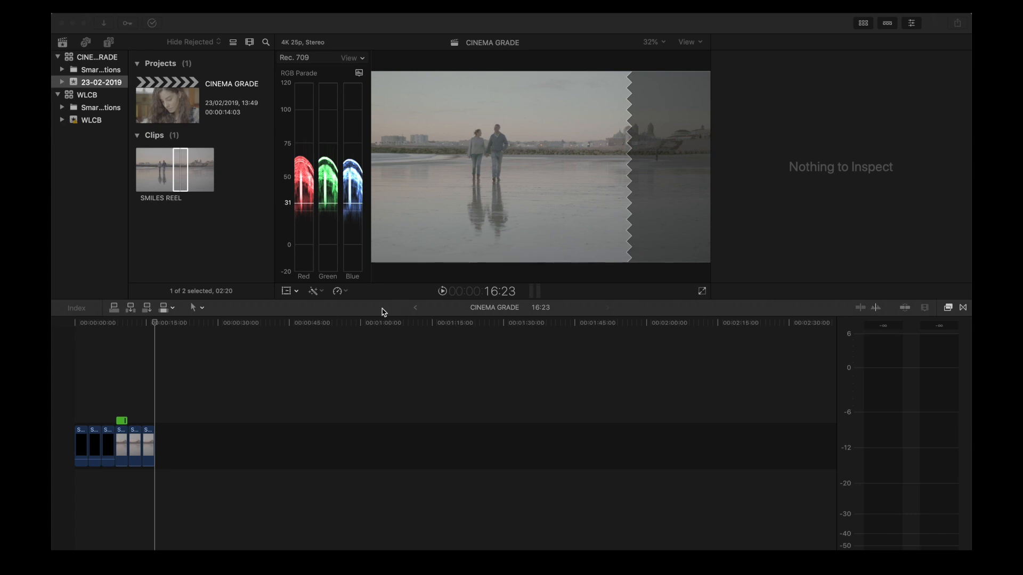
{"action": "mouse_move", "coordinate": [181, 211]}
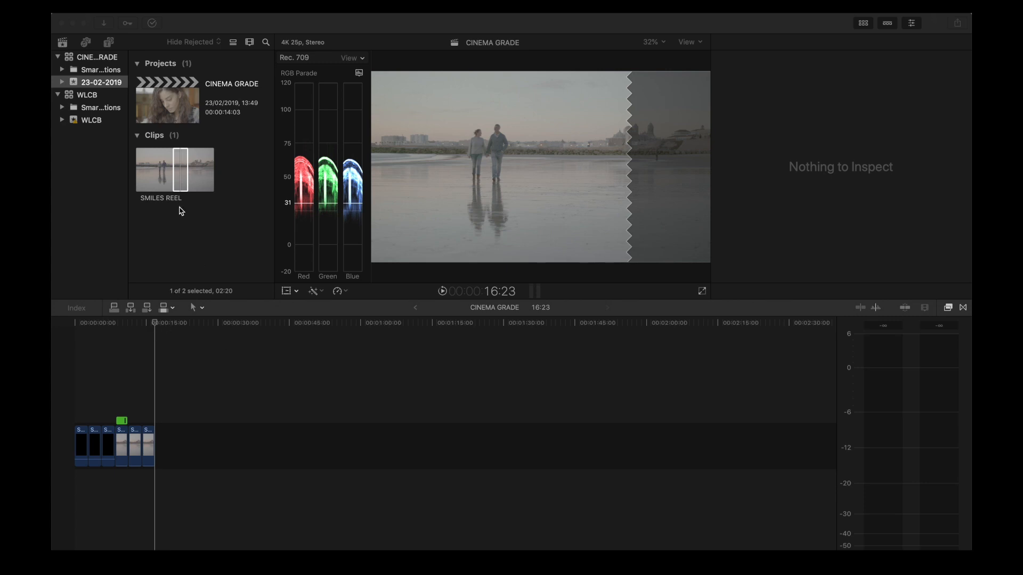
- Select the SMILES REEL beach clip in the browser to view its properties
{"action": "left_click", "coordinate": [174, 169]}
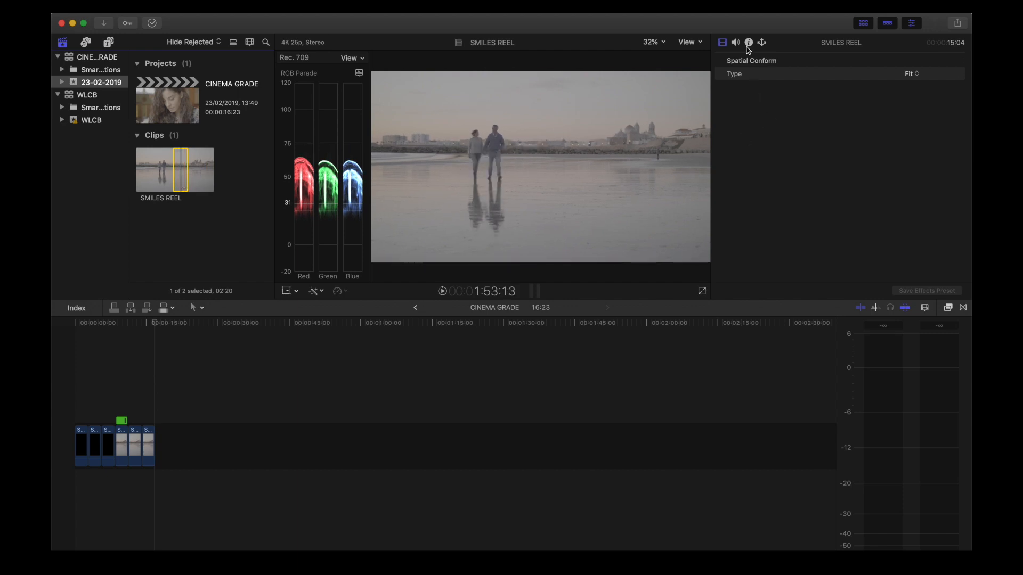
- Switch the Info inspector's metadata view to General
{"action": "left_click", "coordinate": [749, 42]}
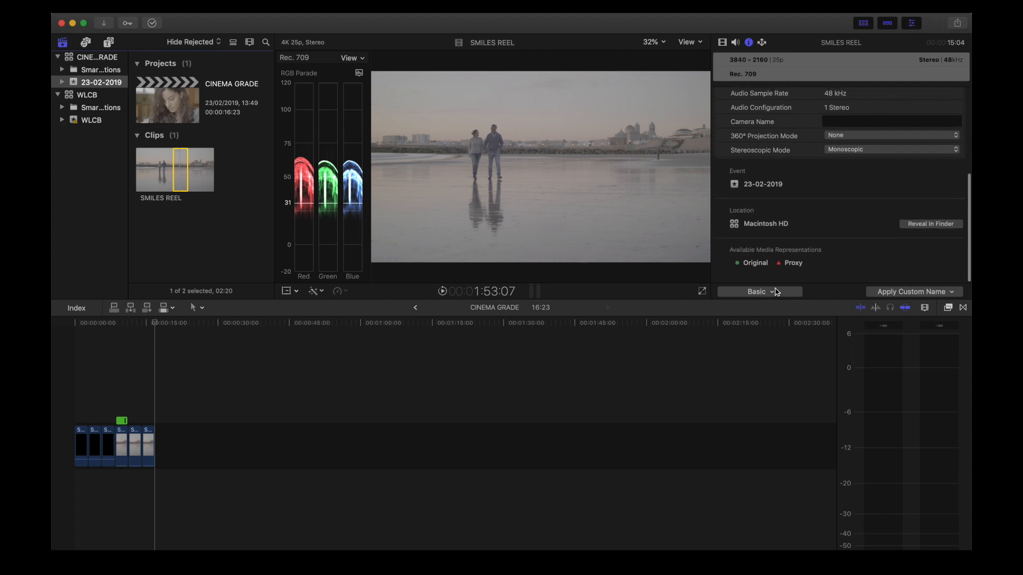
{"action": "left_click", "coordinate": [759, 292]}
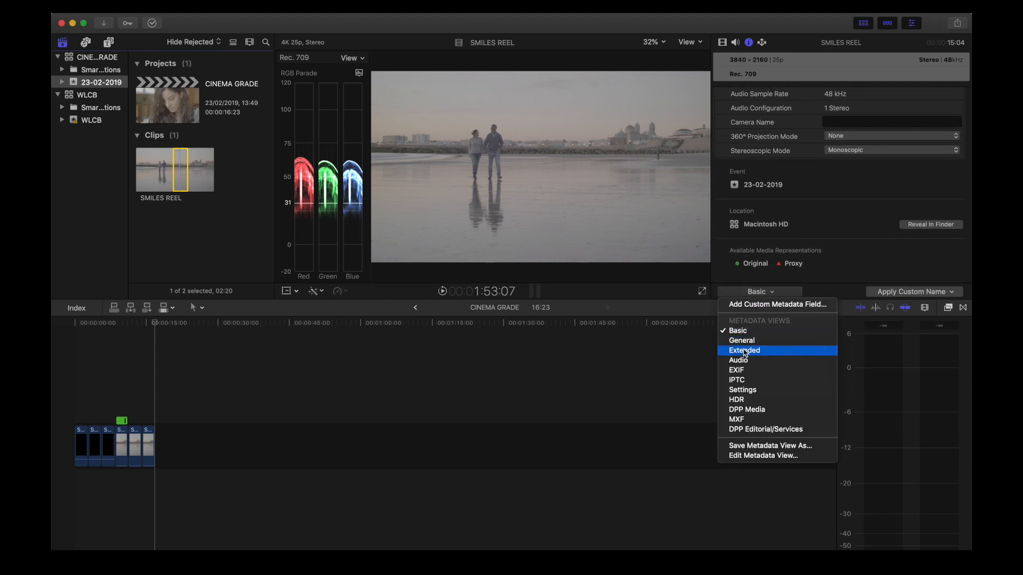
{"action": "mouse_move", "coordinate": [741, 339]}
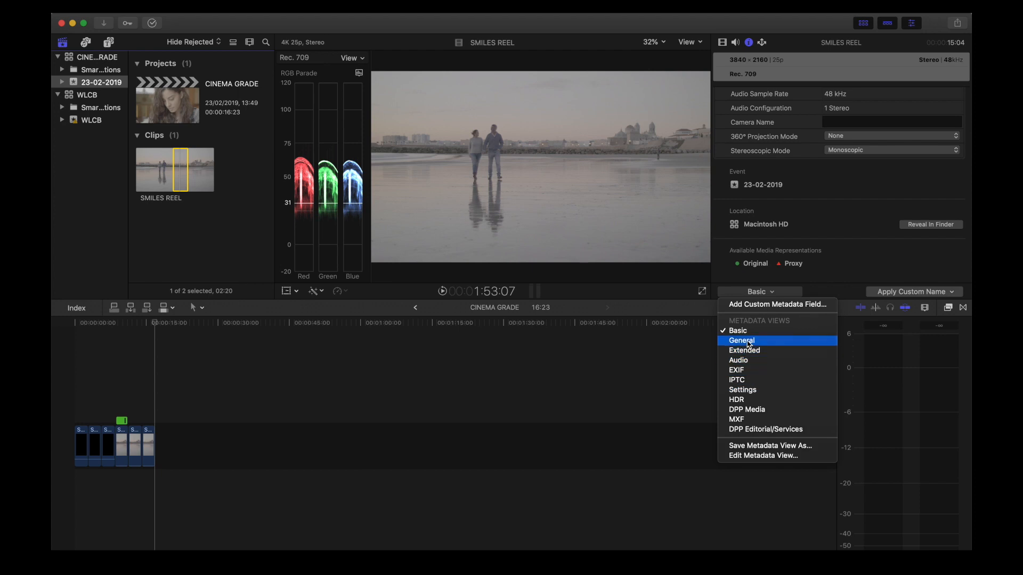
{"action": "left_click", "coordinate": [741, 340]}
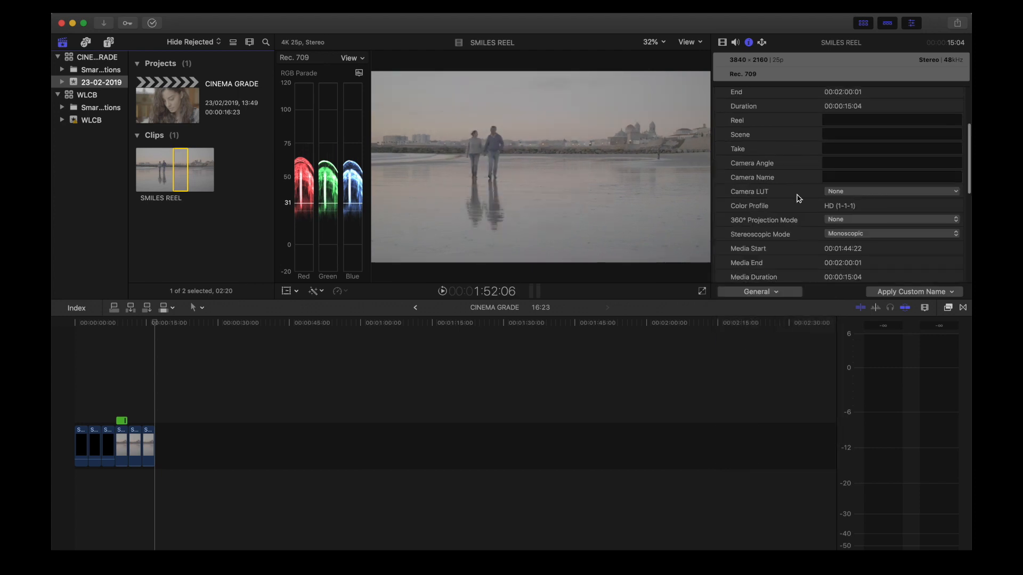
- Set the camera LUT to ARRI Log C, then change it to Panasonic V-Log
{"action": "left_click", "coordinate": [889, 191]}
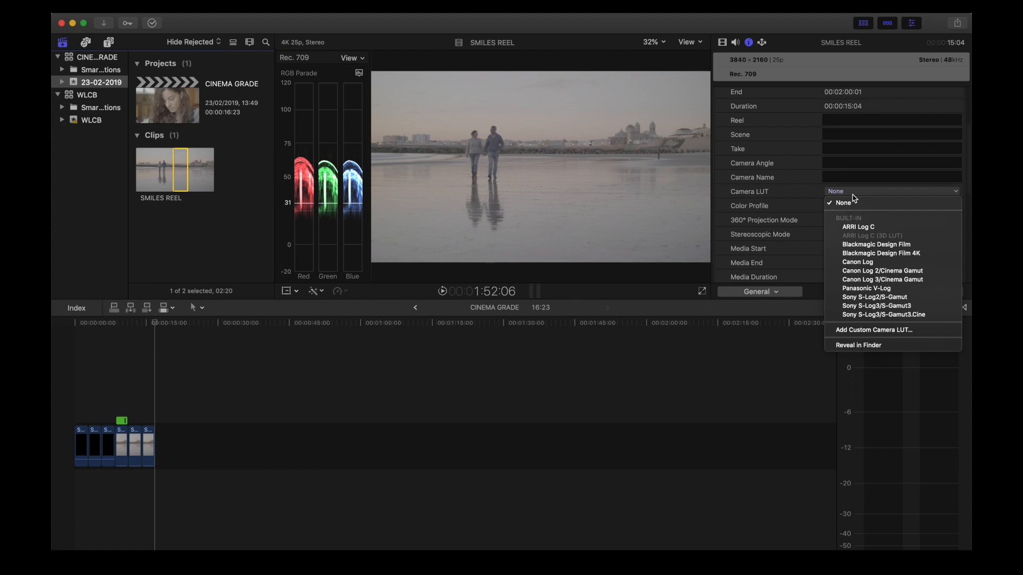
{"action": "mouse_move", "coordinate": [874, 245]}
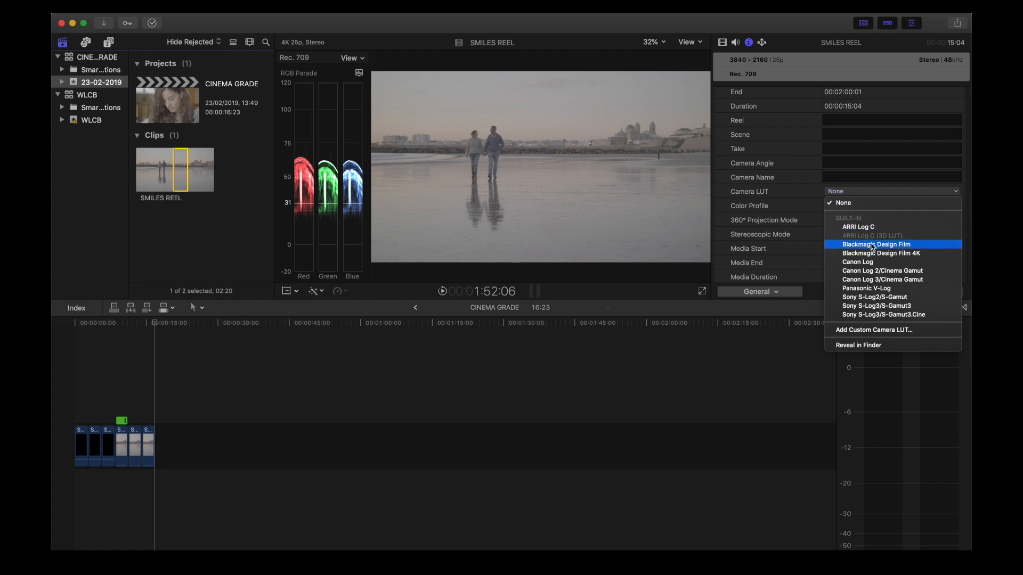
{"action": "left_click", "coordinate": [858, 227]}
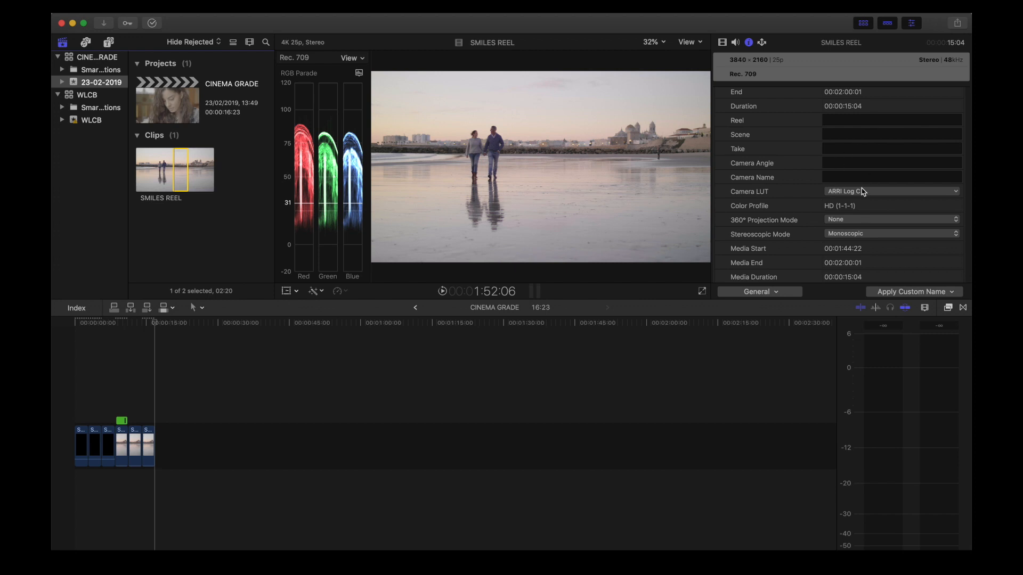
{"action": "left_click", "coordinate": [889, 191]}
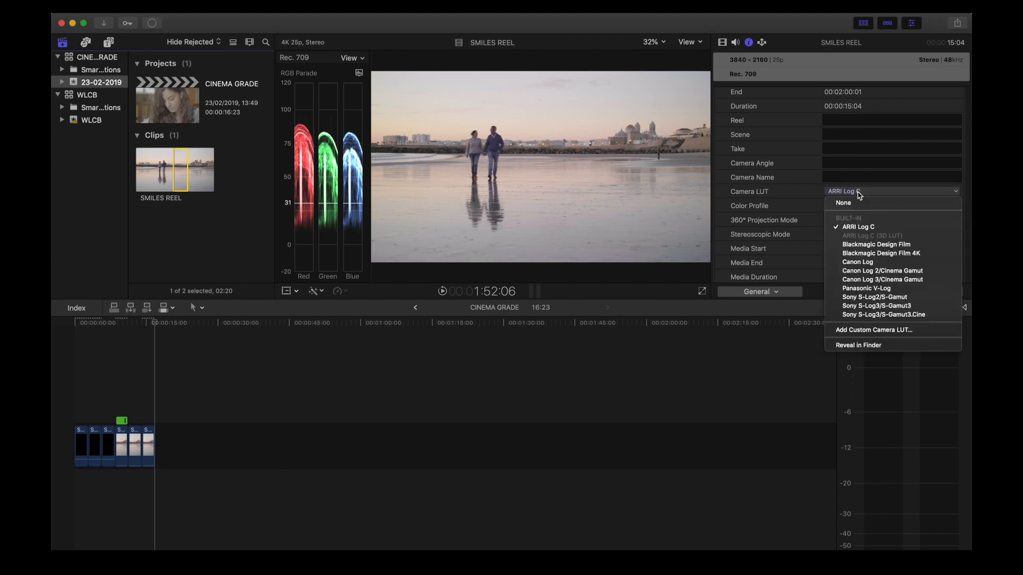
{"action": "left_click", "coordinate": [865, 287]}
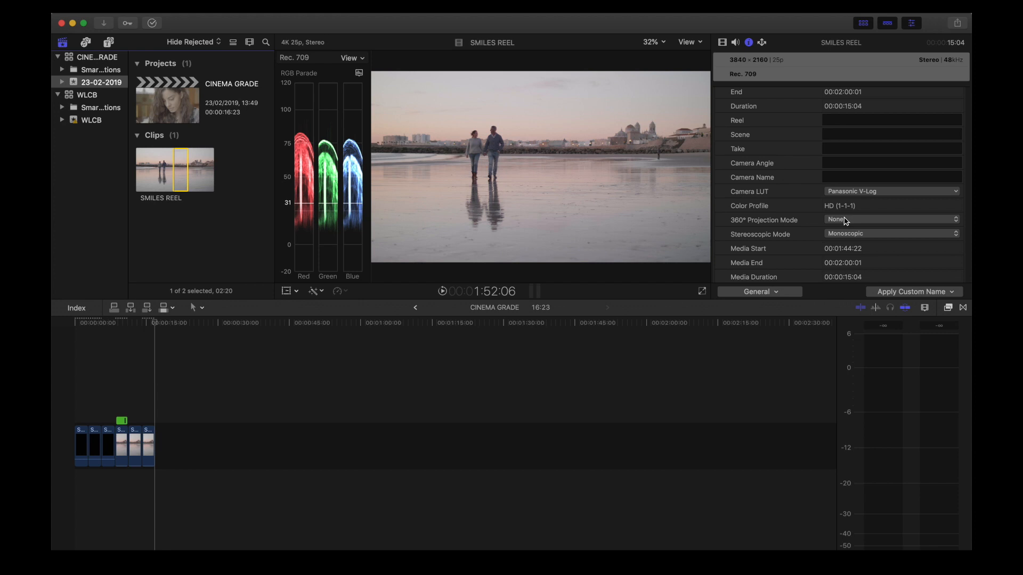
{"action": "left_click", "coordinate": [890, 191]}
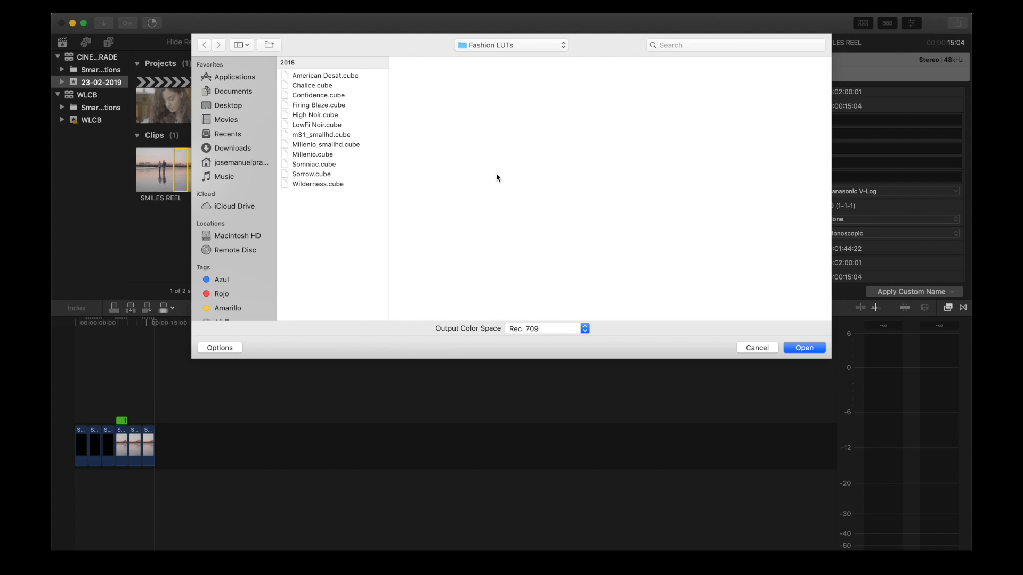
{"action": "mouse_move", "coordinate": [367, 161]}
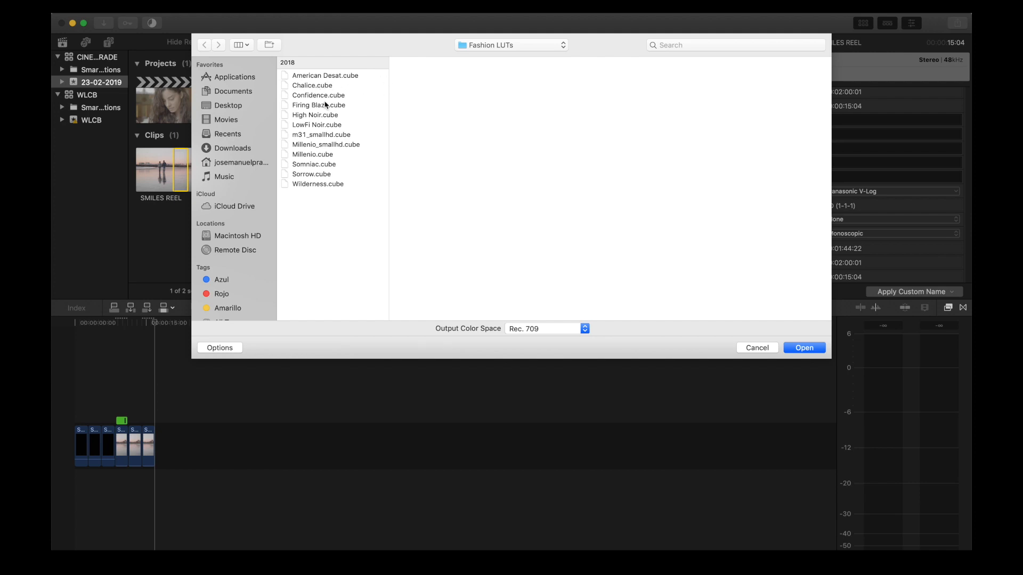
- Load Millenio.cube from the Fashion LUTs folder as the custom camera LUT
{"action": "left_click", "coordinate": [313, 155]}
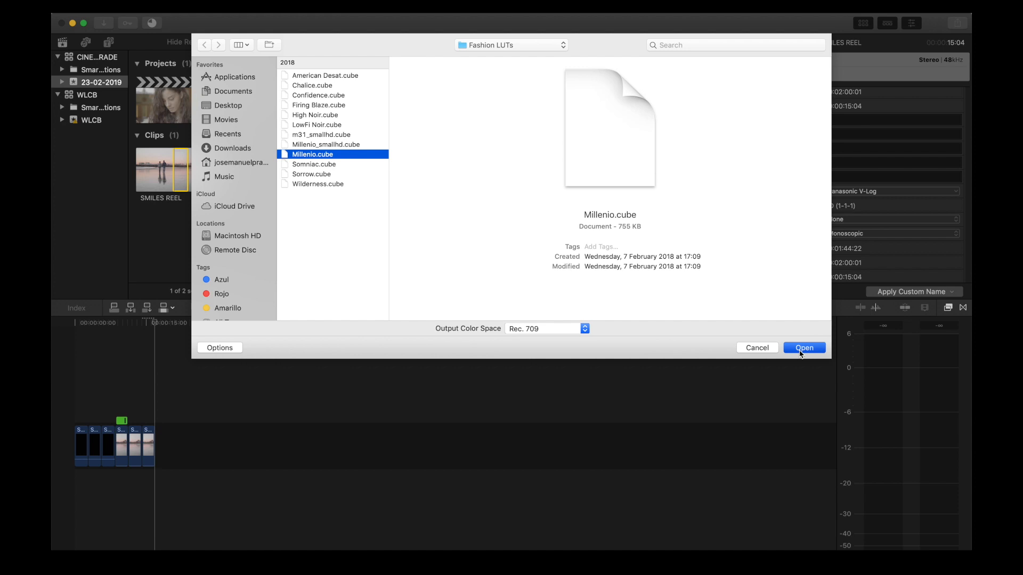
{"action": "left_click", "coordinate": [804, 348]}
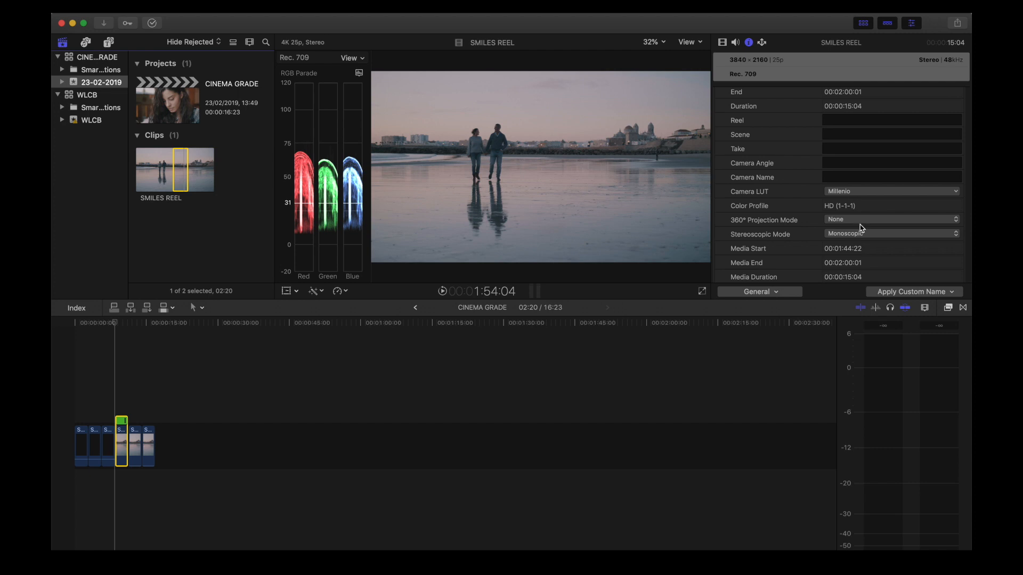
- Set the SMILES REEL clip's camera LUT to None
{"action": "left_click", "coordinate": [890, 191]}
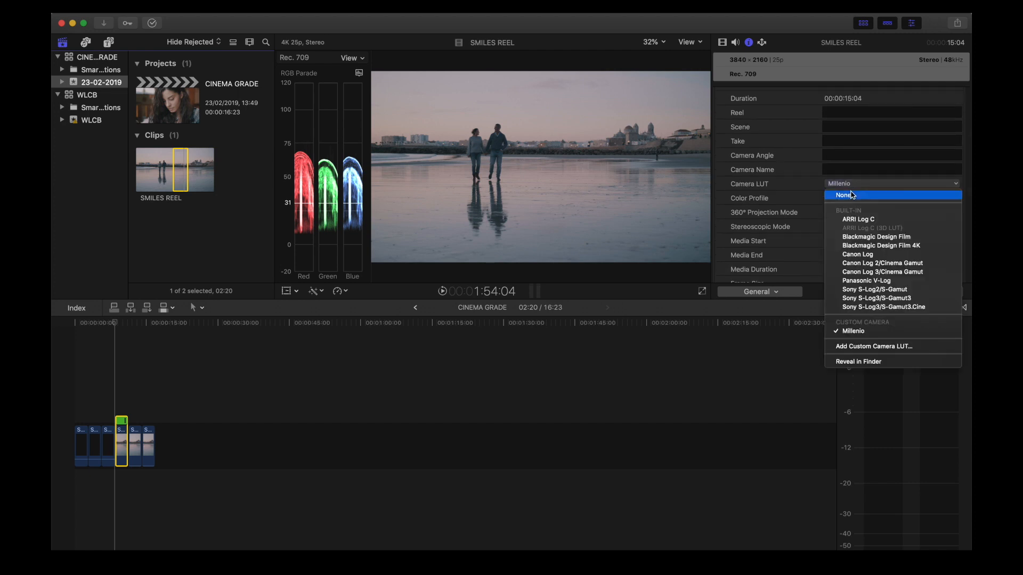
{"action": "left_click", "coordinate": [844, 195]}
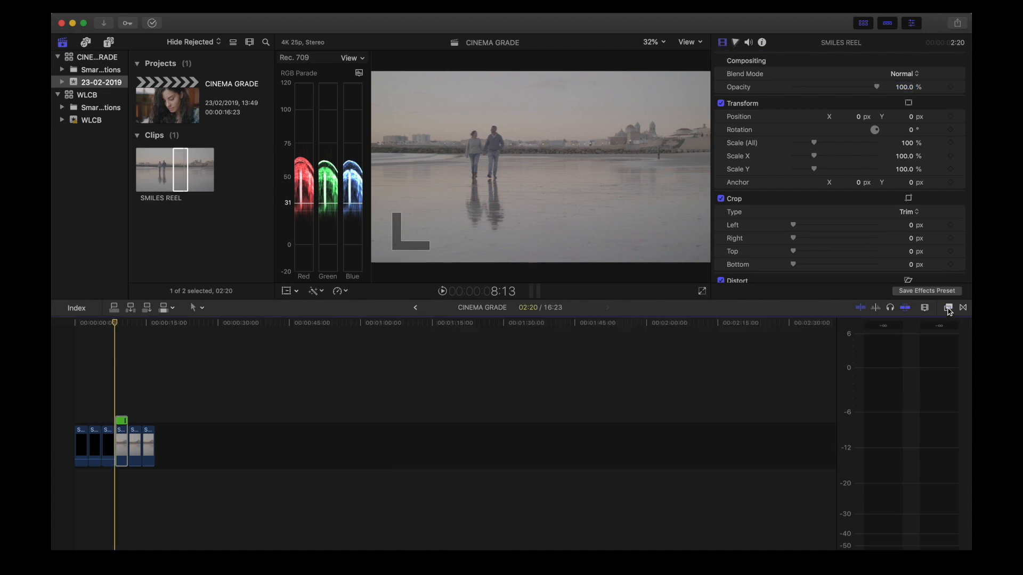
- Apply the Color category's Custom LUT effect and reveal its LUT folder in Finder
{"action": "left_click", "coordinate": [949, 307]}
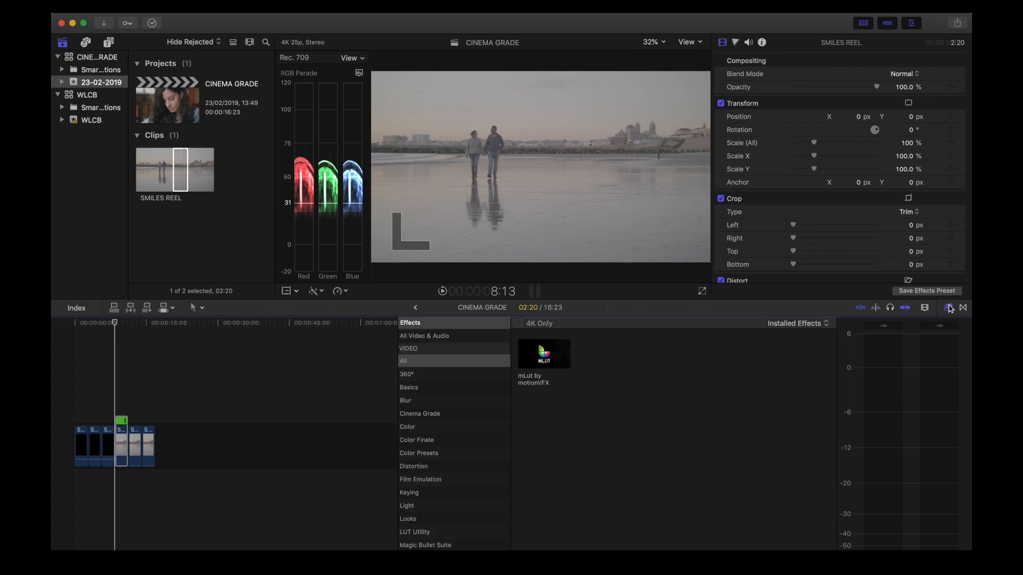
{"action": "left_click", "coordinate": [407, 427]}
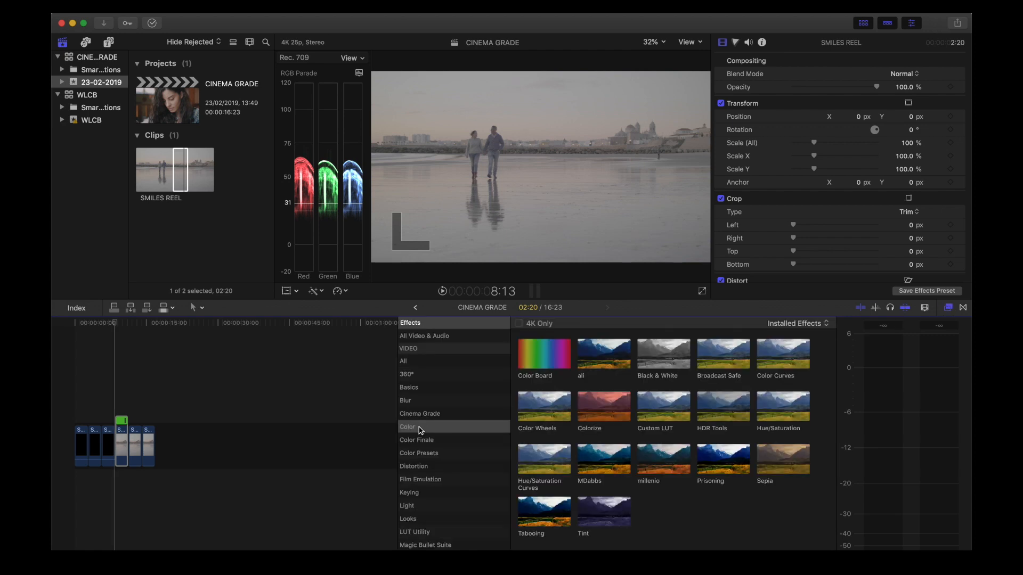
{"action": "left_click", "coordinate": [407, 427]}
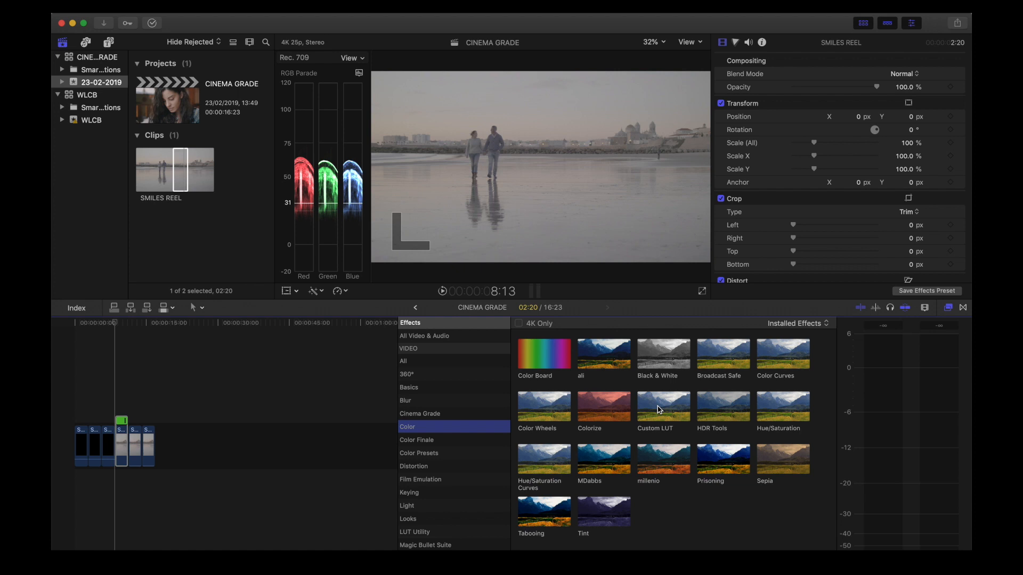
{"action": "left_click", "coordinate": [662, 406]}
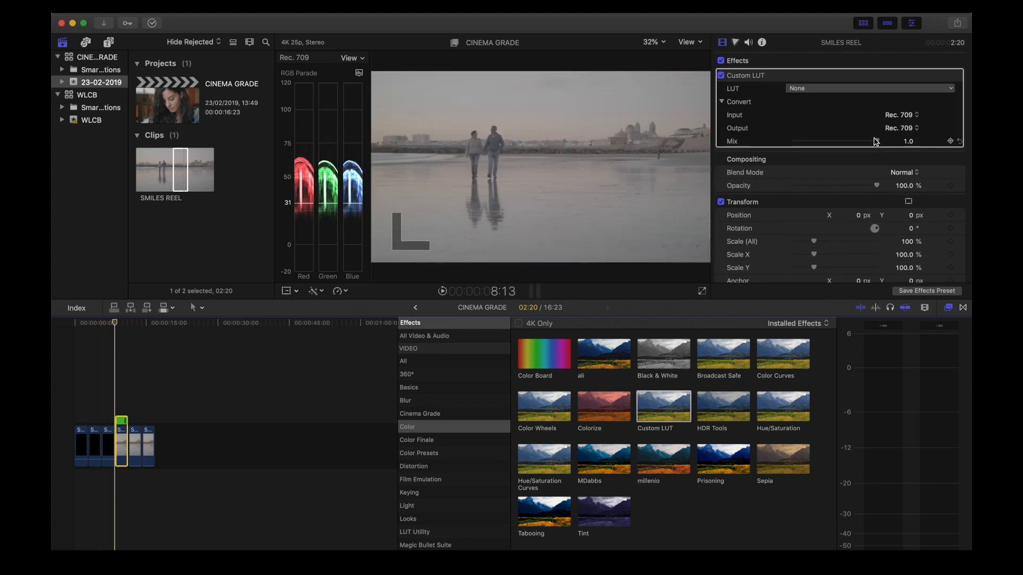
{"action": "left_click", "coordinate": [870, 88]}
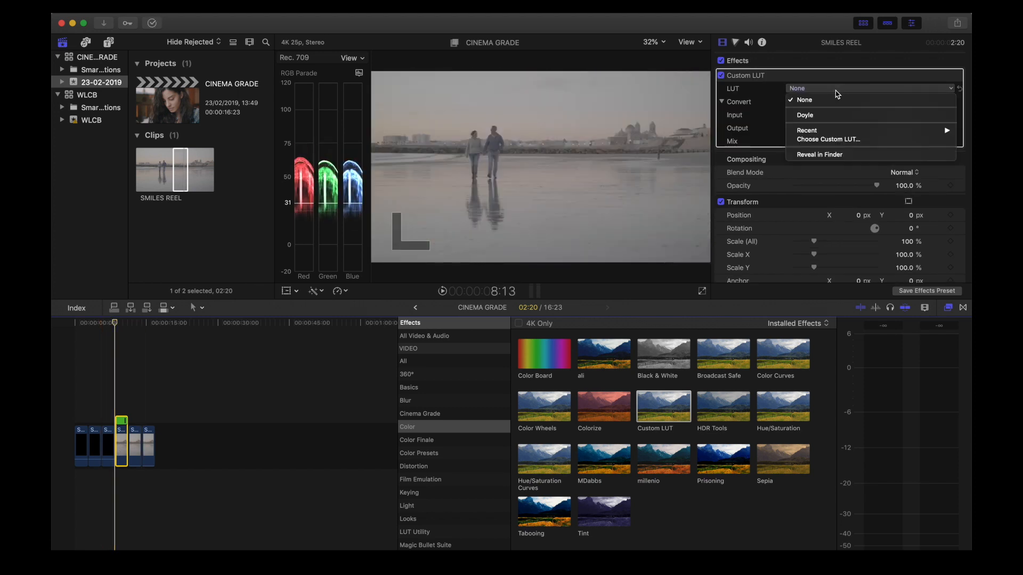
{"action": "mouse_move", "coordinate": [829, 100]}
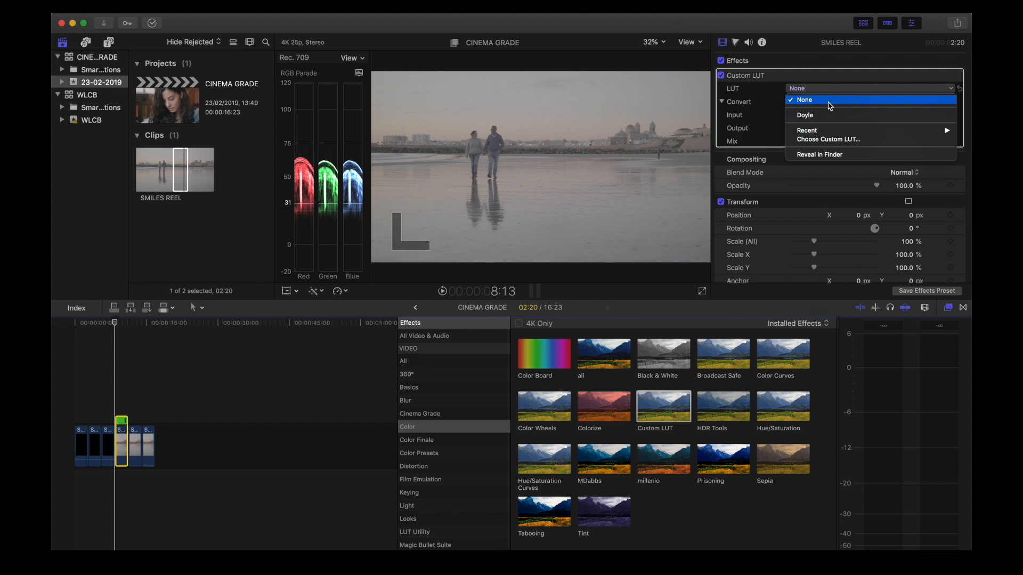
{"action": "mouse_move", "coordinate": [814, 116]}
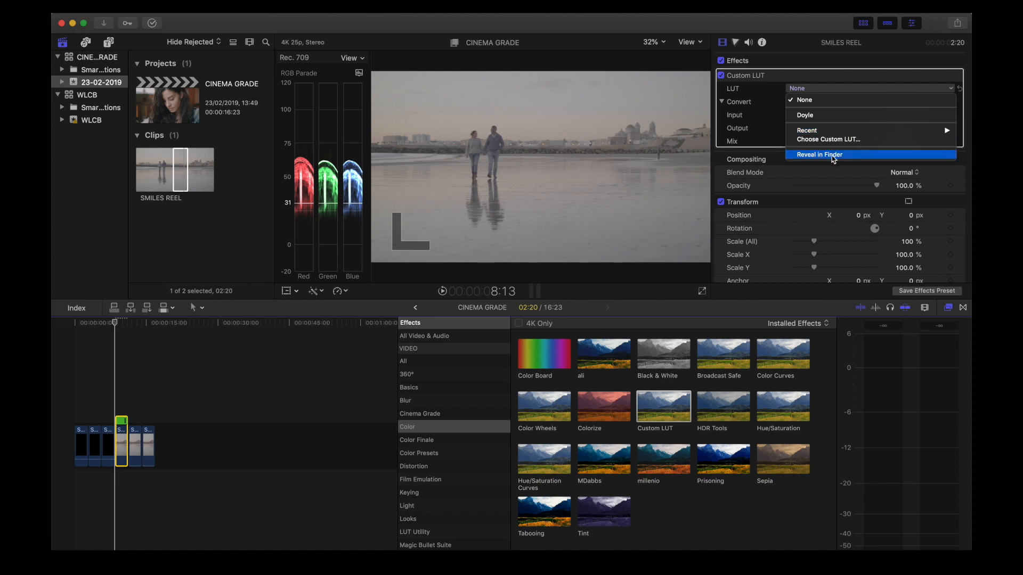
{"action": "left_click", "coordinate": [818, 155]}
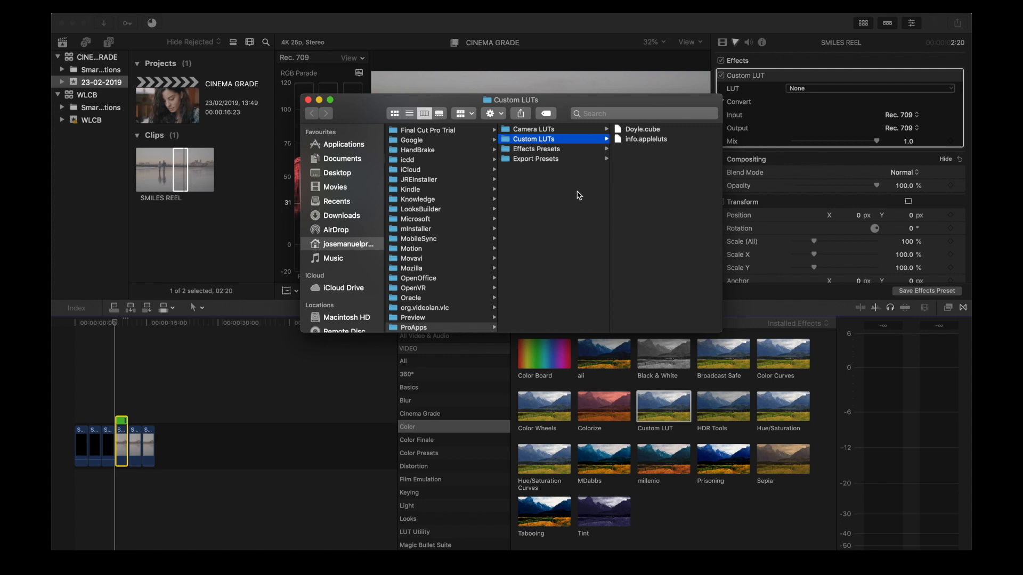
{"action": "mouse_move", "coordinate": [586, 162]}
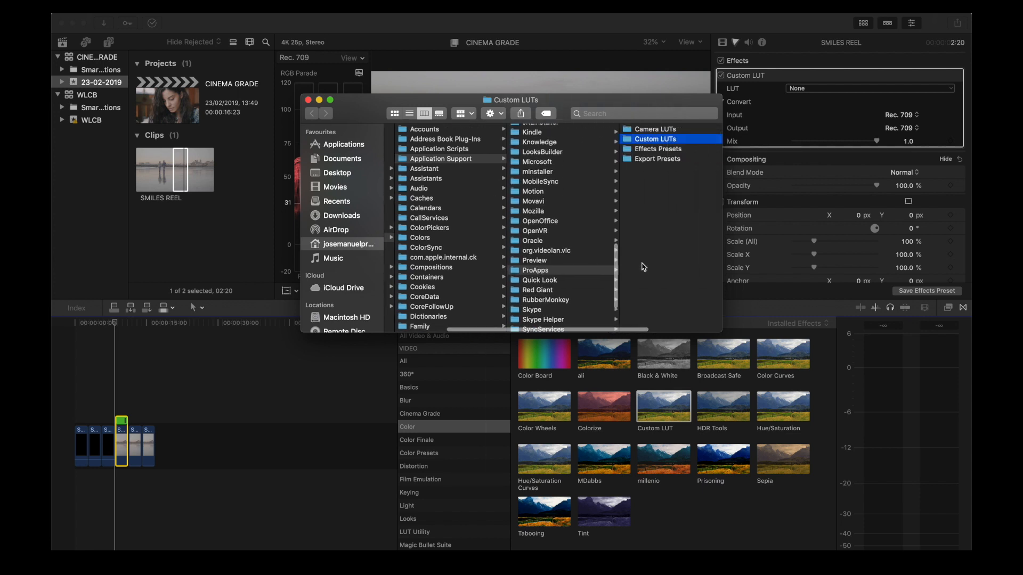
- Browse the Custom LUTs folder under Application Support > ProApps, then return to Final Cut Pro
{"action": "left_click", "coordinate": [654, 139]}
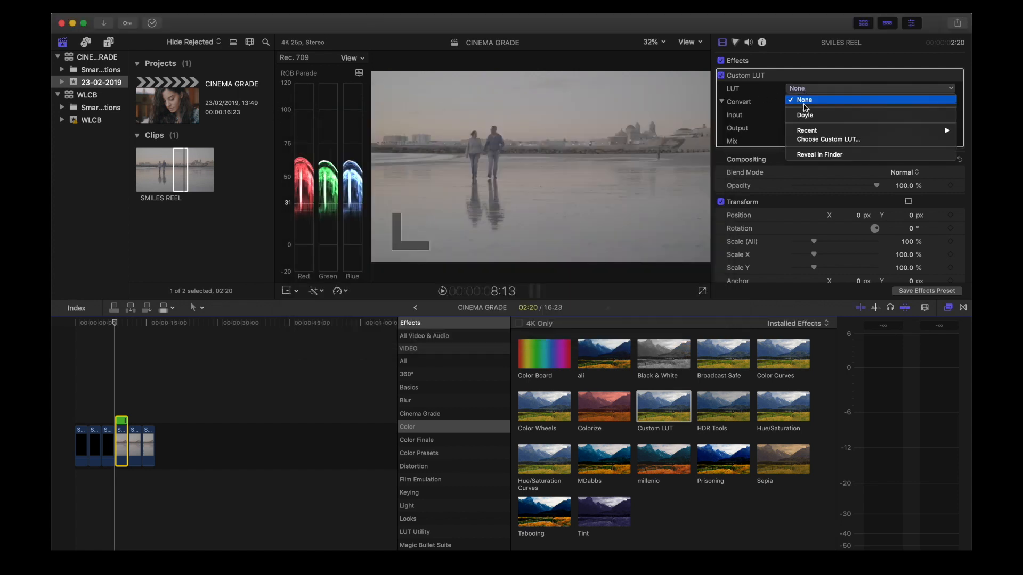
- Compare the Doyle LUT at varying Mix amounts, finishing at full strength 1.0
{"action": "left_click", "coordinate": [805, 115]}
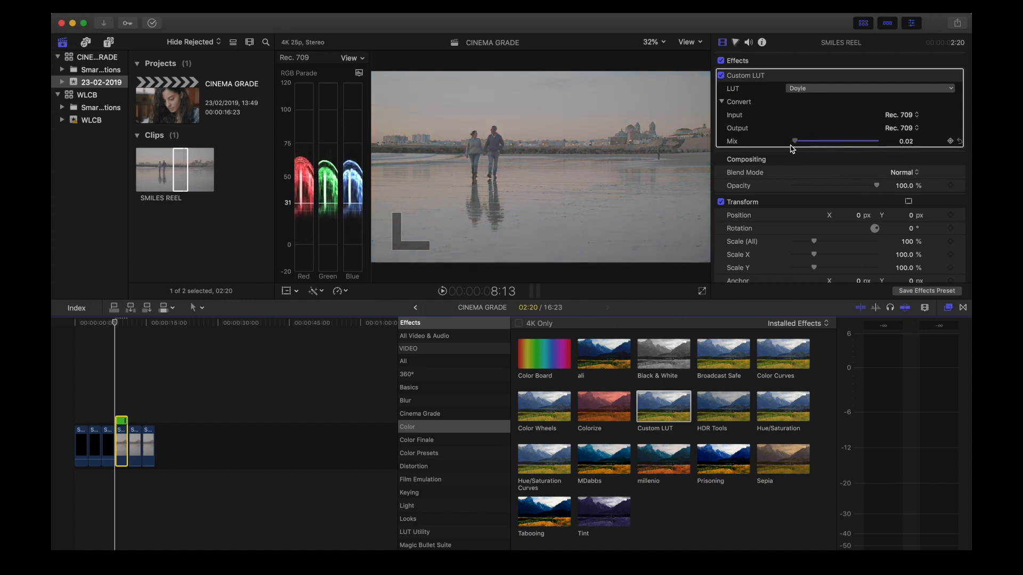
{"action": "left_click_drag", "start_coordinate": [795, 140], "coordinate": [828, 140]}
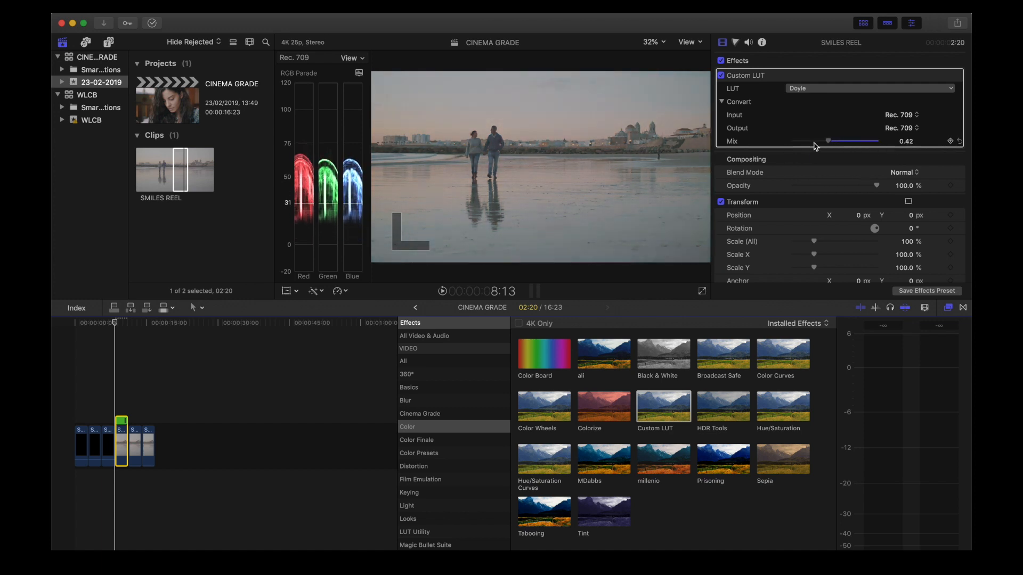
{"action": "left_click_drag", "start_coordinate": [828, 141], "coordinate": [874, 141]}
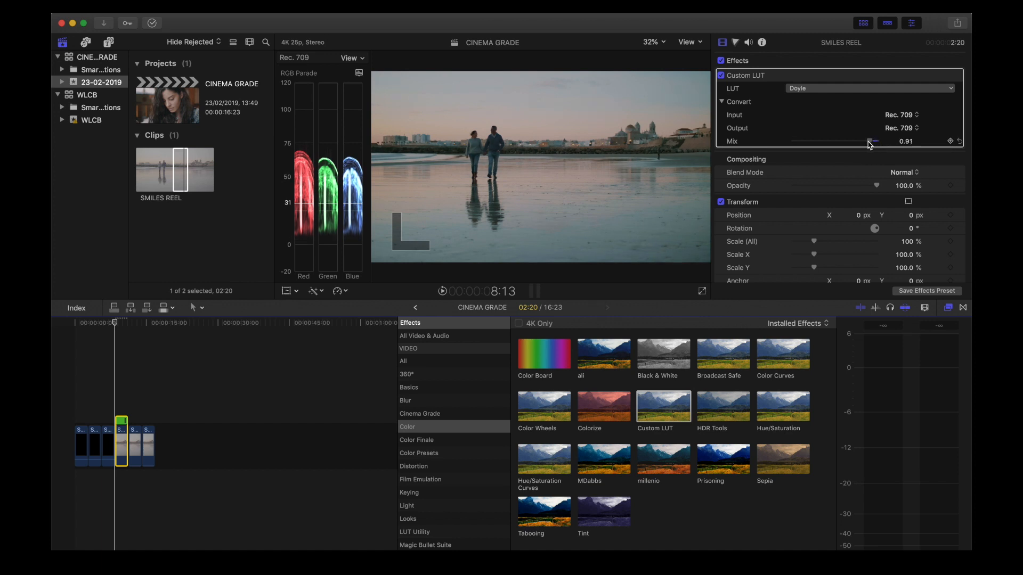
{"action": "left_click_drag", "start_coordinate": [875, 141], "coordinate": [861, 140]}
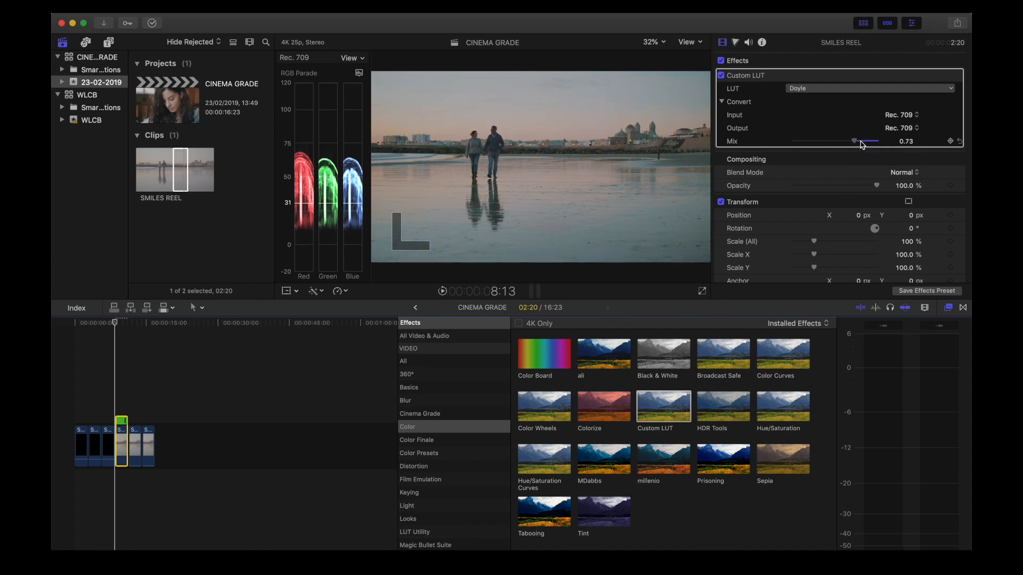
{"action": "left_click_drag", "start_coordinate": [854, 140], "coordinate": [877, 140]}
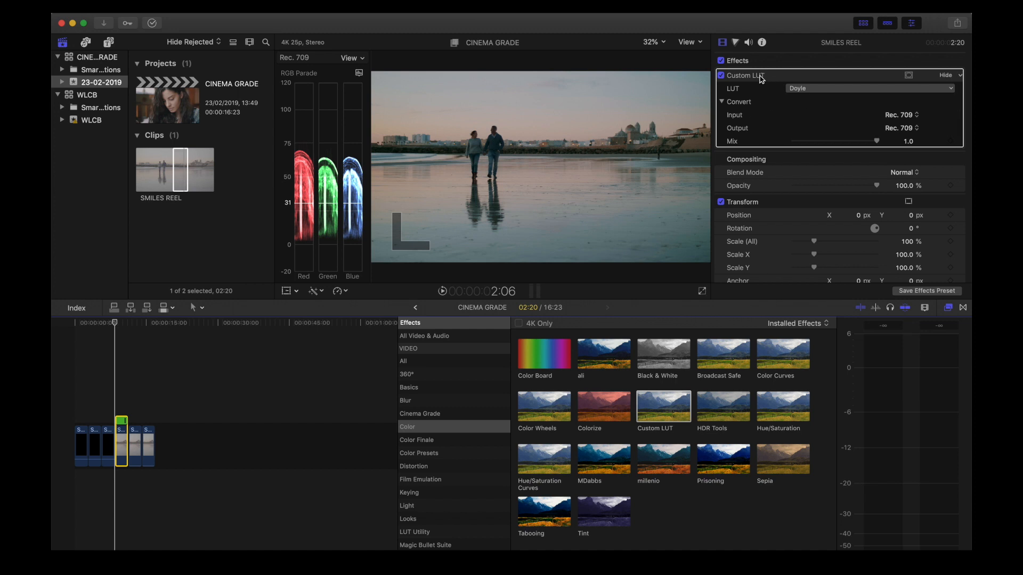
{"action": "mouse_move", "coordinate": [759, 80]}
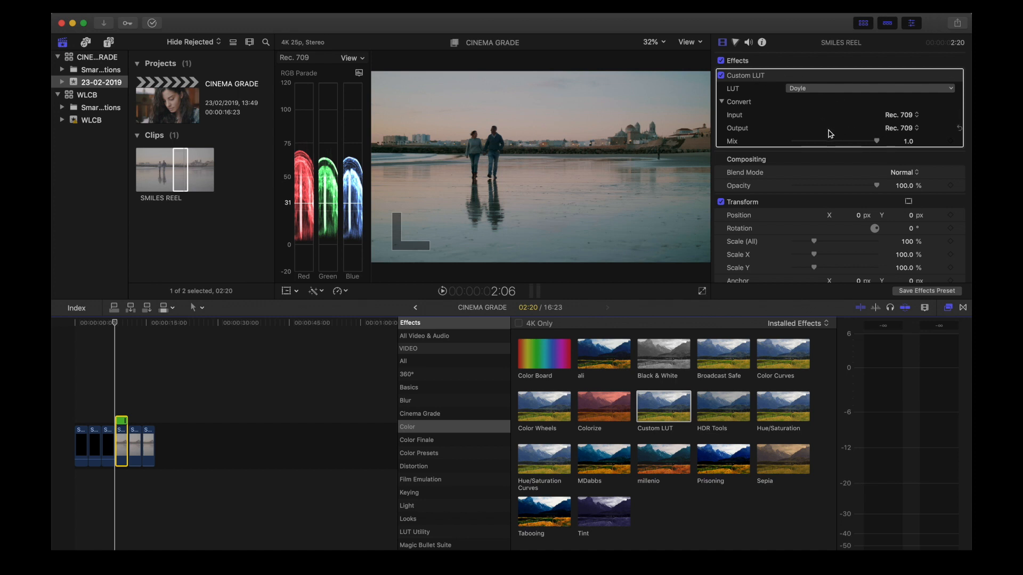
{"action": "mouse_move", "coordinate": [809, 108]}
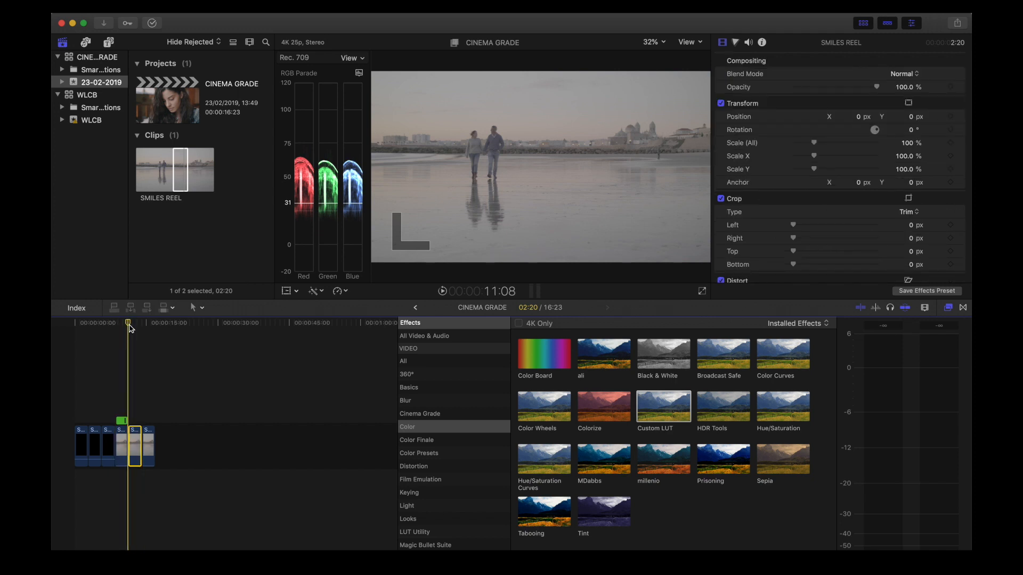
- Apply the ColorFinalePro effect to the clip and open its controls window
{"action": "left_click", "coordinate": [416, 439]}
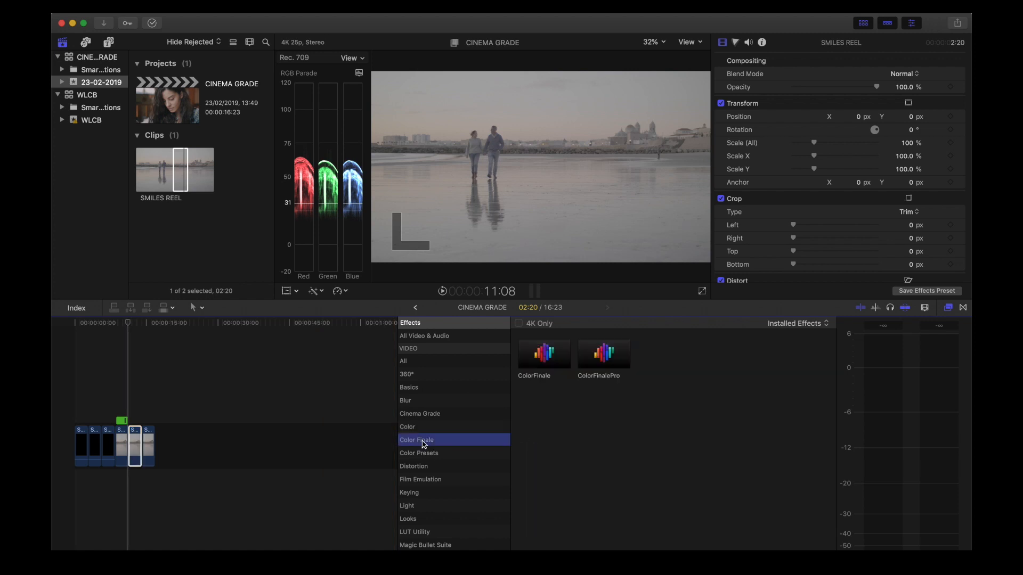
{"action": "left_click", "coordinate": [604, 354]}
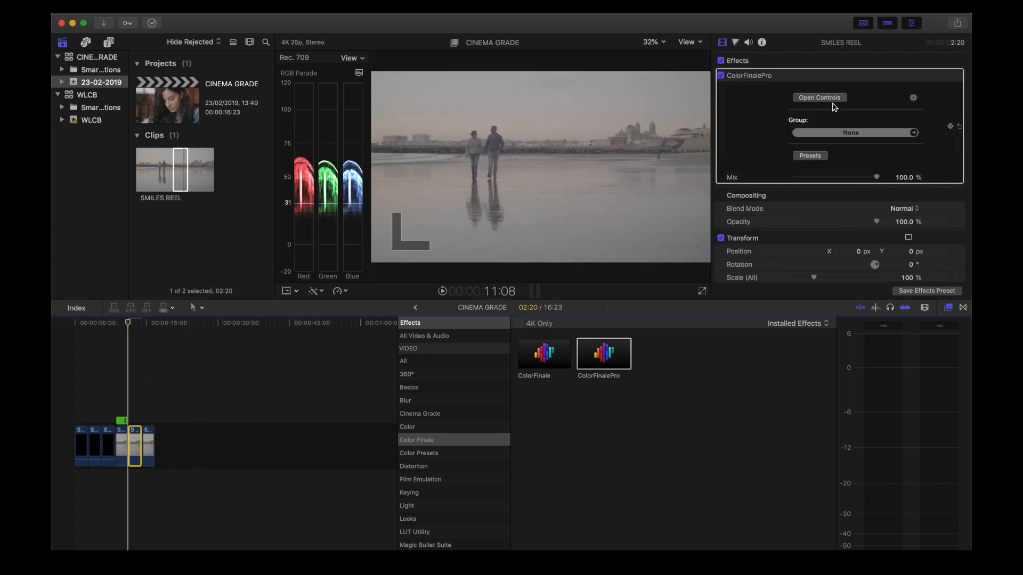
{"action": "left_click", "coordinate": [819, 97]}
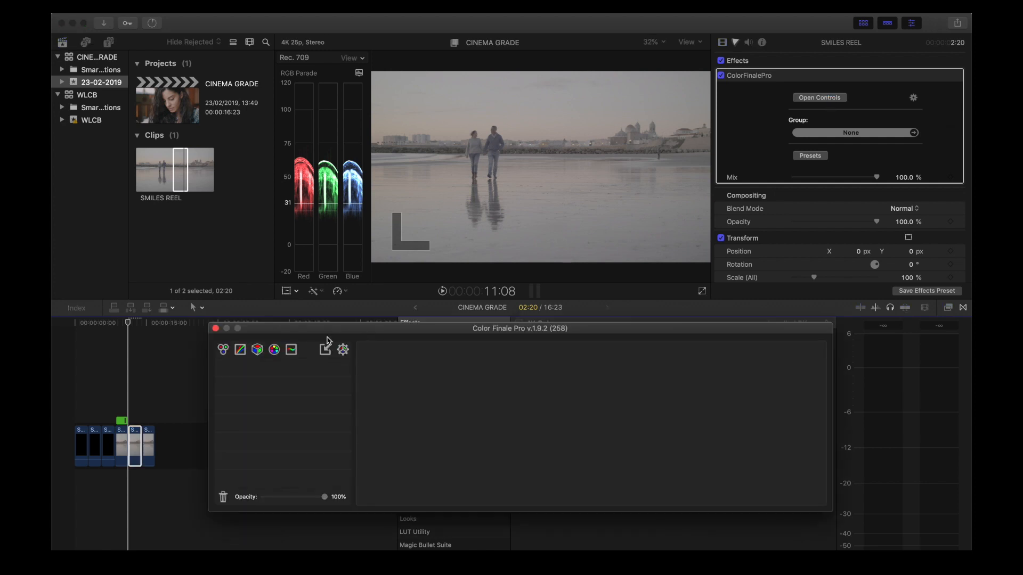
- Add a LUT Utility layer using Chalice from the Fashion LUTs folder, previewing the LUT gallery
{"action": "left_click", "coordinate": [257, 349]}
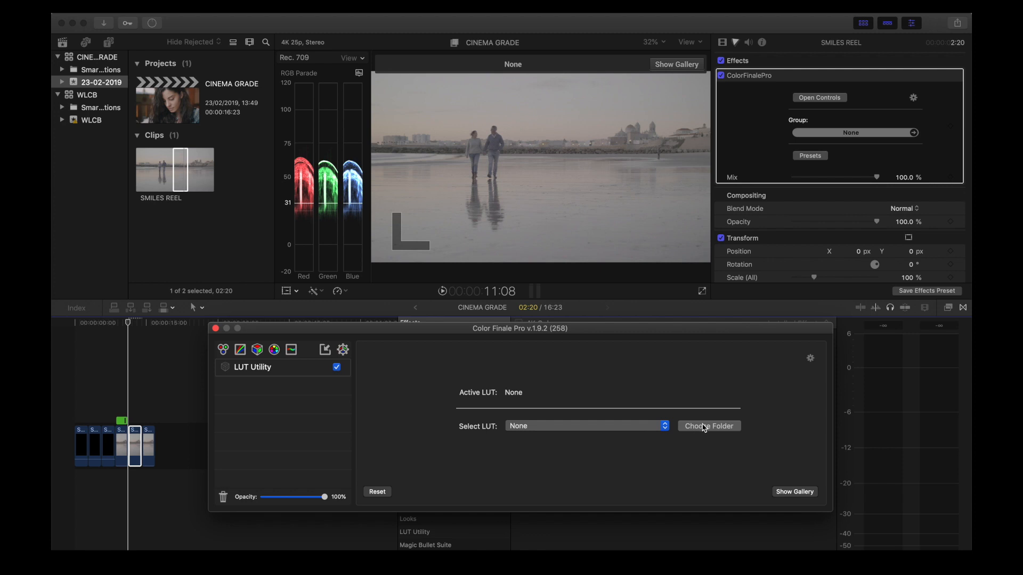
{"action": "left_click", "coordinate": [709, 426]}
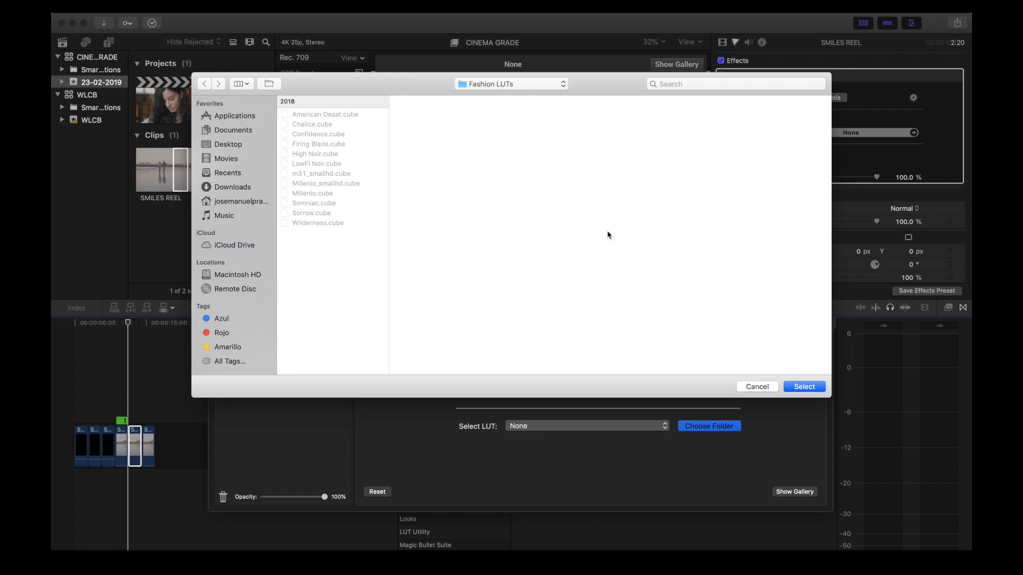
{"action": "left_click", "coordinate": [756, 386]}
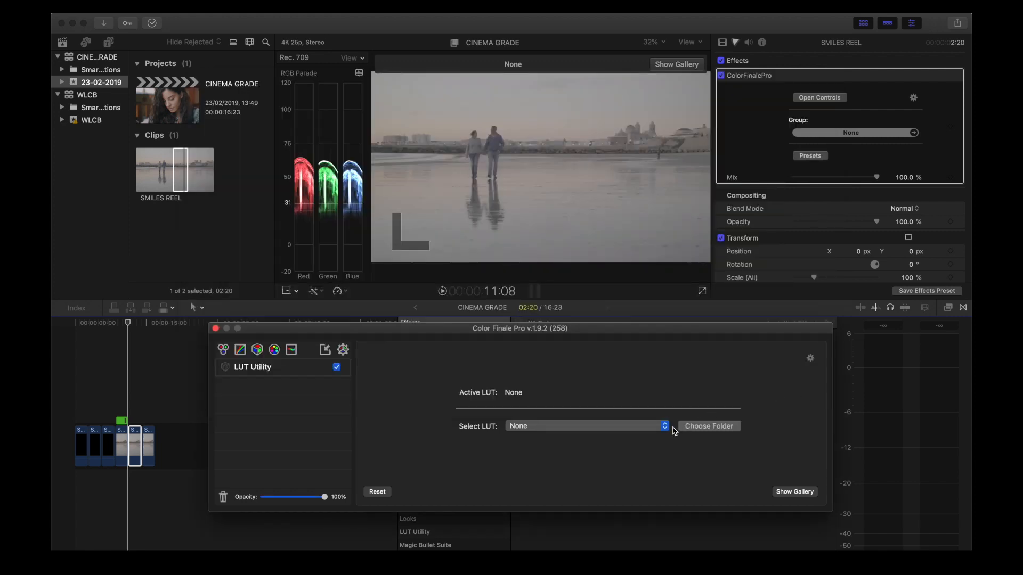
{"action": "left_click", "coordinate": [586, 425]}
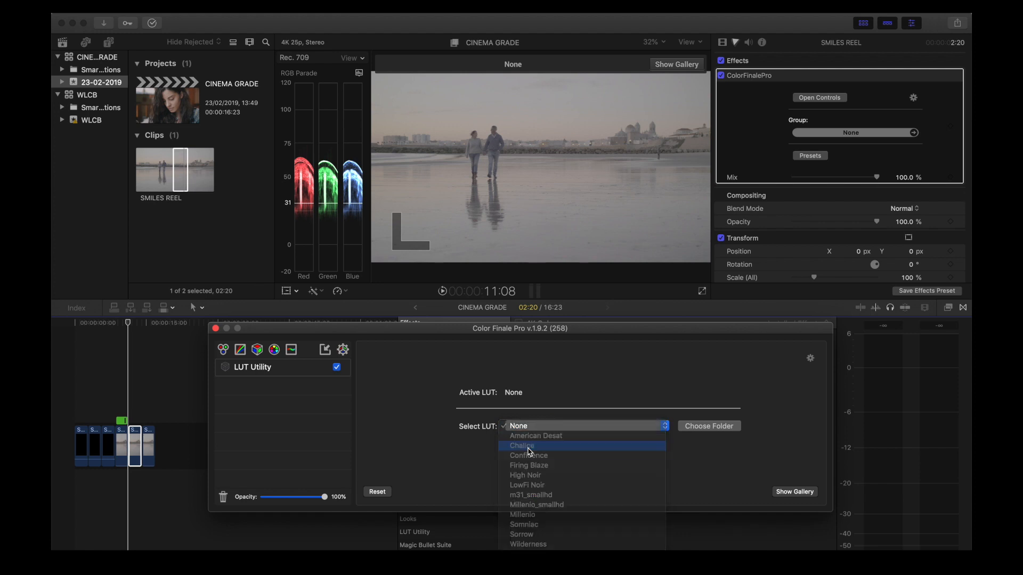
{"action": "left_click", "coordinate": [523, 445]}
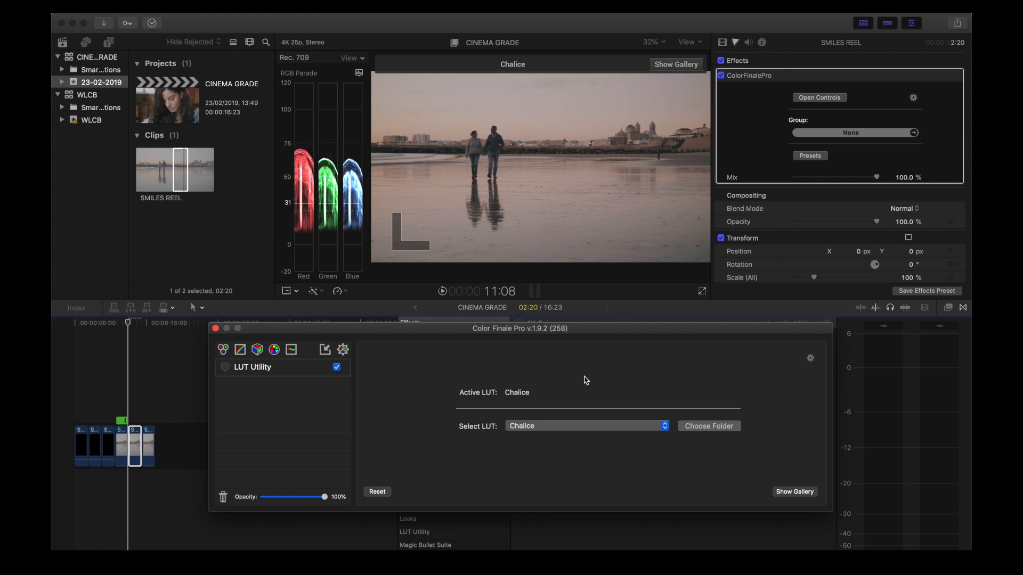
{"action": "left_click", "coordinate": [676, 64]}
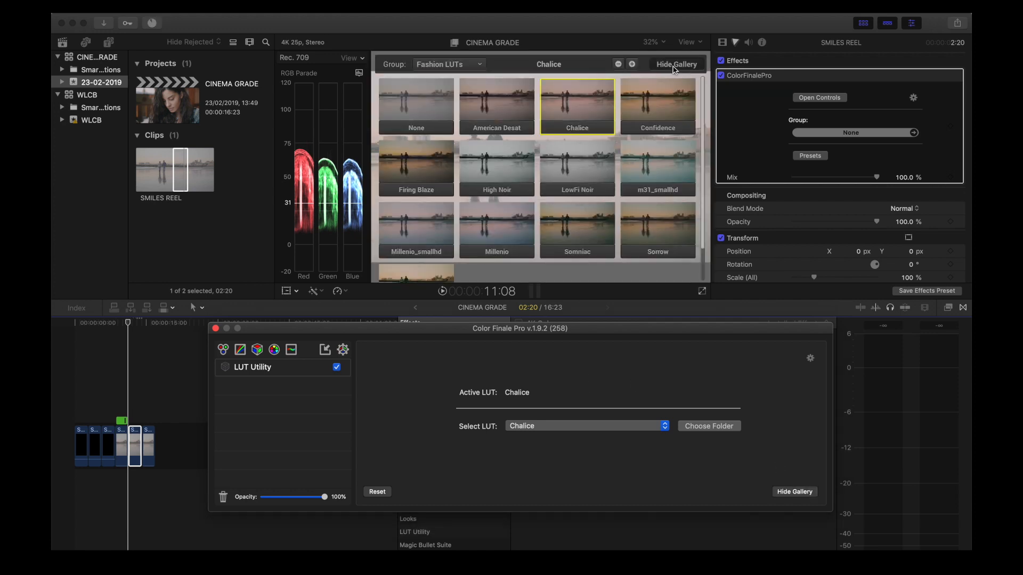
- Hide the LUT gallery, add Curves and Color Wheels layers, and close Color Finale Pro
{"action": "left_click", "coordinate": [676, 64]}
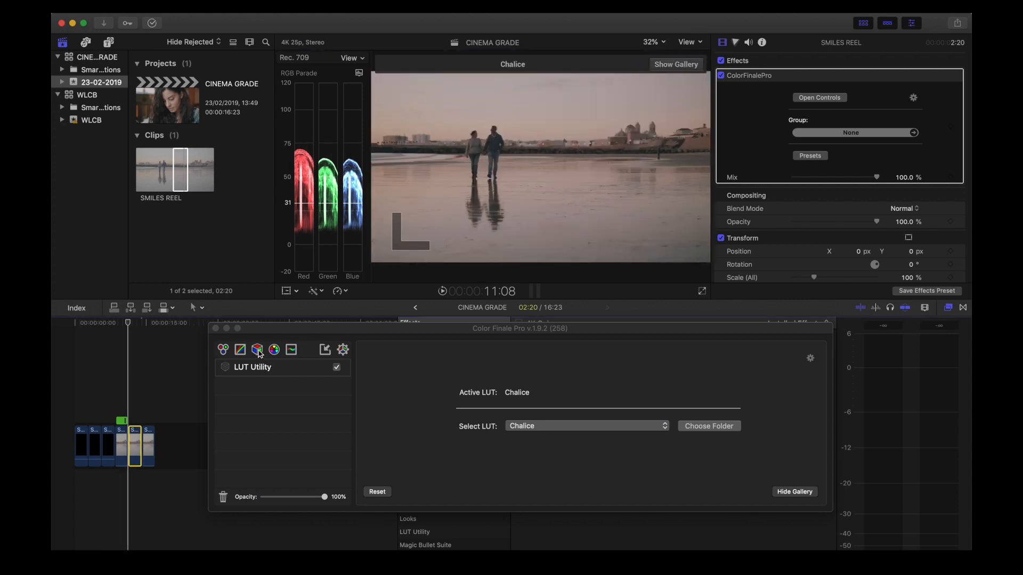
{"action": "mouse_move", "coordinate": [326, 503]}
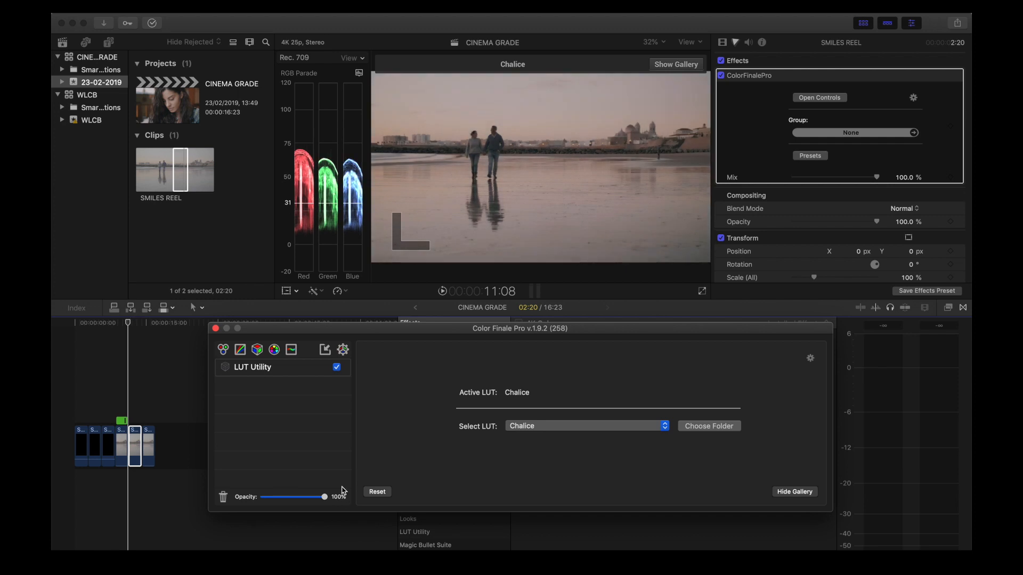
{"action": "left_click", "coordinate": [240, 349]}
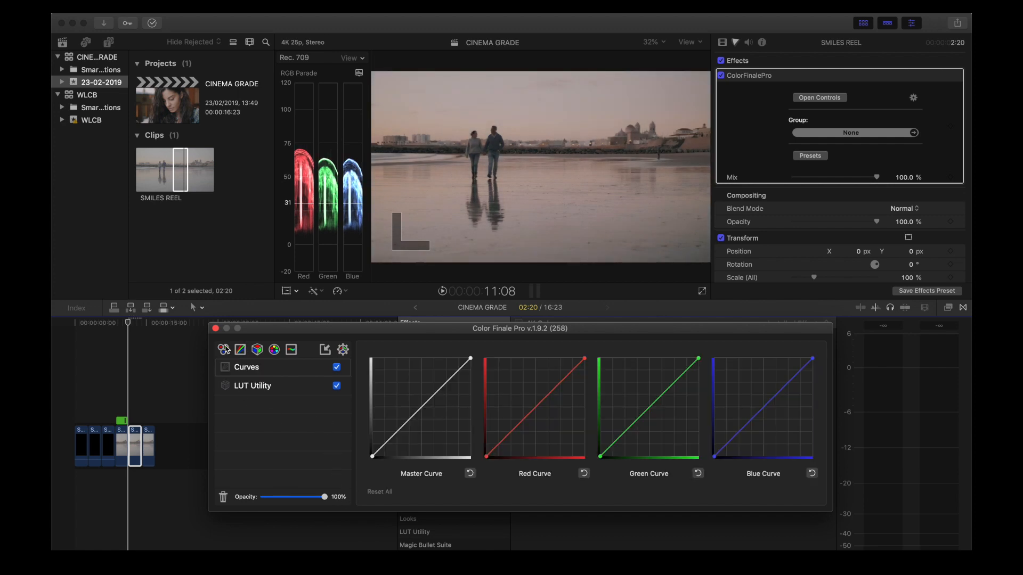
{"action": "left_click", "coordinate": [239, 349]}
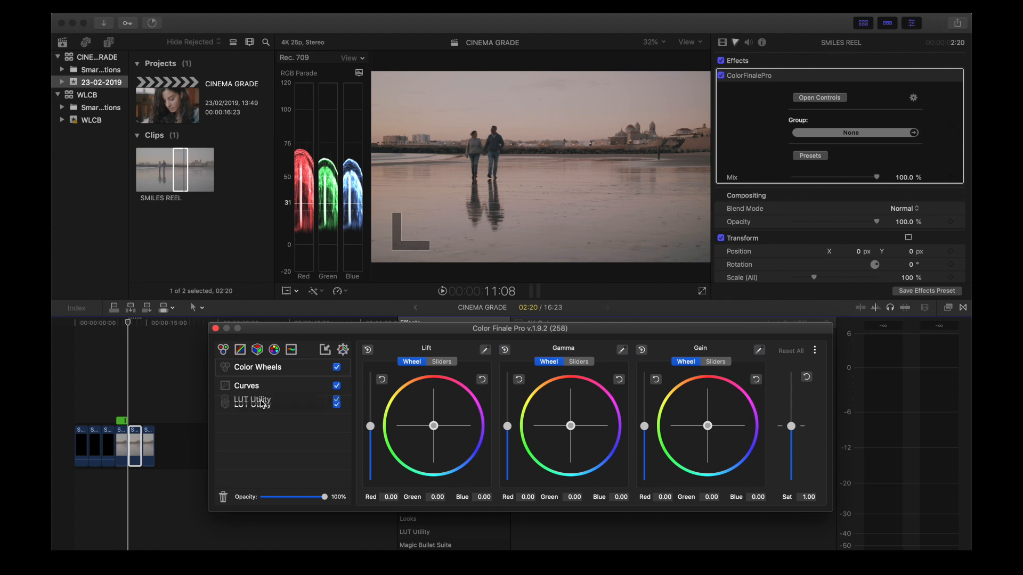
{"action": "left_click", "coordinate": [252, 400]}
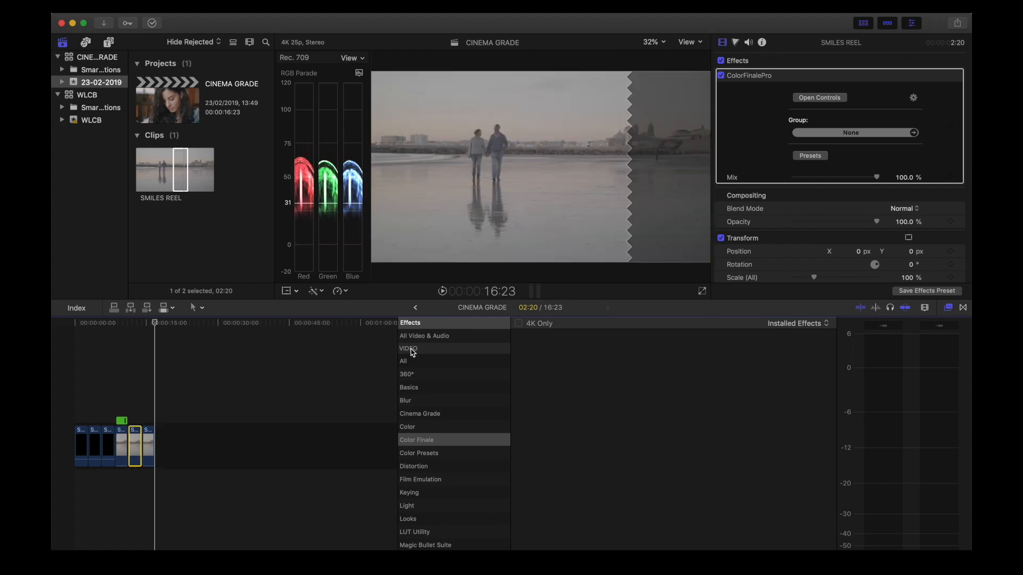
- Show all video effects and select the last beach clip
{"action": "left_click", "coordinate": [403, 361]}
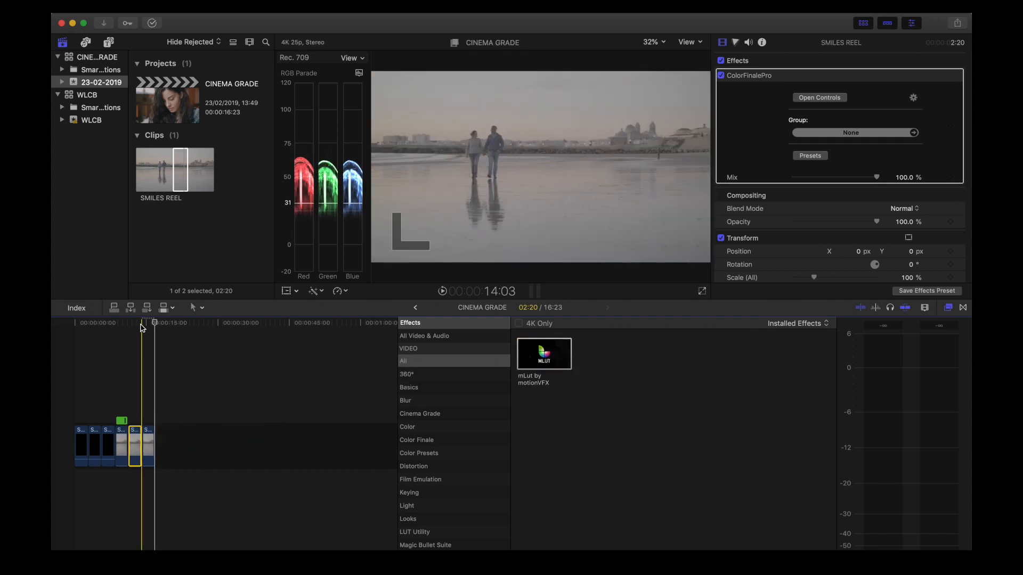
{"action": "left_click", "coordinate": [146, 444]}
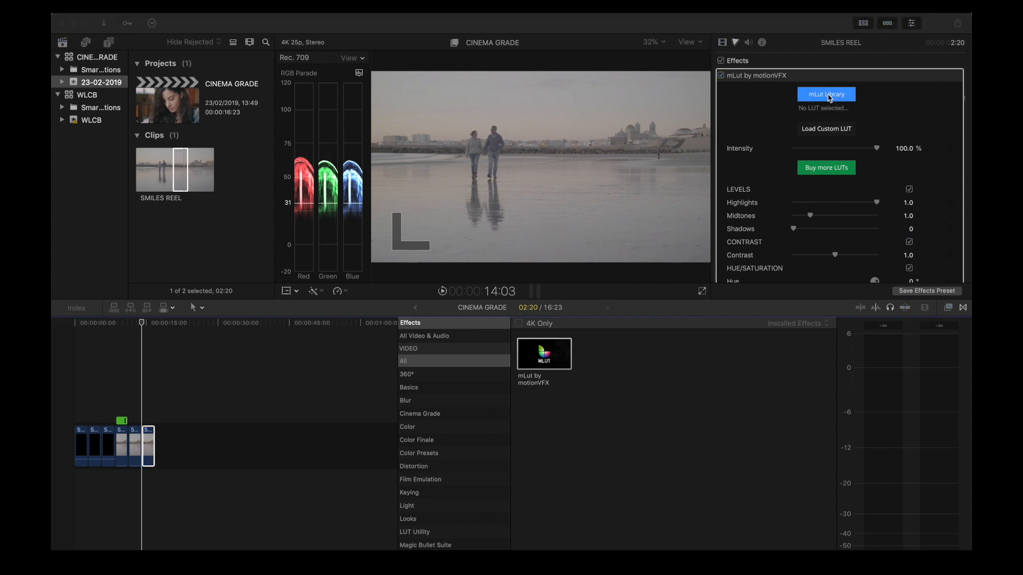
- Browse mLut's built-in LUT library without choosing a LUT
{"action": "left_click", "coordinate": [826, 94]}
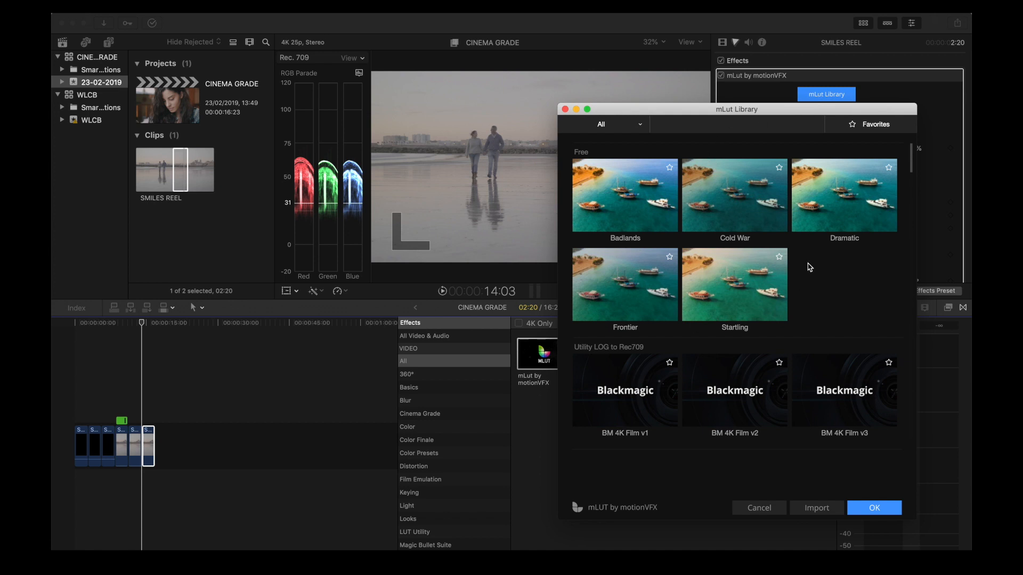
{"action": "scroll", "scroll_direction": "down", "scroll_amount": 3}
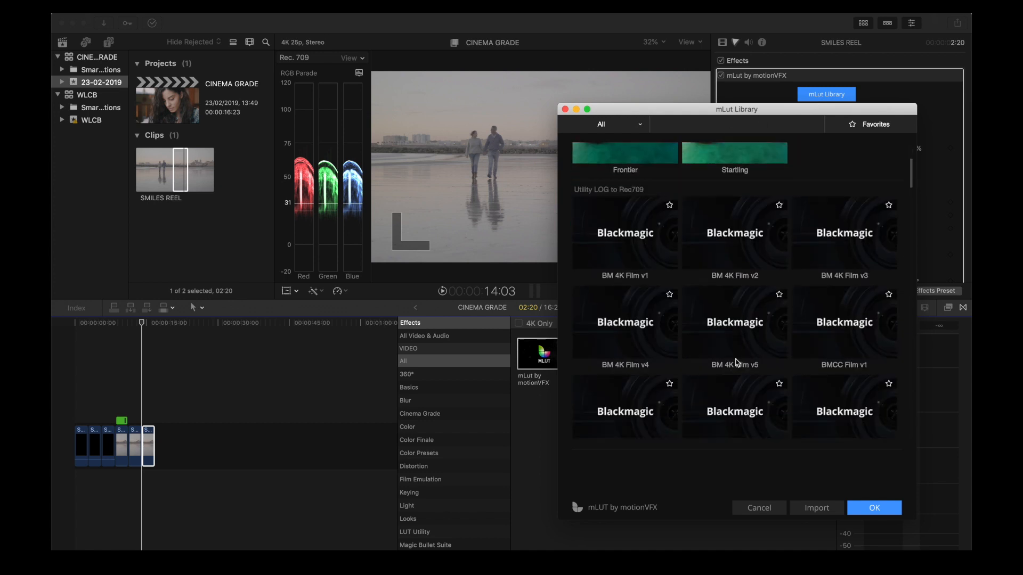
{"action": "scroll", "scroll_direction": "down", "scroll_amount": 3}
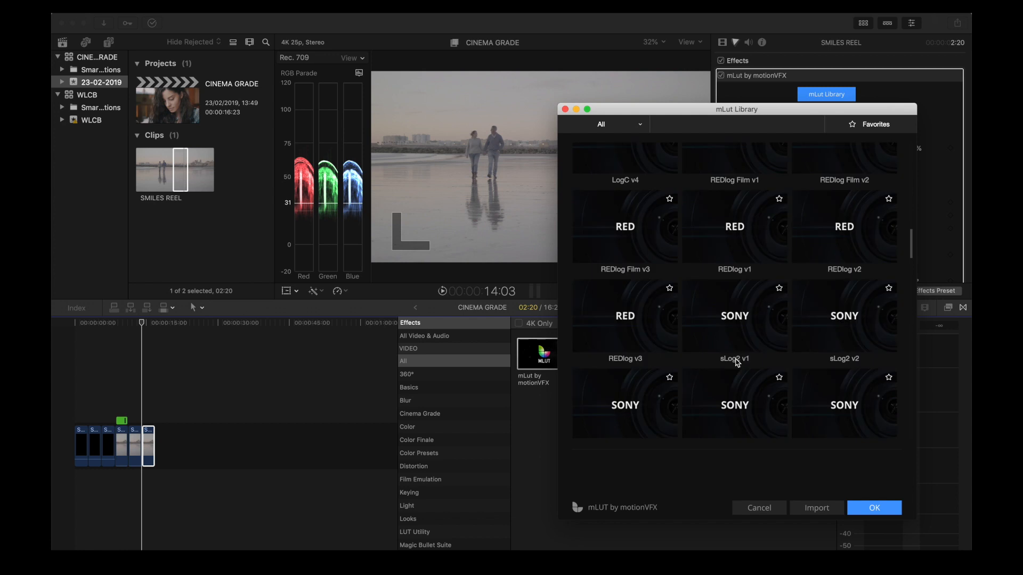
{"action": "scroll", "scroll_direction": "down", "scroll_amount": 3}
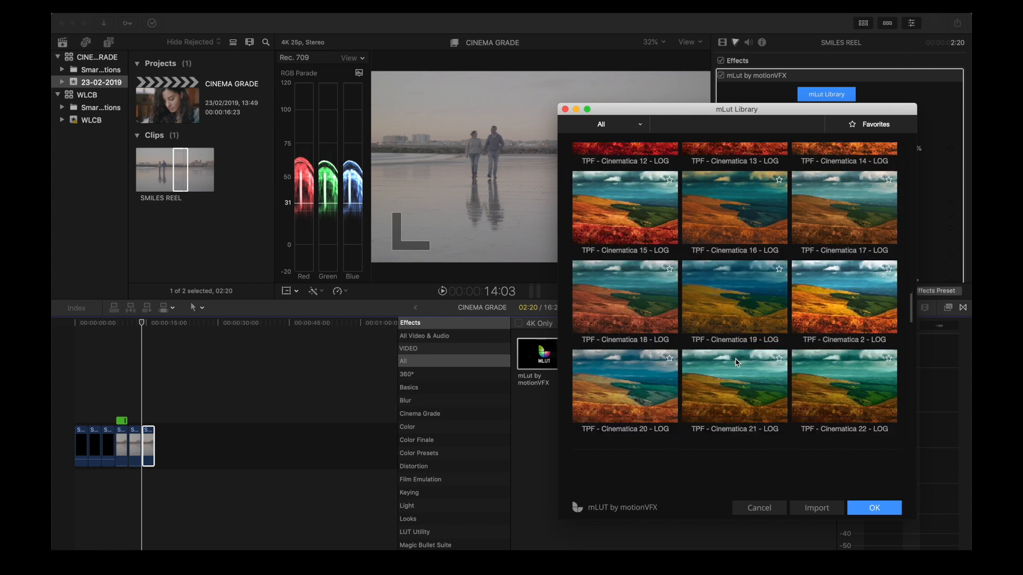
{"action": "left_click", "coordinate": [874, 508]}
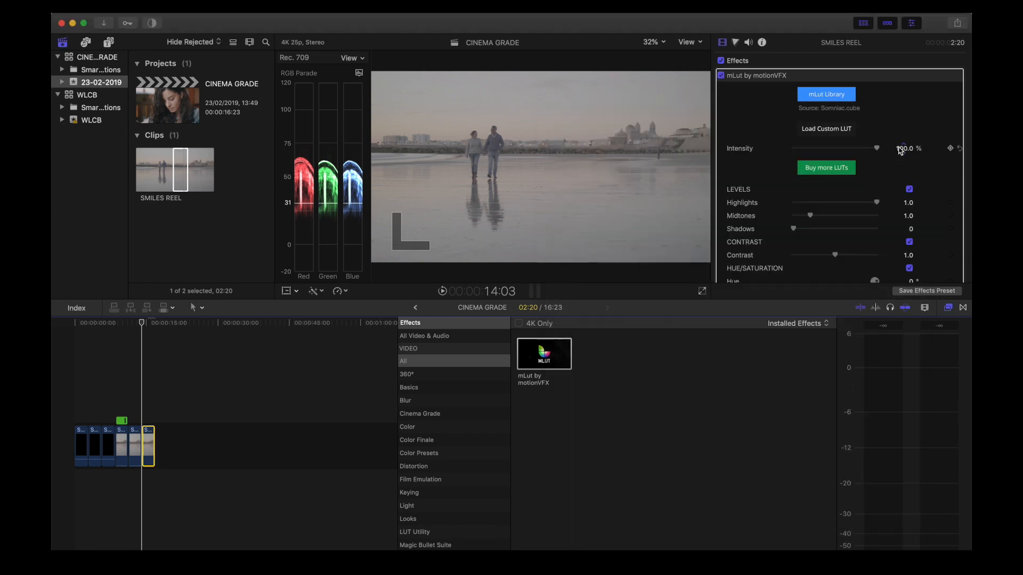
- Load Millenio.cube from the Fashion LUTs folder as mLut's custom LUT
{"action": "left_click", "coordinate": [826, 128]}
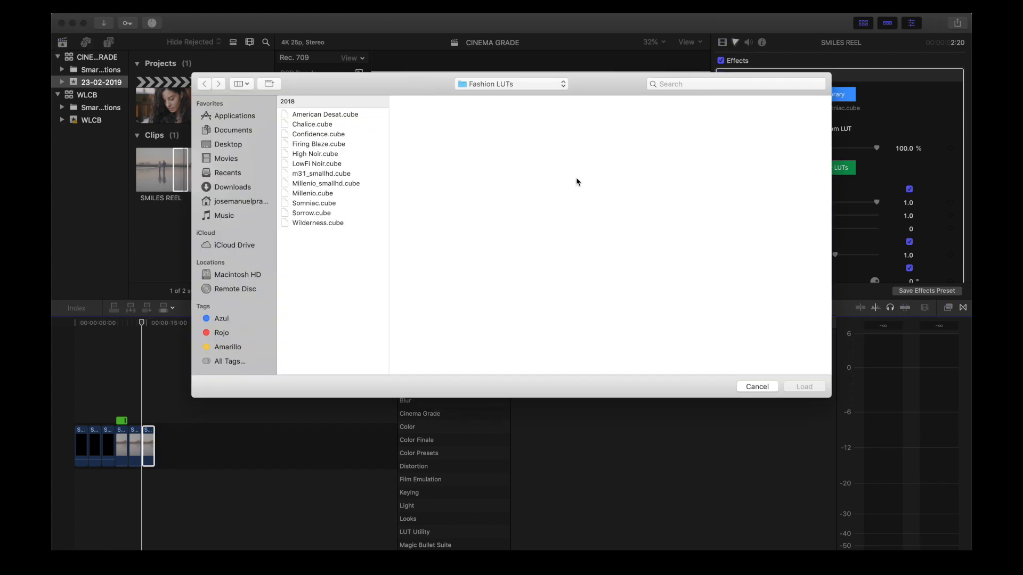
{"action": "left_click", "coordinate": [313, 193]}
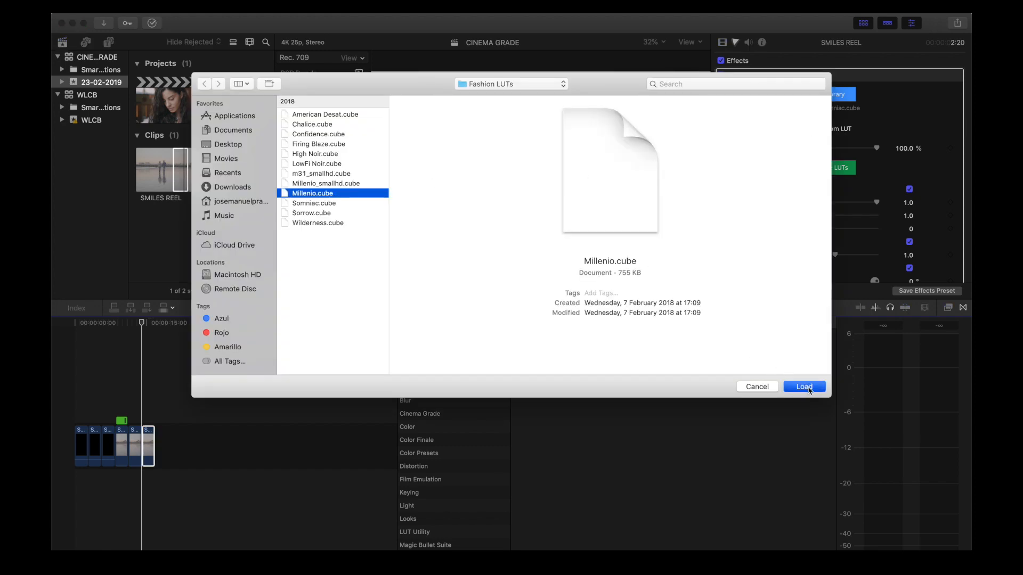
{"action": "left_click", "coordinate": [804, 386]}
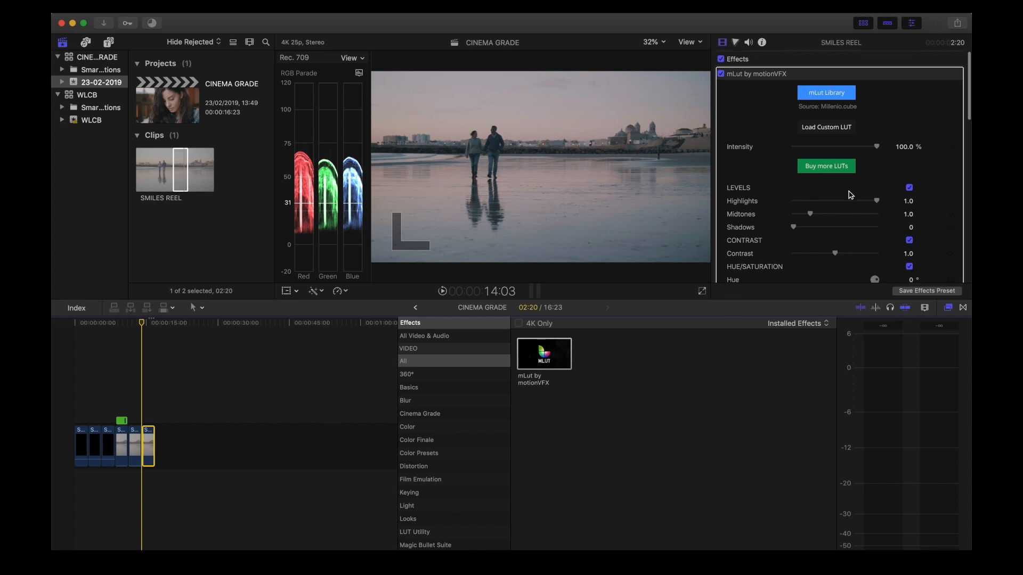
- Lower highlights and midtones, shadows 0.09, contrast 0.83, saturation 0.53, and adjust grain amount
{"action": "scroll", "scroll_direction": "down", "scroll_amount": 3}
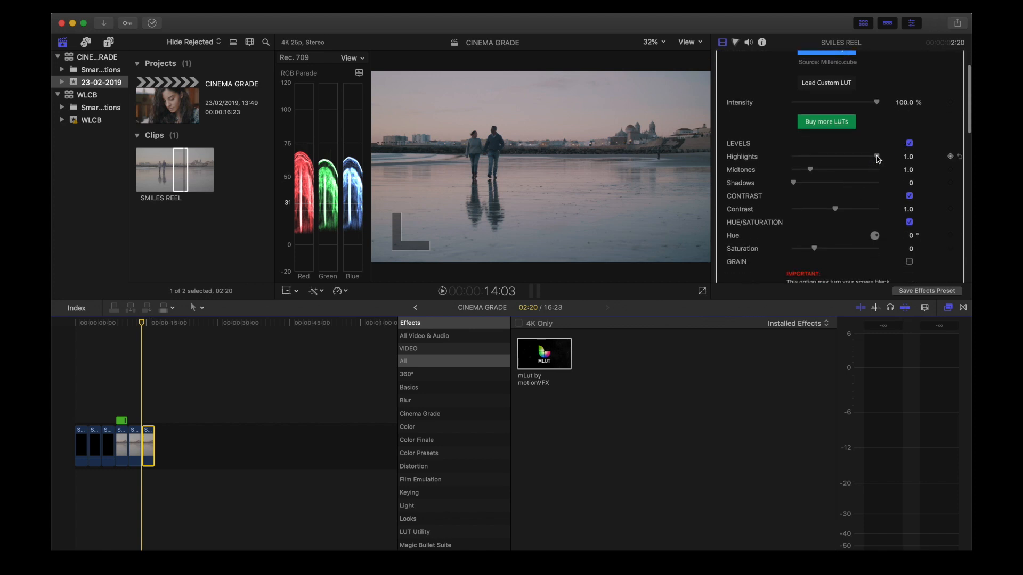
{"action": "left_click_drag", "start_coordinate": [877, 157], "coordinate": [869, 156]}
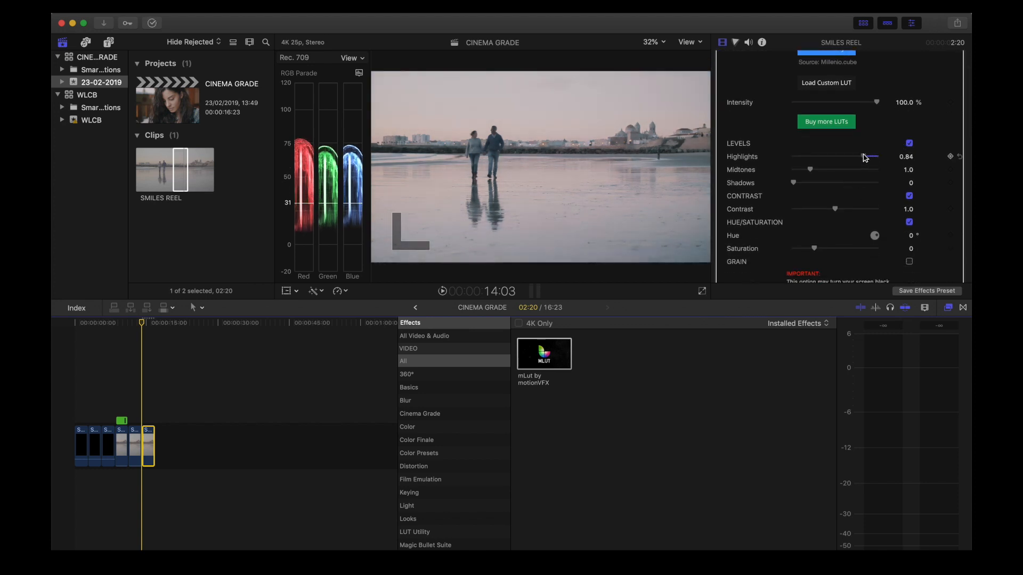
{"action": "left_click_drag", "start_coordinate": [864, 156], "coordinate": [874, 156]}
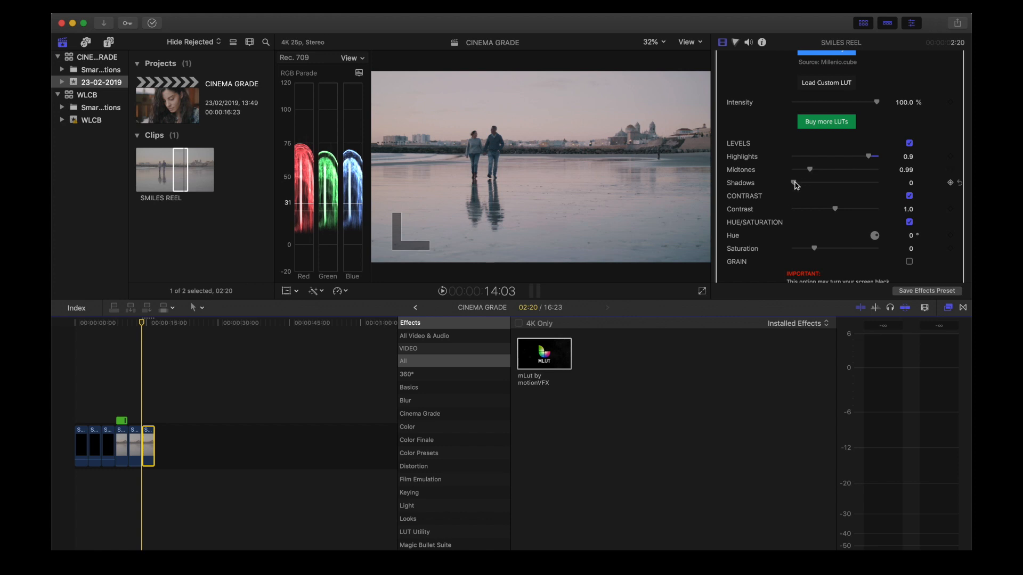
{"action": "left_click_drag", "start_coordinate": [794, 184], "coordinate": [801, 184]}
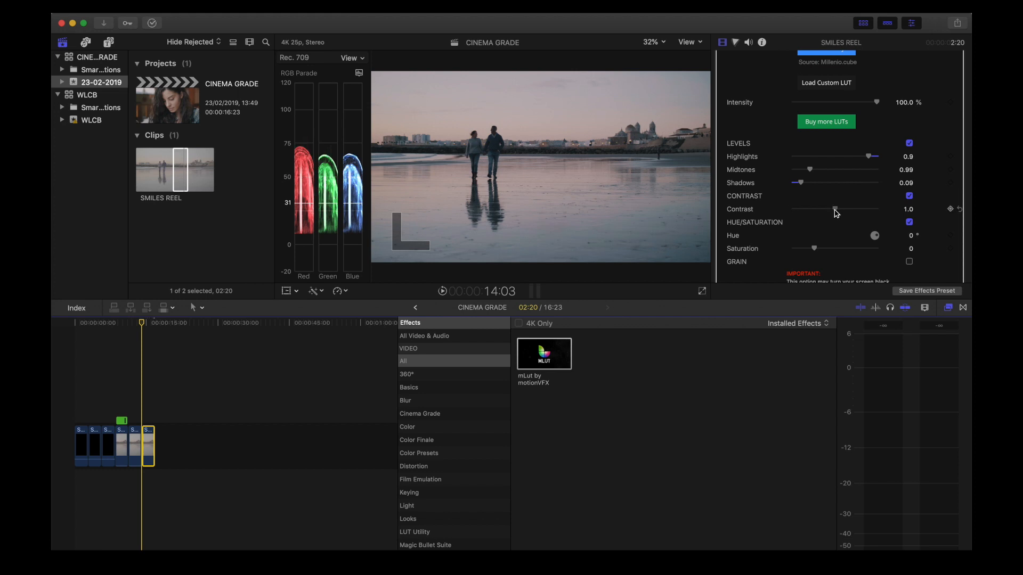
{"action": "left_click_drag", "start_coordinate": [842, 209], "coordinate": [822, 208]}
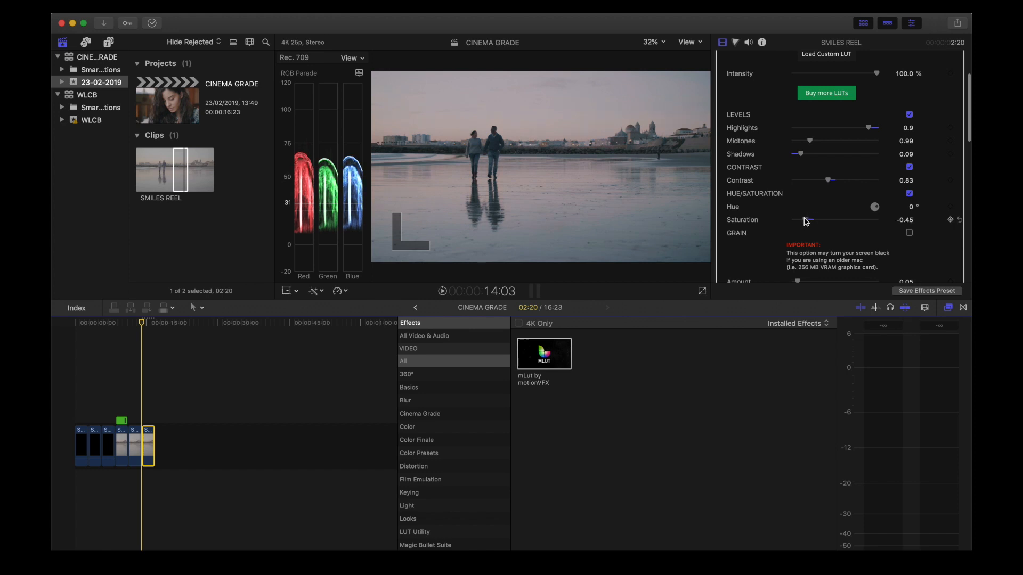
{"action": "left_click_drag", "start_coordinate": [805, 220], "coordinate": [823, 220]}
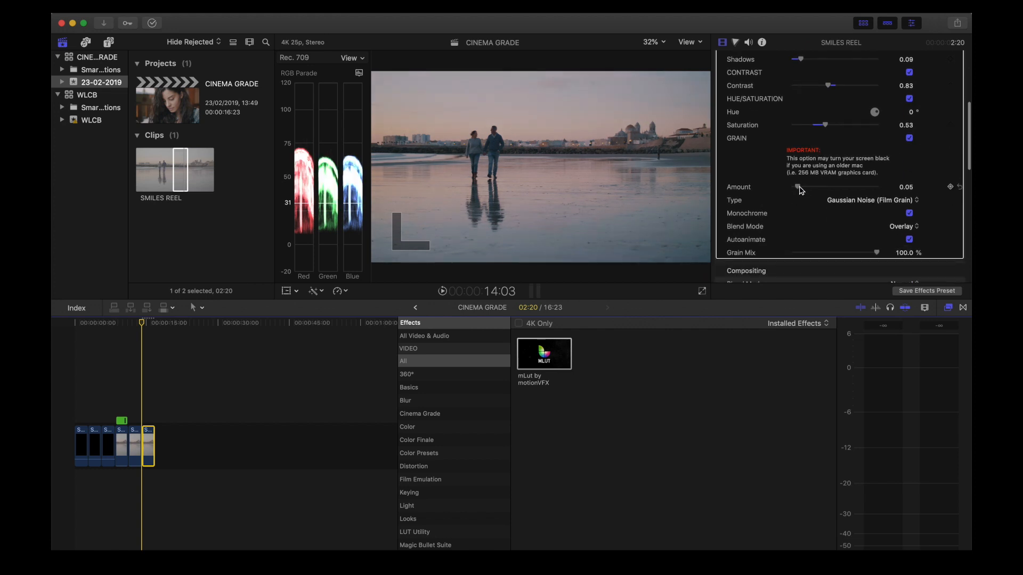
{"action": "left_click_drag", "start_coordinate": [796, 187], "coordinate": [801, 187]}
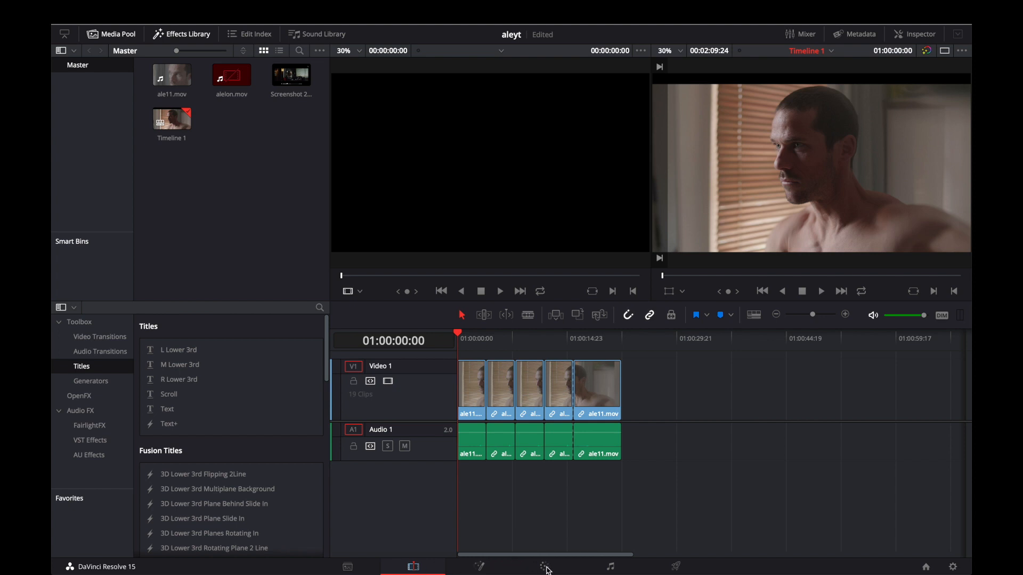
- On Resolve's Color page, reposition node 01 and bring up its options menu
{"action": "left_click", "coordinate": [544, 566]}
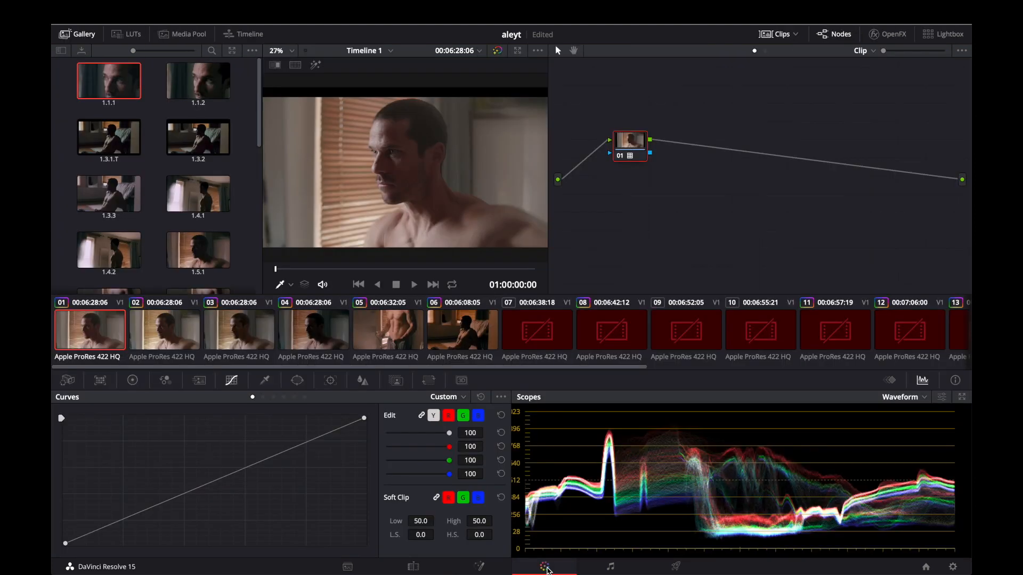
{"action": "mouse_move", "coordinate": [633, 145]}
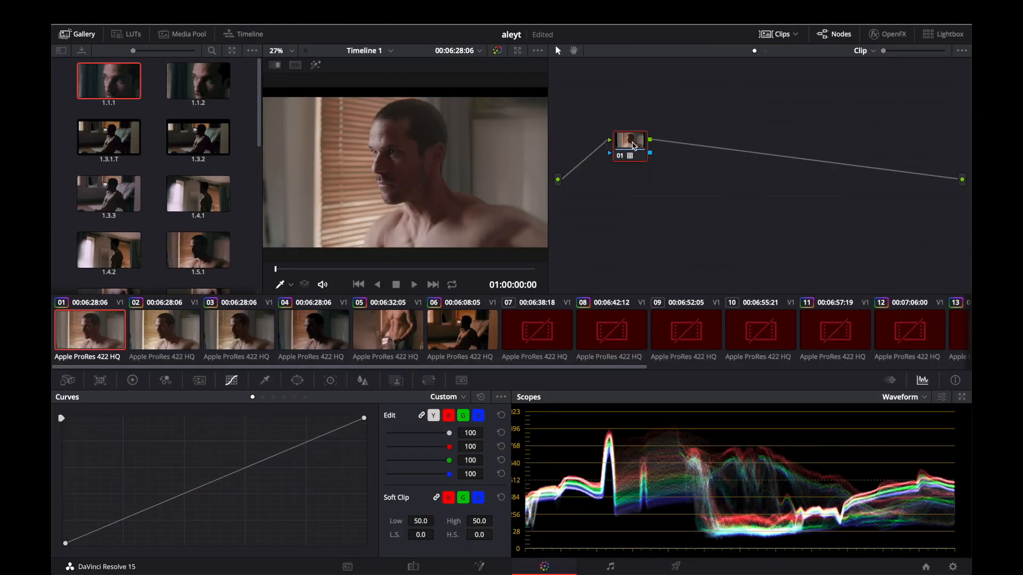
{"action": "left_click_drag", "start_coordinate": [630, 140], "coordinate": [629, 108]}
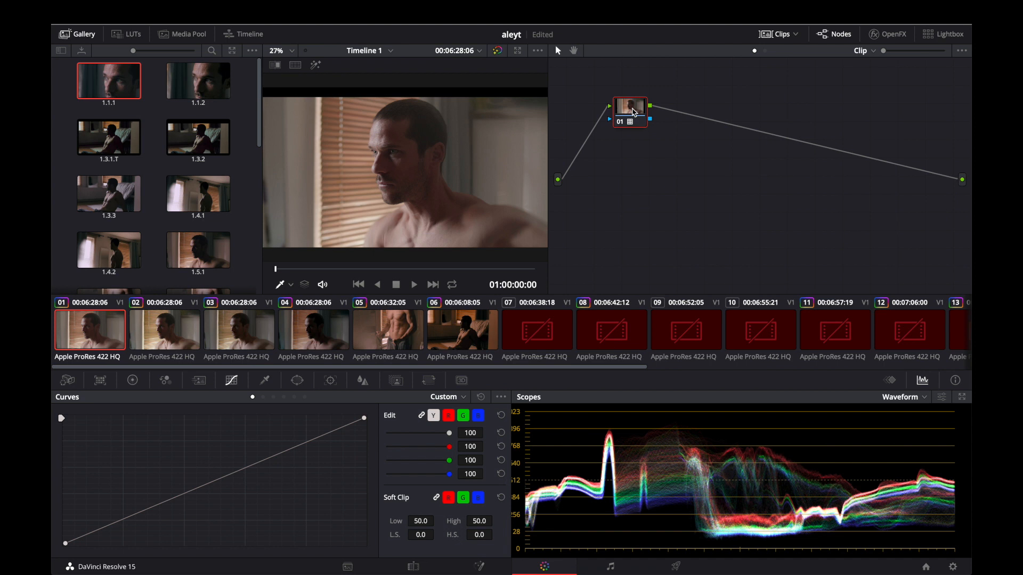
{"action": "right_click", "coordinate": [630, 108]}
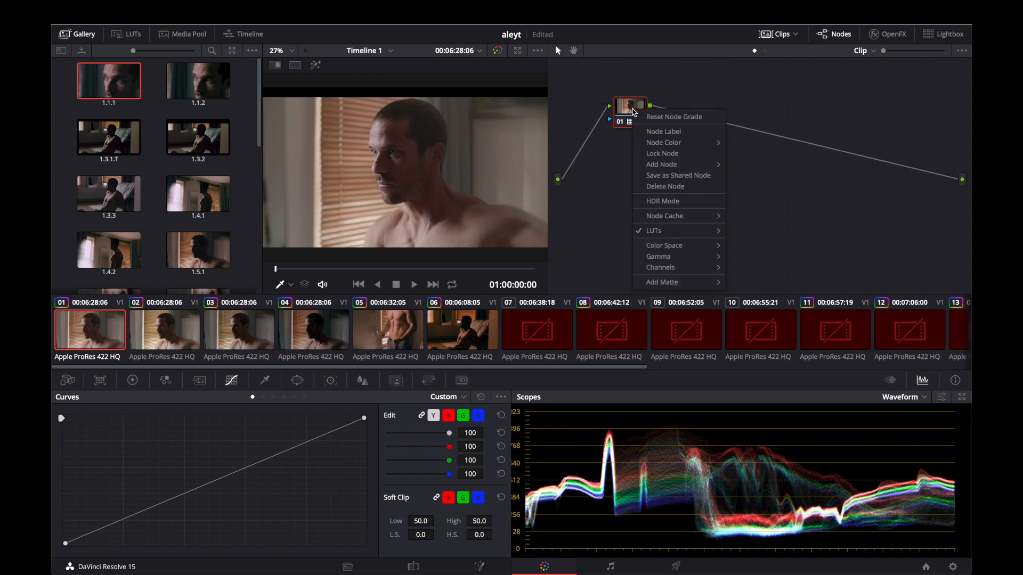
{"action": "mouse_move", "coordinate": [653, 230]}
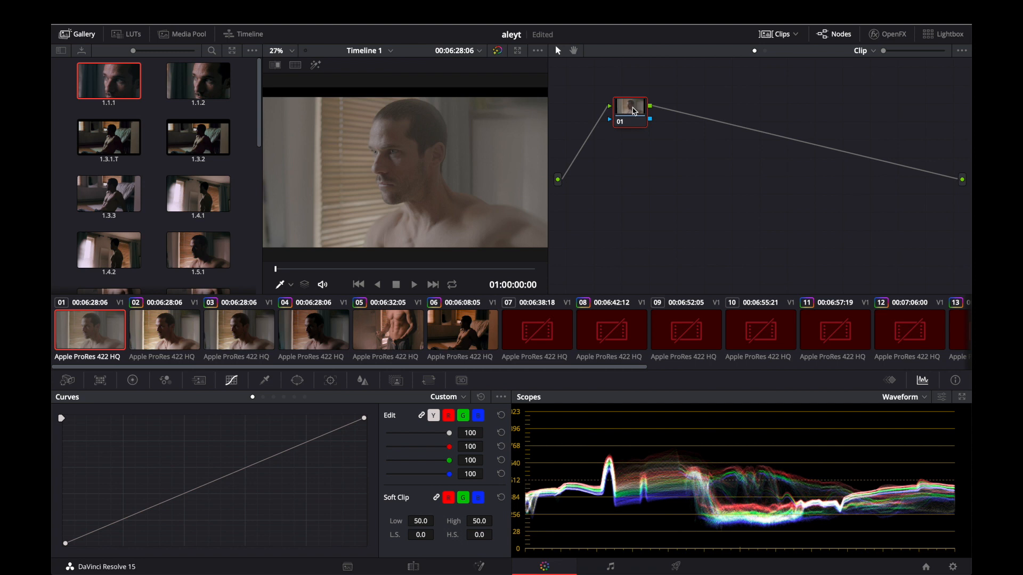
{"action": "mouse_move", "coordinate": [631, 108]}
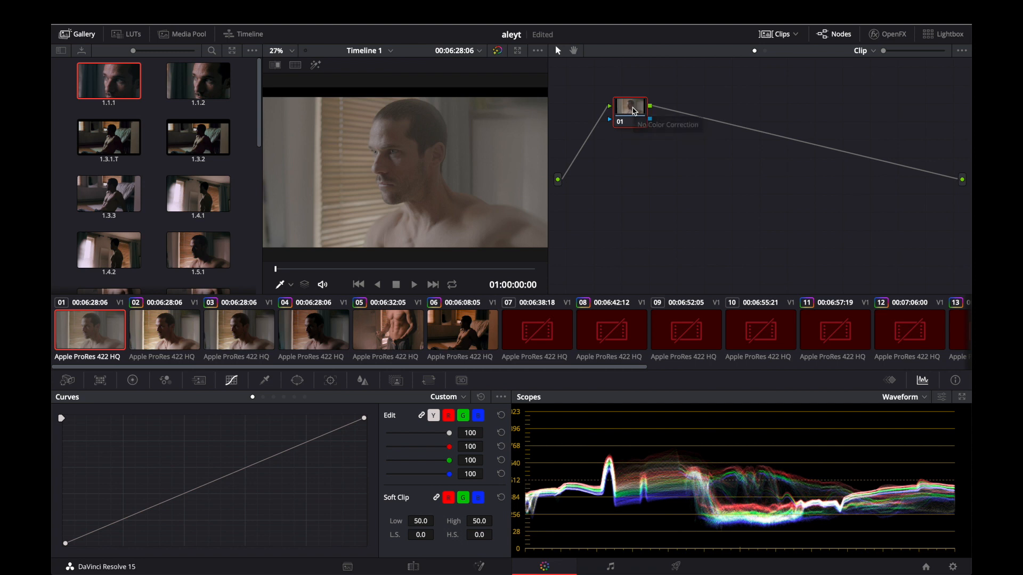
- Apply the Panasonic VLog to V709 3D LUT to node 01
{"action": "right_click", "coordinate": [628, 108]}
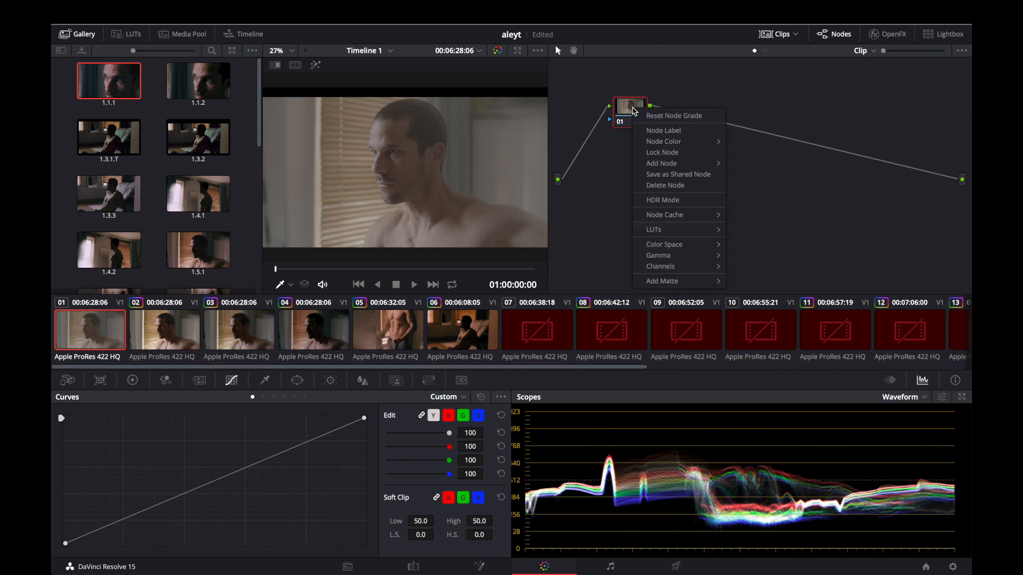
{"action": "mouse_move", "coordinate": [654, 230]}
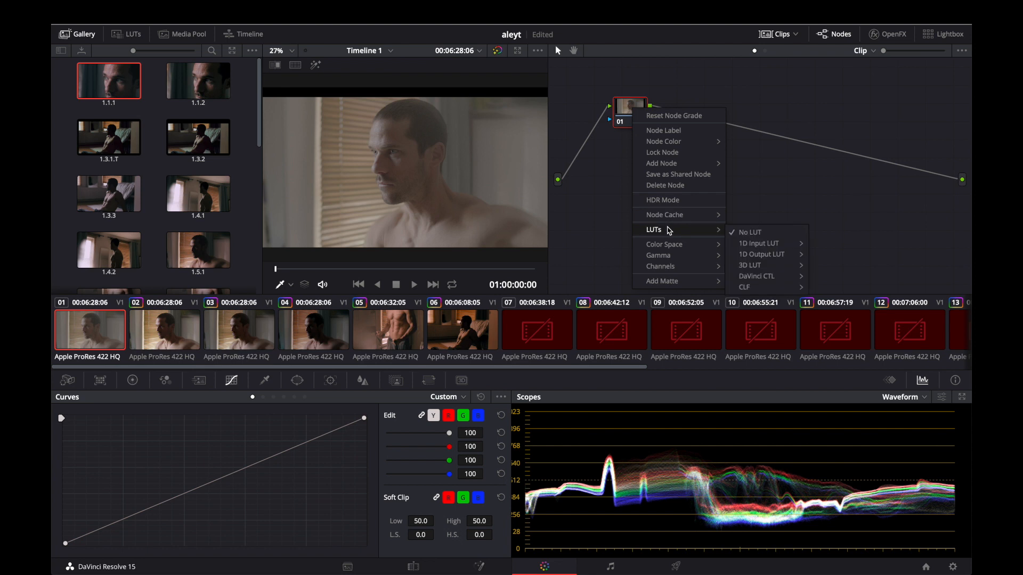
{"action": "mouse_move", "coordinate": [749, 265]}
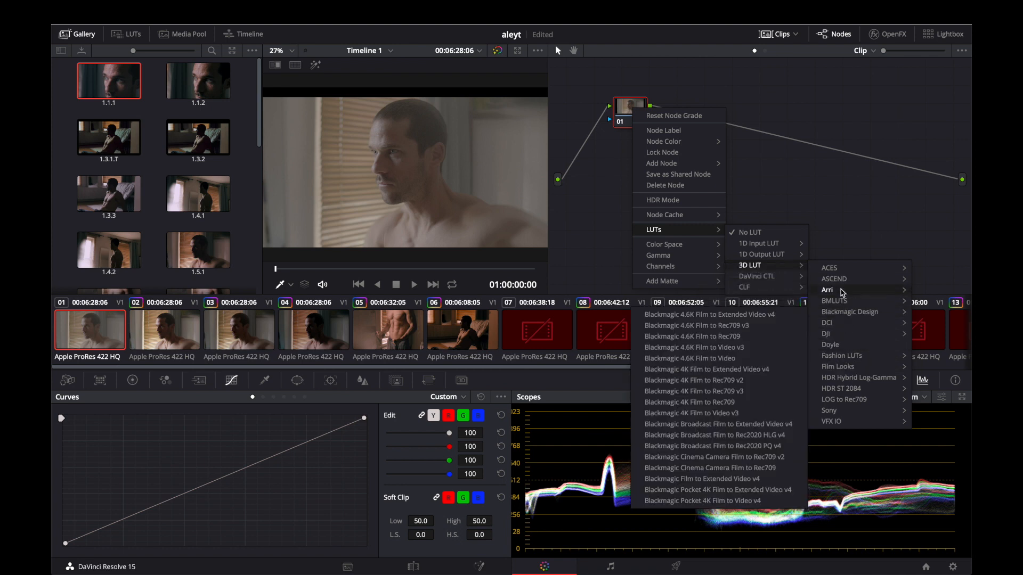
{"action": "mouse_move", "coordinate": [827, 323]}
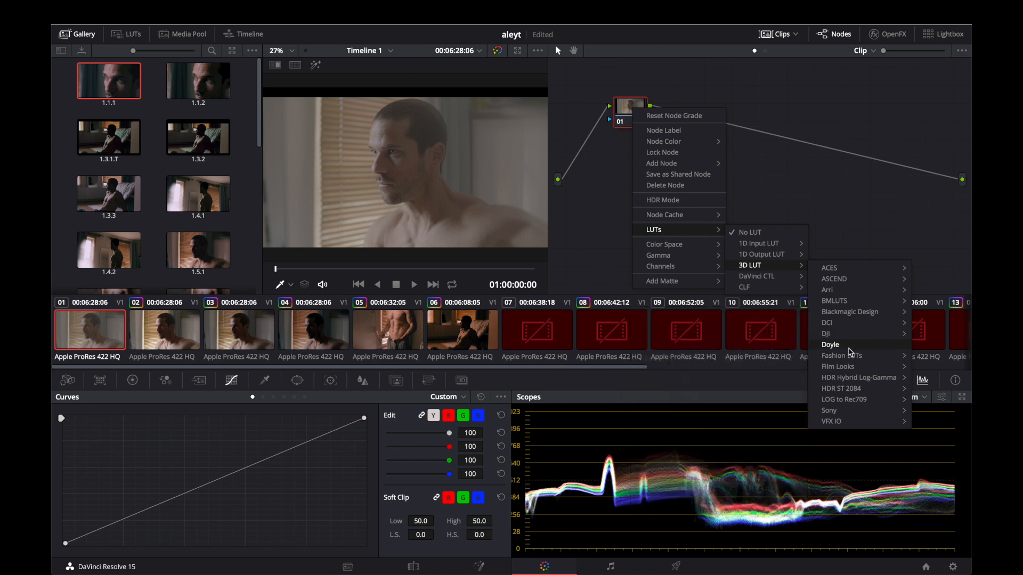
{"action": "mouse_move", "coordinate": [848, 355]}
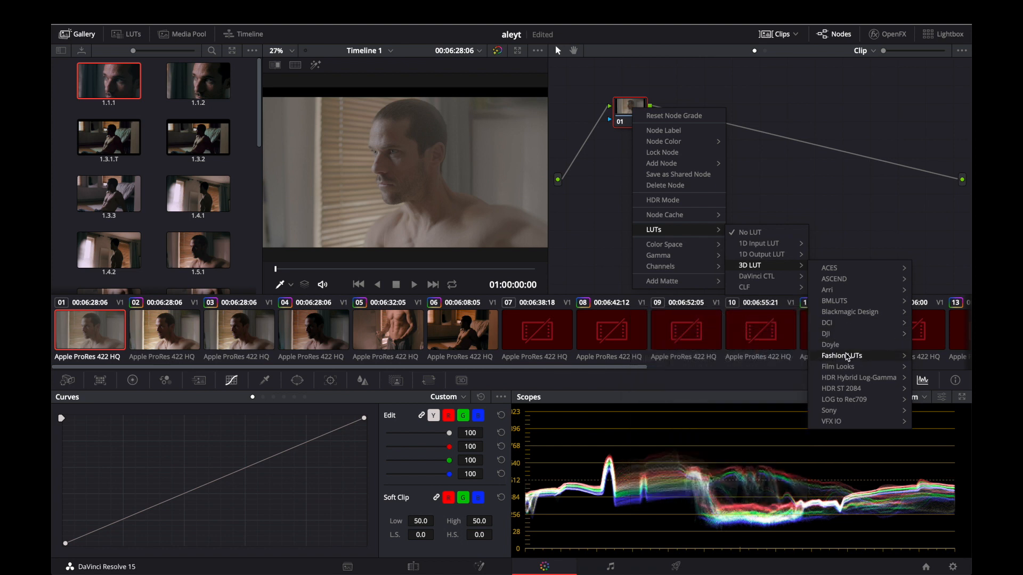
{"action": "mouse_move", "coordinate": [844, 399]}
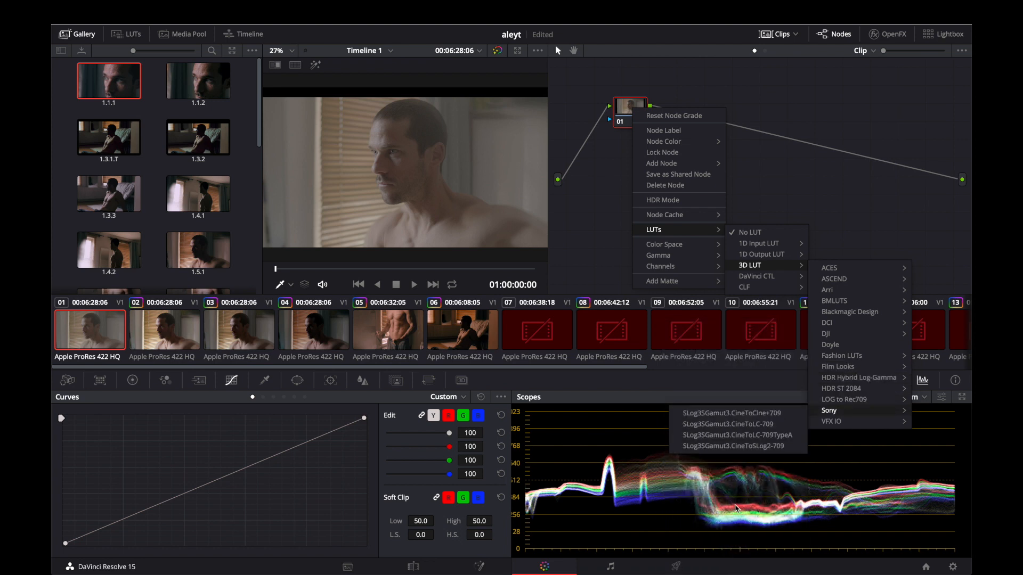
{"action": "mouse_move", "coordinate": [844, 399]}
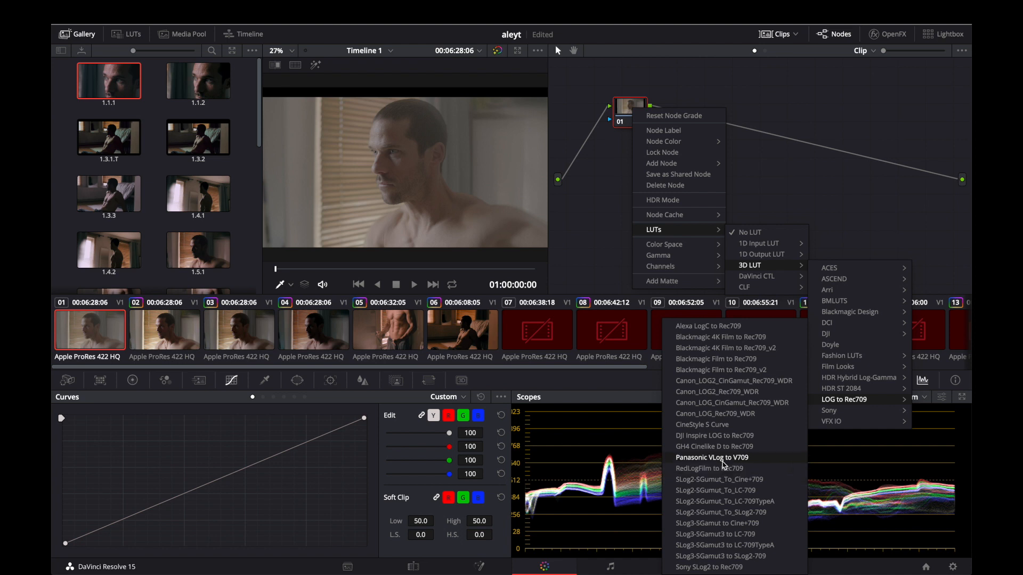
{"action": "left_click", "coordinate": [712, 457]}
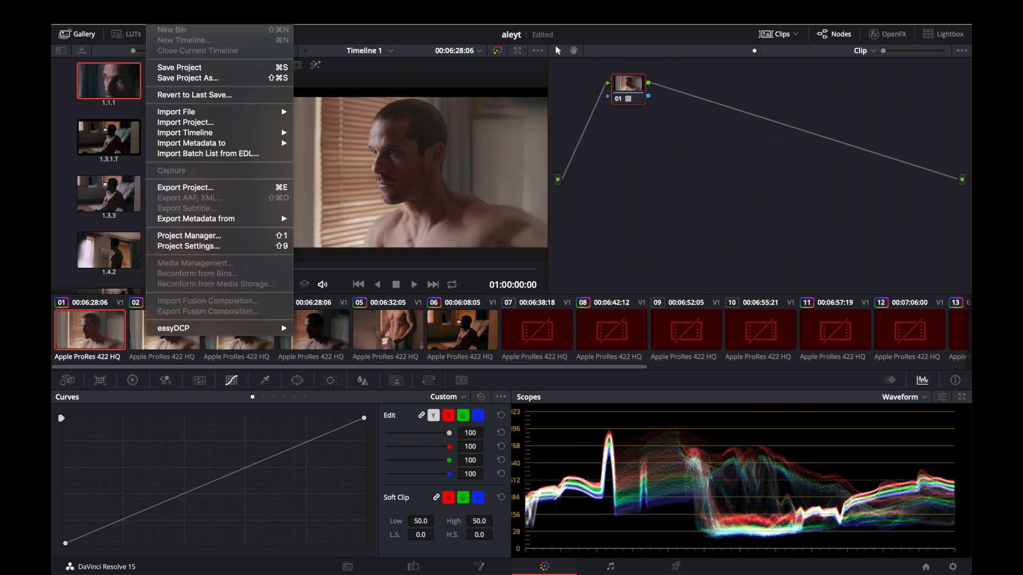
{"action": "mouse_move", "coordinate": [188, 246]}
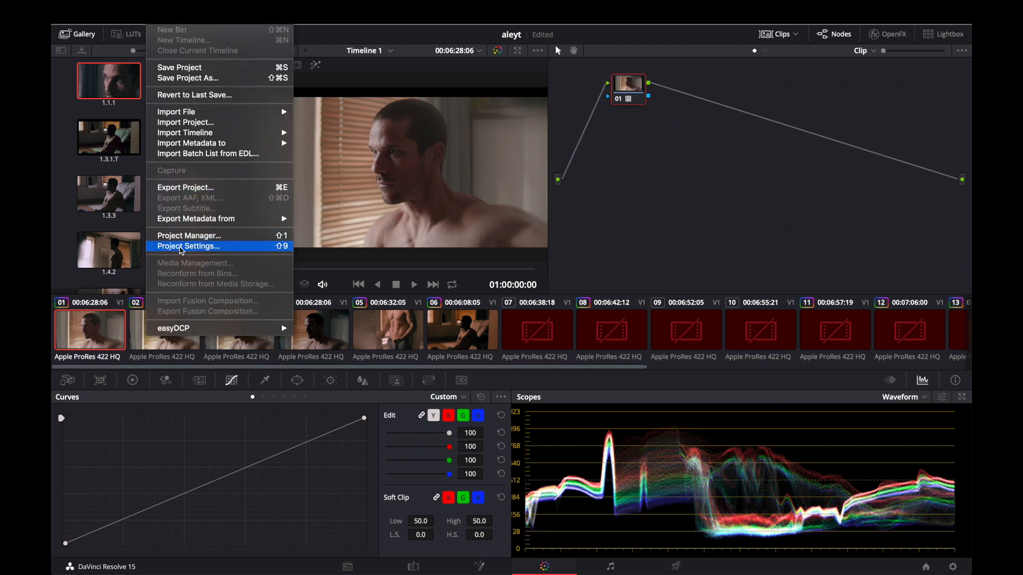
- From Project Settings' Color Management, open Resolve's LUT folder in Finder
{"action": "left_click", "coordinate": [188, 246]}
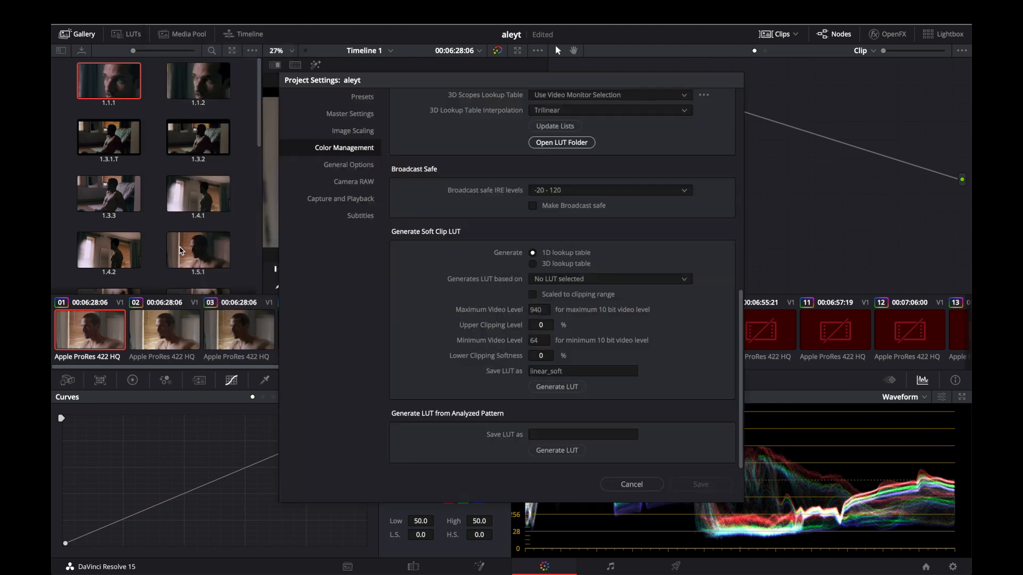
{"action": "mouse_move", "coordinate": [338, 151]}
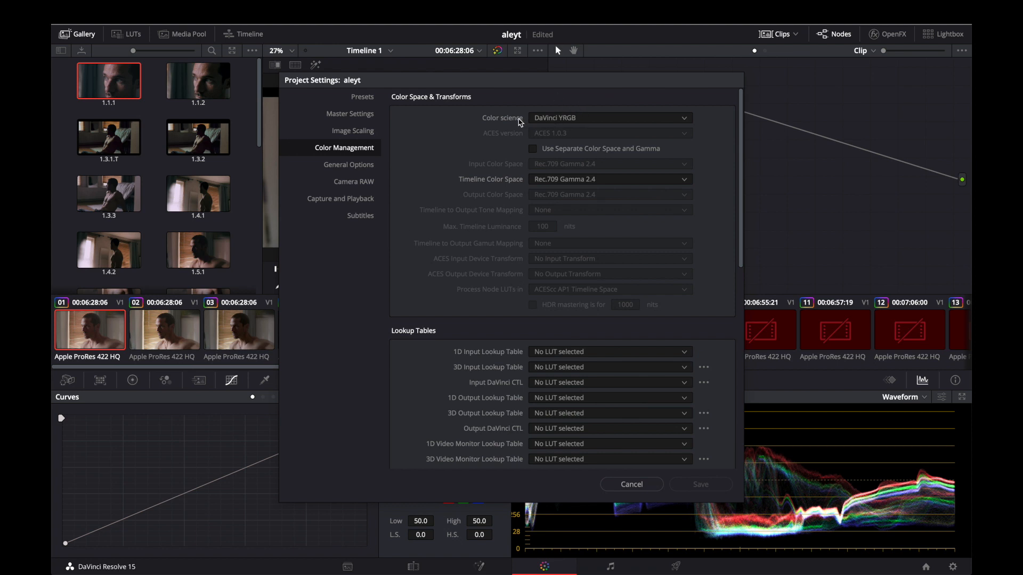
{"action": "scroll", "scroll_direction": "down", "scroll_amount": 3}
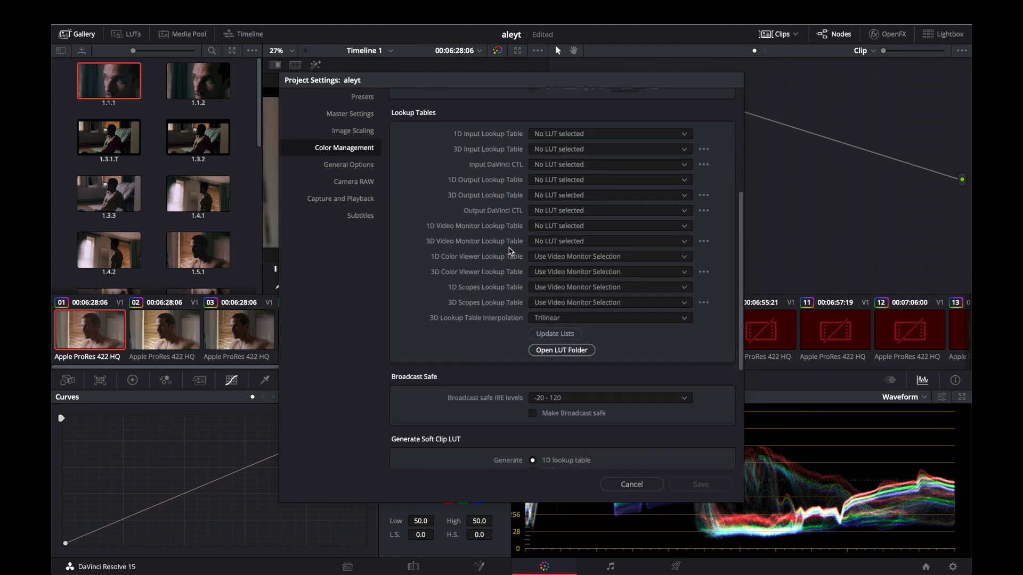
{"action": "scroll", "scroll_direction": "down", "scroll_amount": 3}
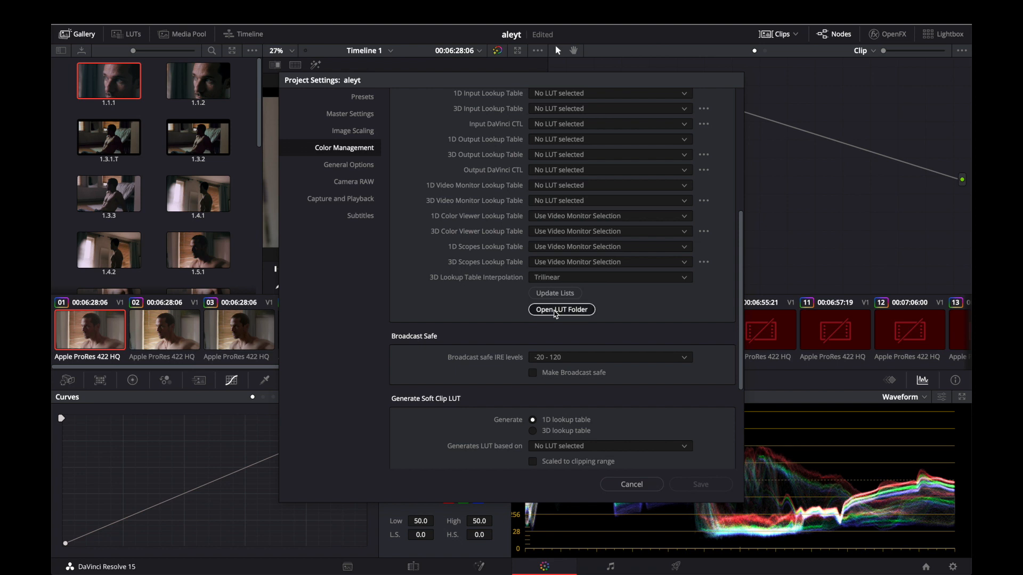
{"action": "left_click", "coordinate": [561, 309]}
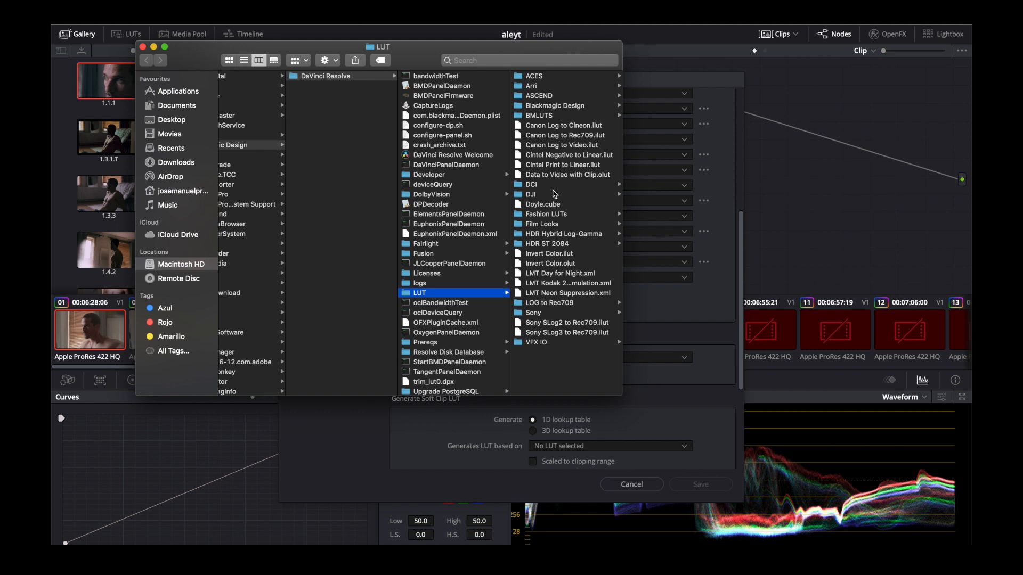
{"action": "mouse_move", "coordinate": [554, 224]}
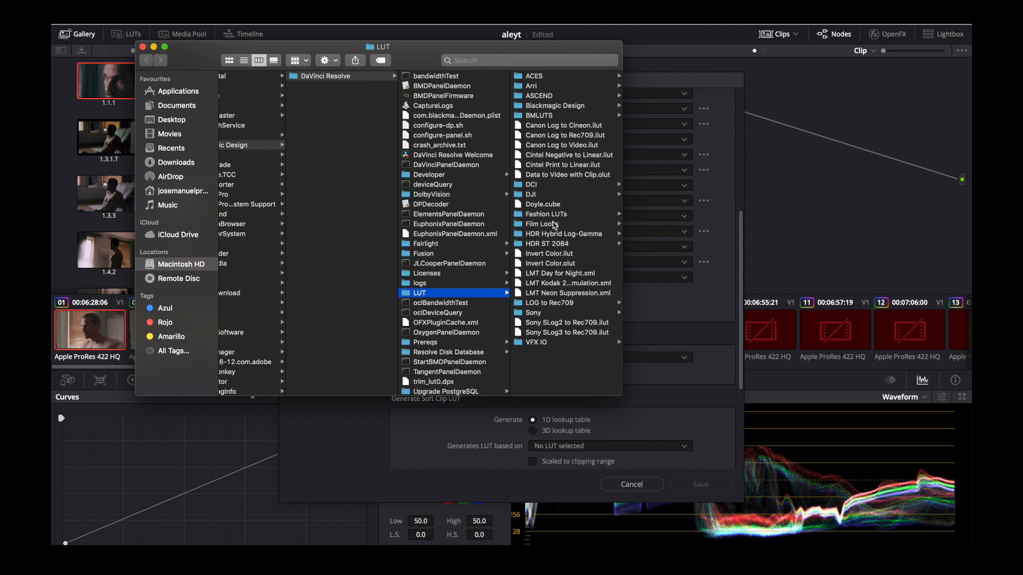
{"action": "mouse_move", "coordinate": [539, 352]}
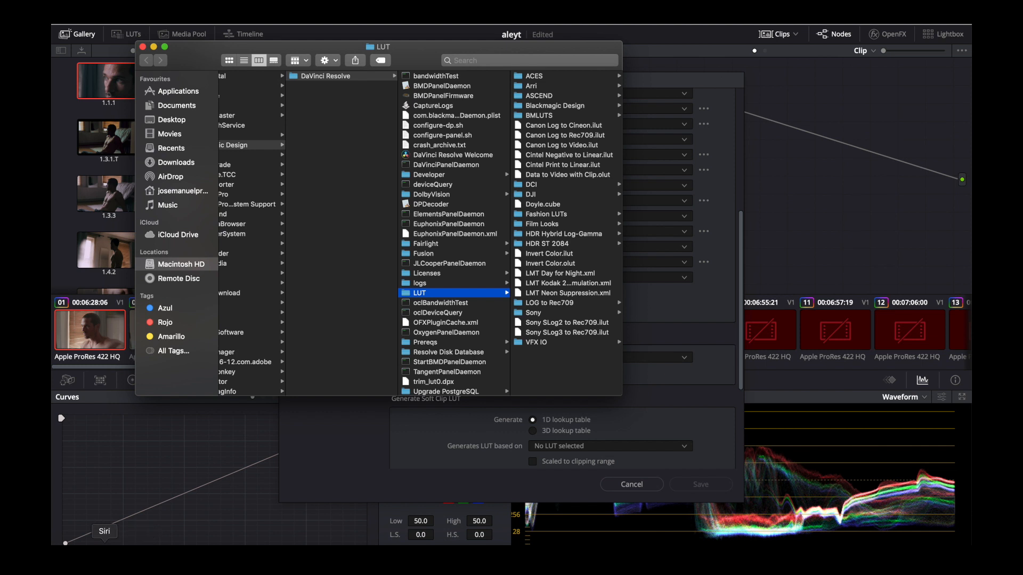
- Copy the Desktop LEGEND folder and paste it into Resolve's LUT folder
{"action": "right_click", "coordinate": [104, 532]}
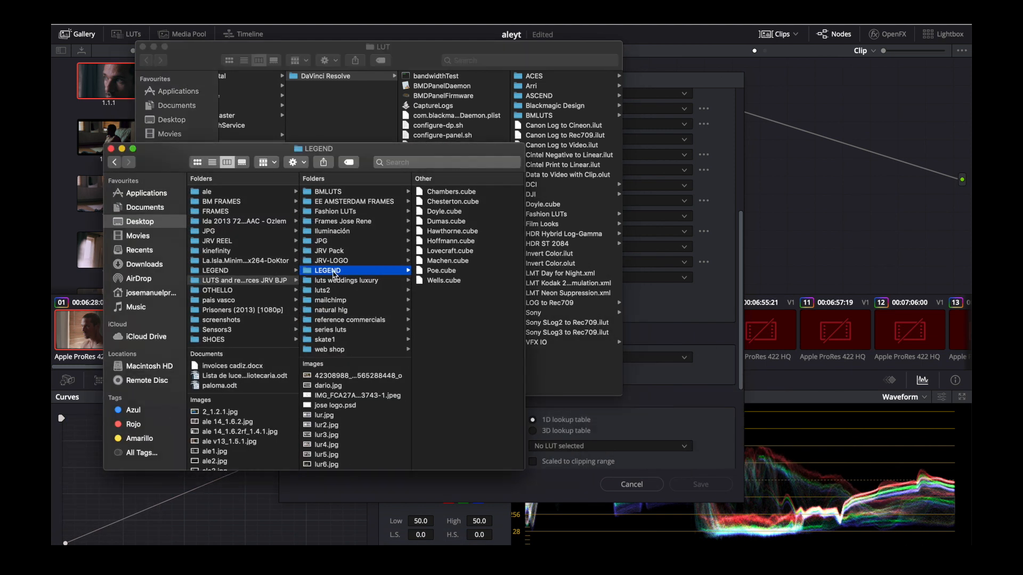
{"action": "right_click", "coordinate": [328, 270]}
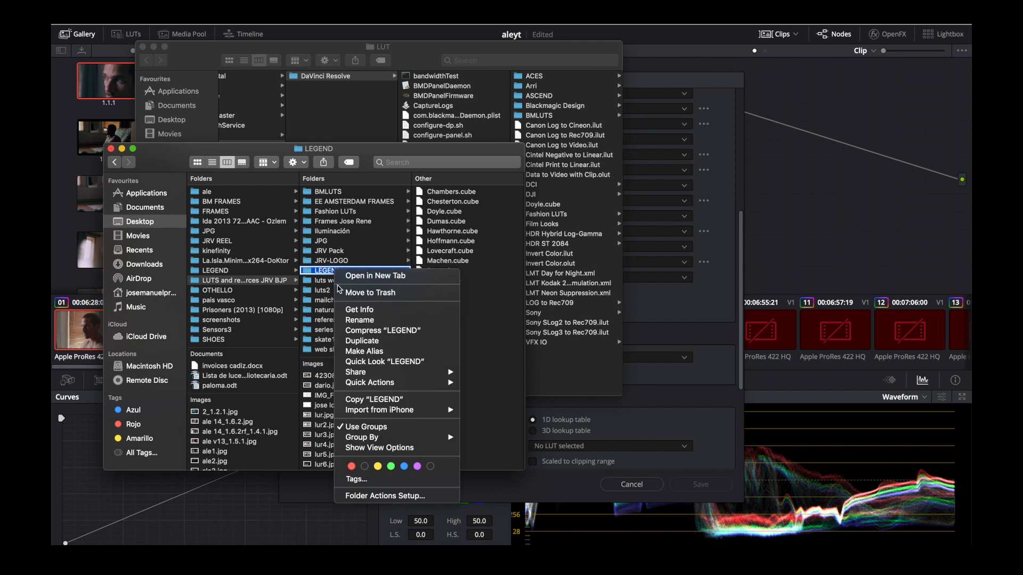
{"action": "left_click", "coordinate": [568, 383]}
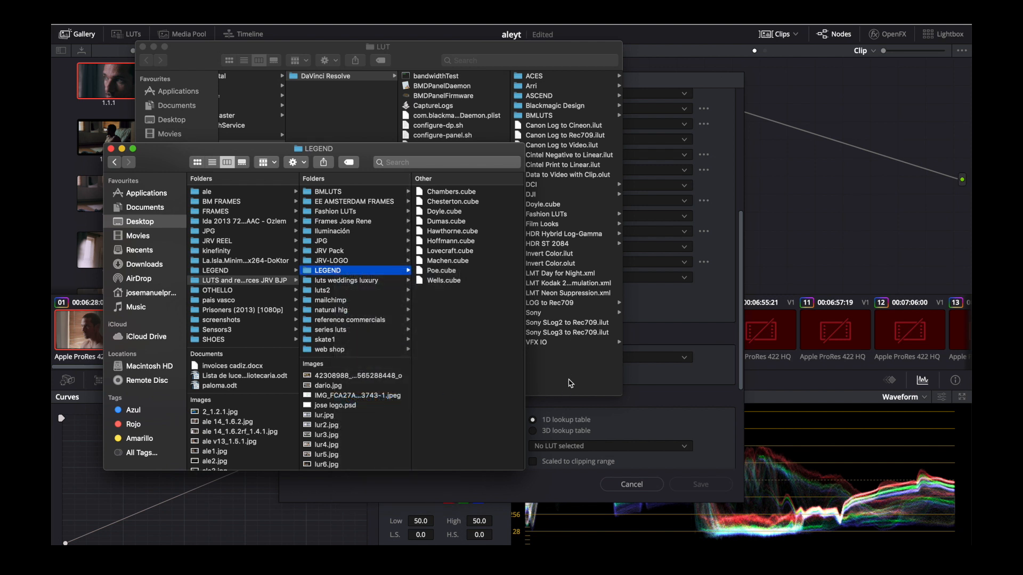
{"action": "right_click", "coordinate": [590, 409]}
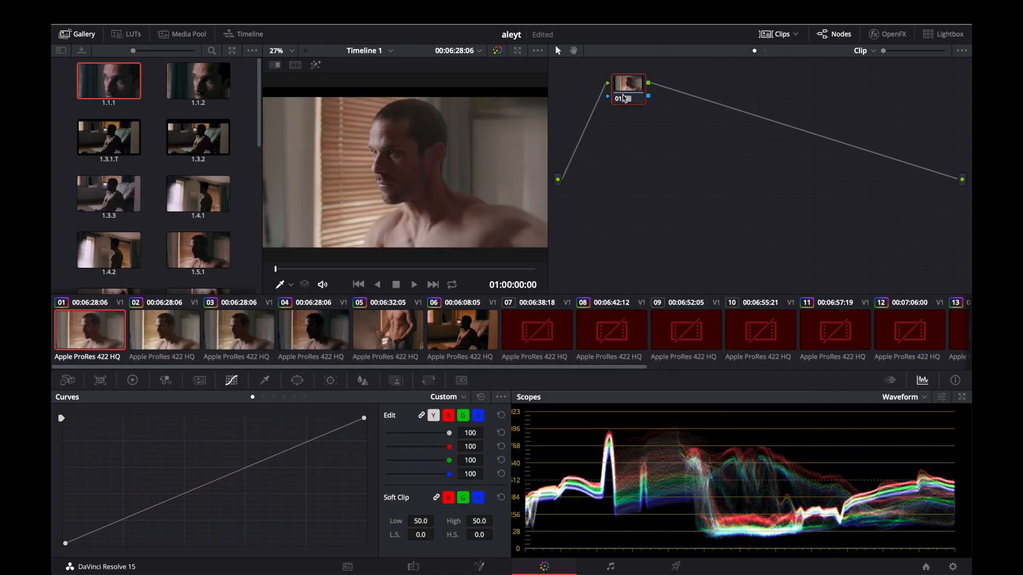
- Apply the Doyle 3D LUT from the LEGEND pack to node 01
{"action": "right_click", "coordinate": [627, 84]}
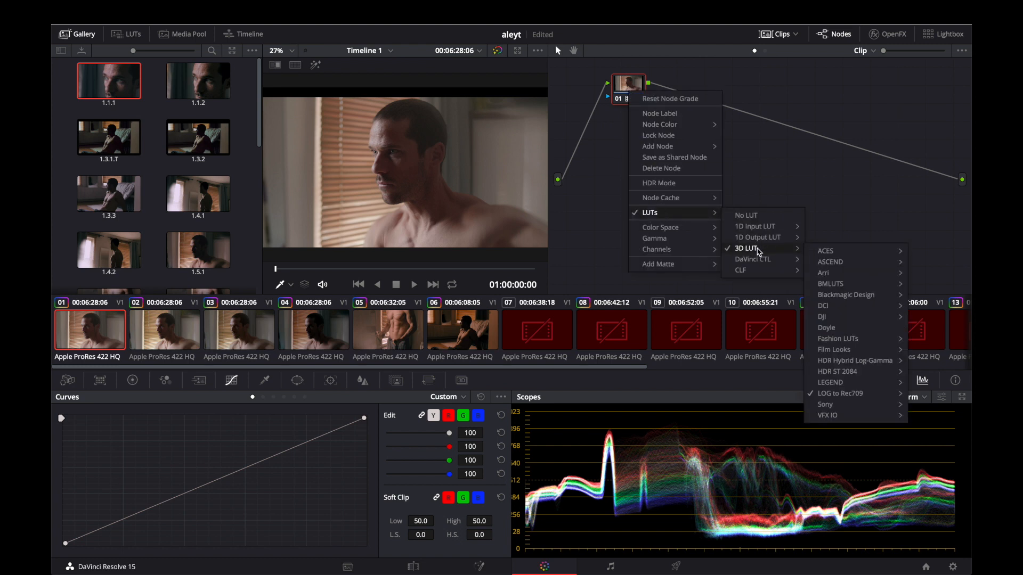
{"action": "mouse_move", "coordinate": [830, 262]}
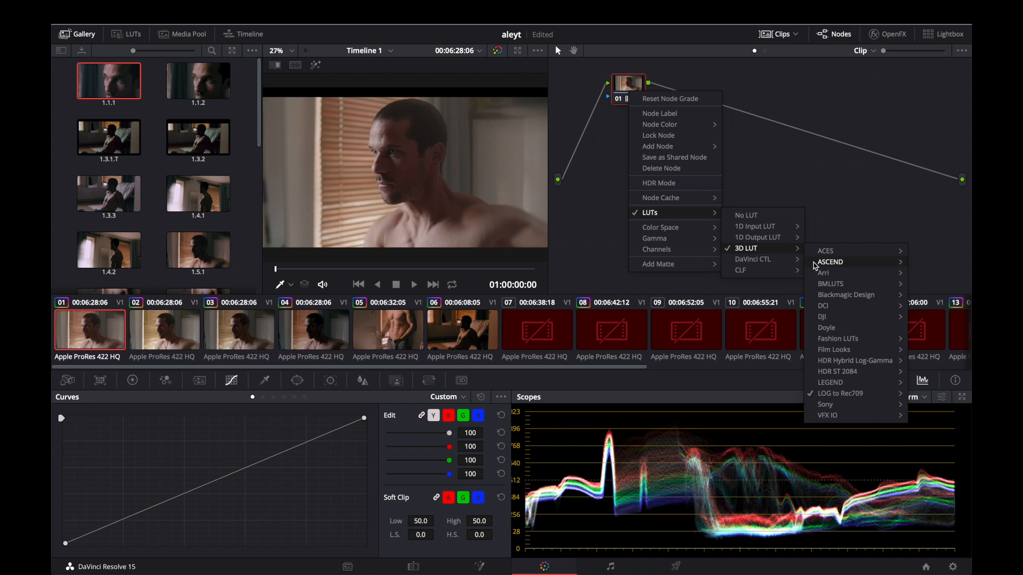
{"action": "mouse_move", "coordinate": [831, 382]}
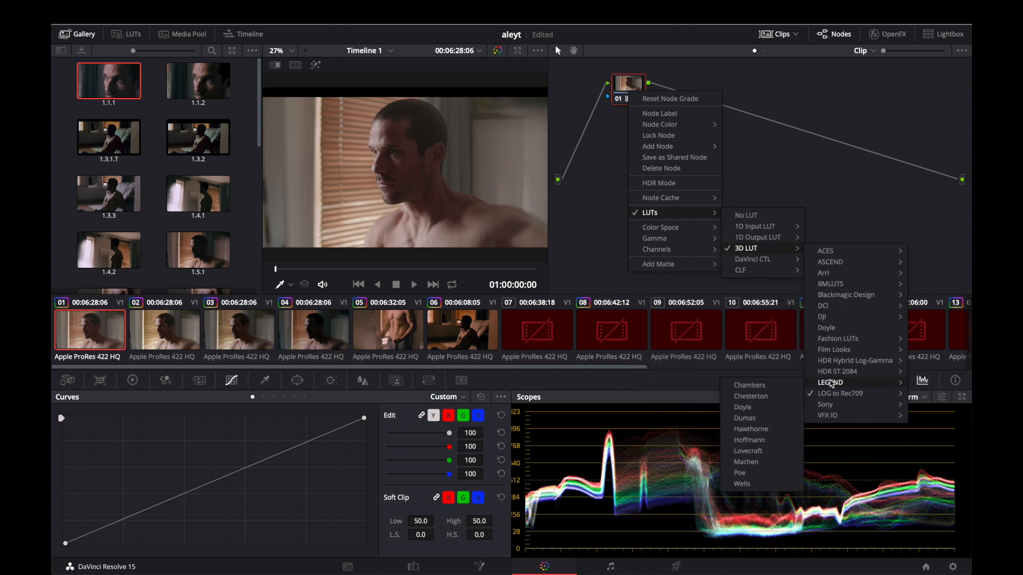
{"action": "mouse_move", "coordinate": [832, 384]}
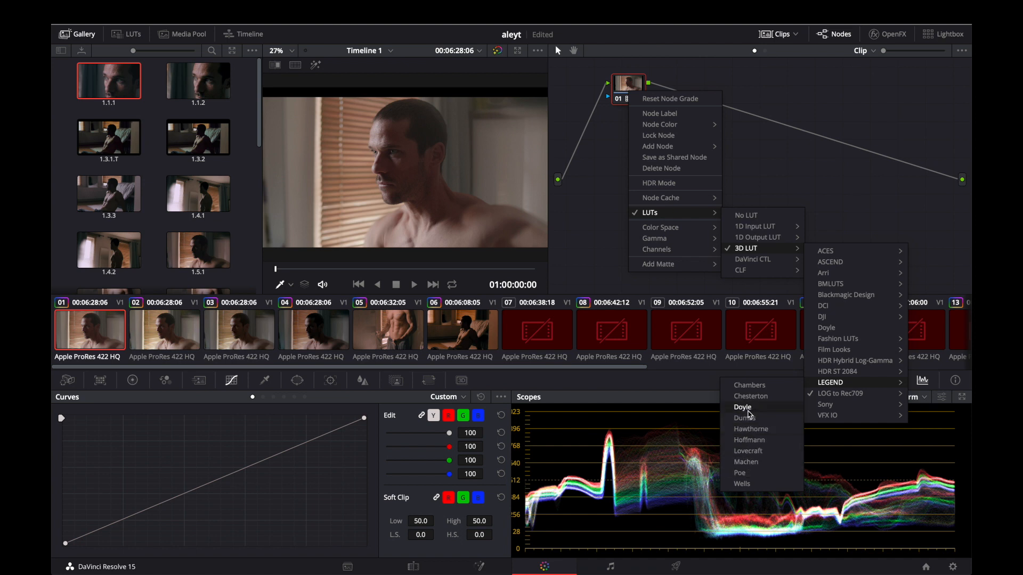
{"action": "left_click", "coordinate": [742, 407]}
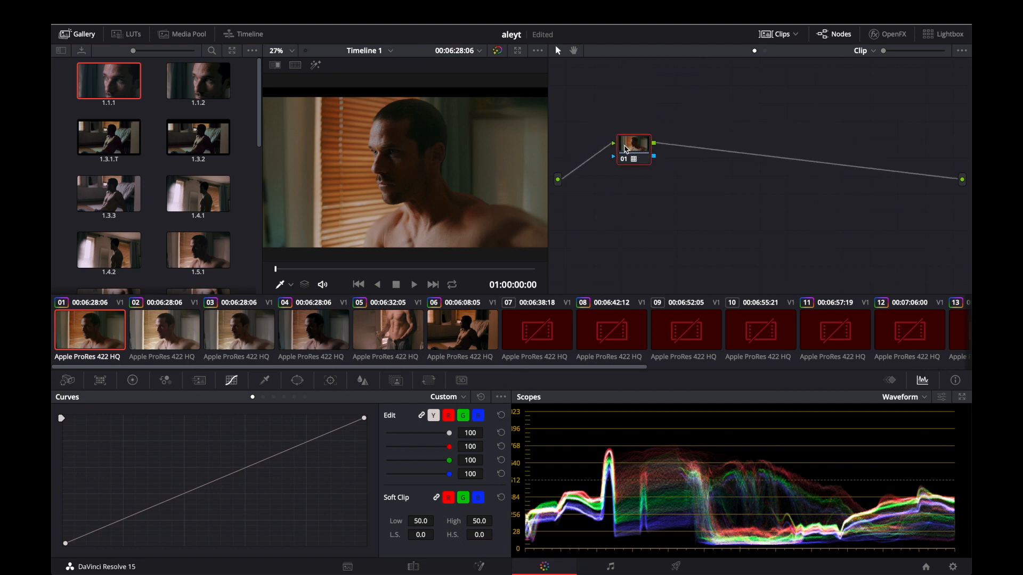
{"action": "mouse_move", "coordinate": [632, 146]}
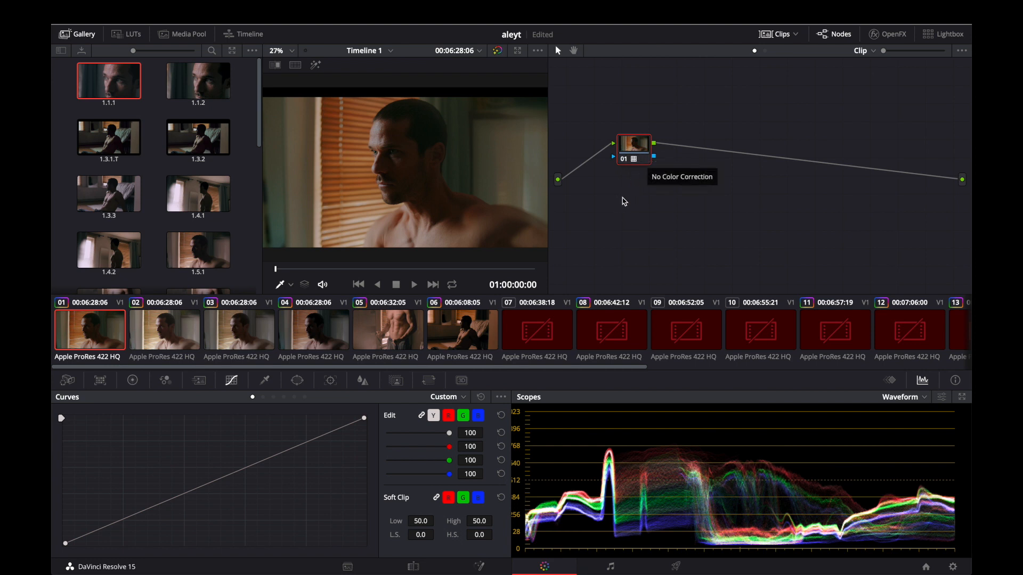
{"action": "mouse_move", "coordinate": [643, 191]}
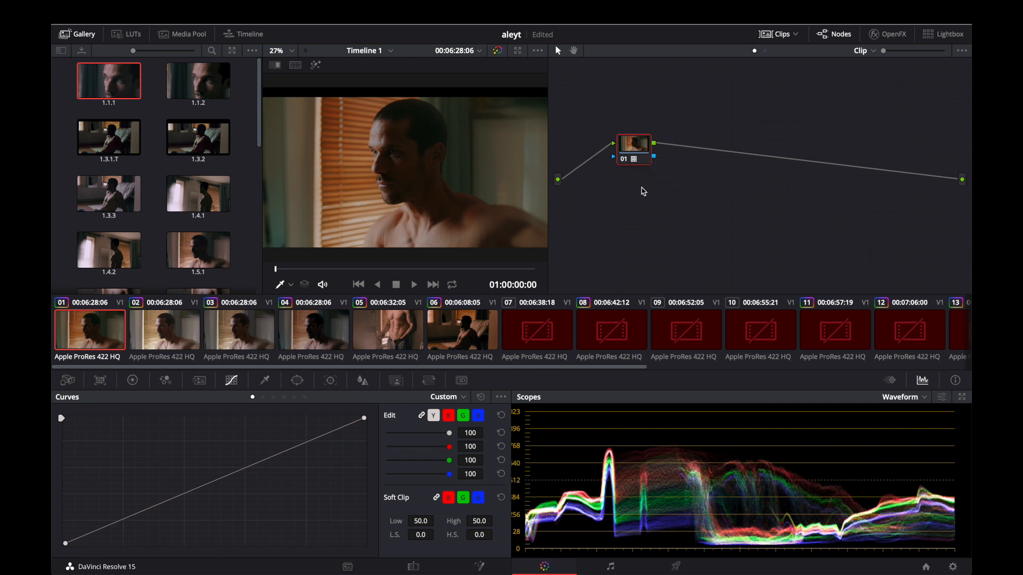
{"action": "mouse_move", "coordinate": [659, 217]}
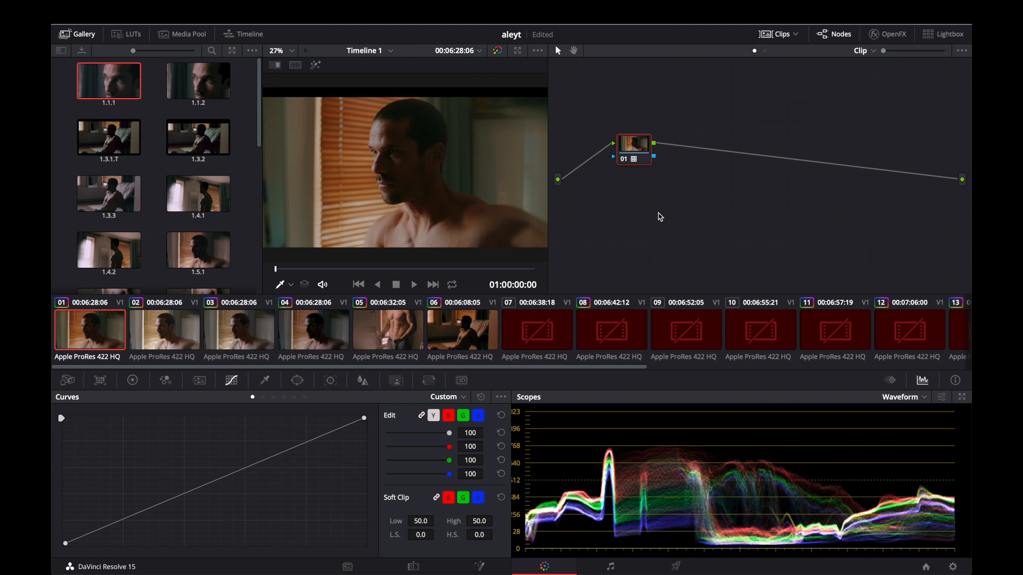
{"action": "mouse_move", "coordinate": [449, 357]}
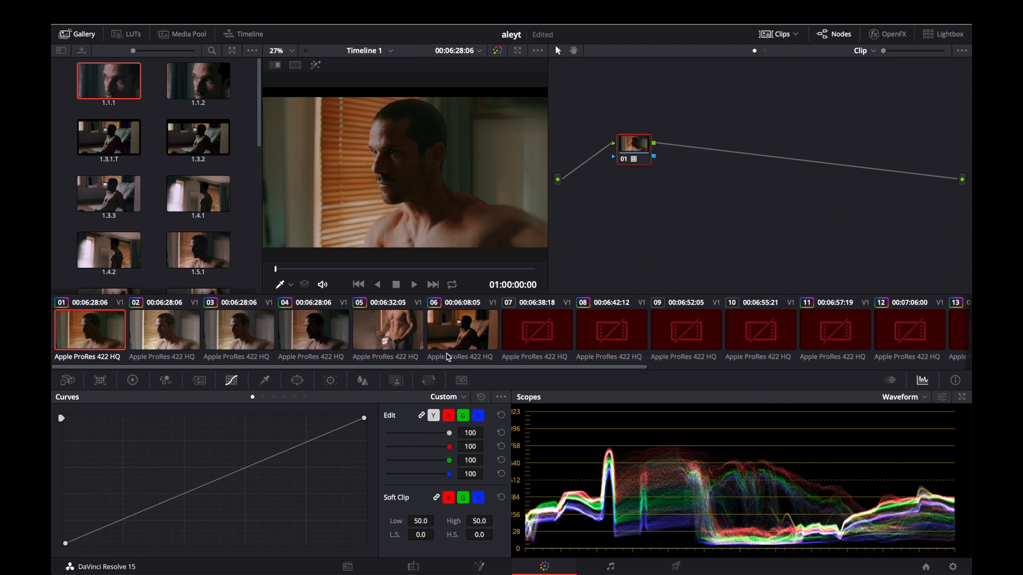
- Open the Key palette and lower Key Output Gain to about 0.634
{"action": "left_click", "coordinate": [395, 380]}
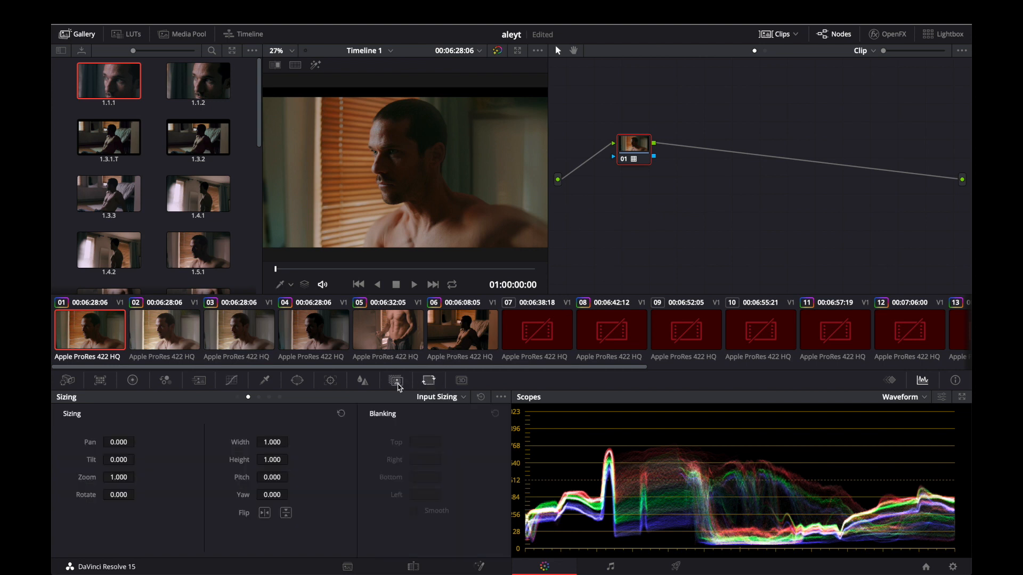
{"action": "left_click", "coordinate": [396, 380]}
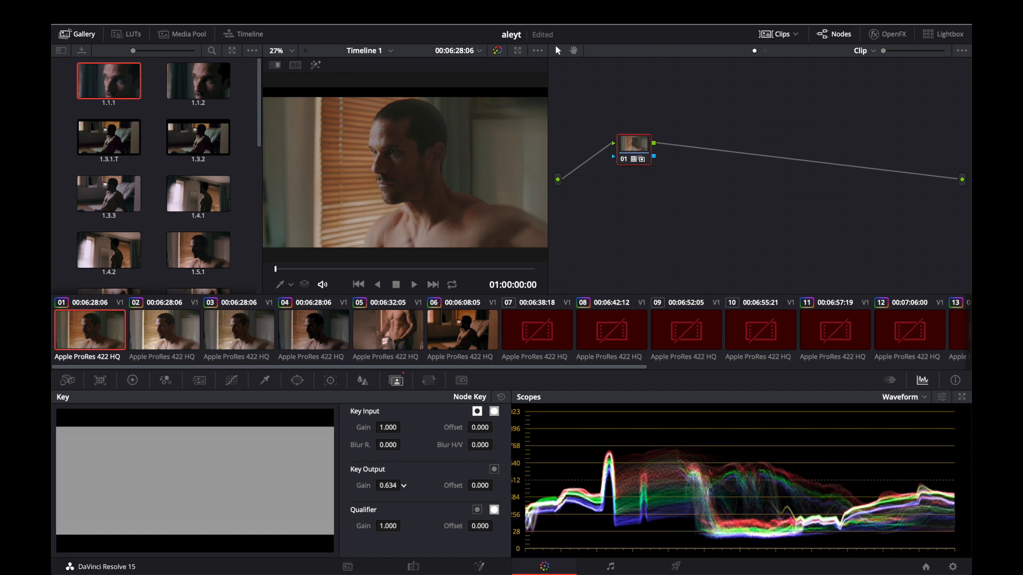
{"action": "left_click_drag", "start_coordinate": [388, 485], "coordinate": [381, 485]}
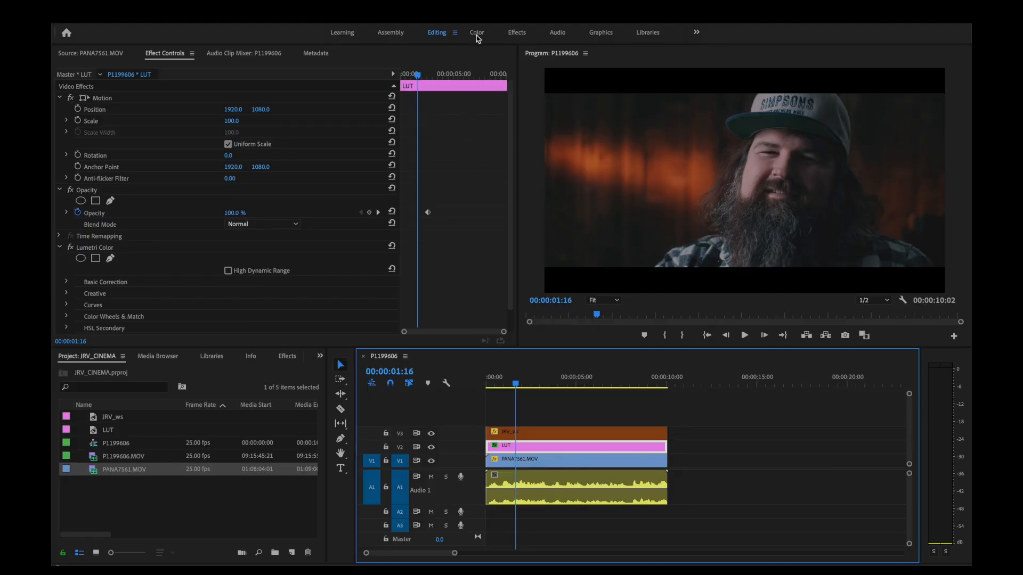
- Clear the Lumetri input LUT, switching between Editing and Color workspaces
{"action": "left_click", "coordinate": [477, 32]}
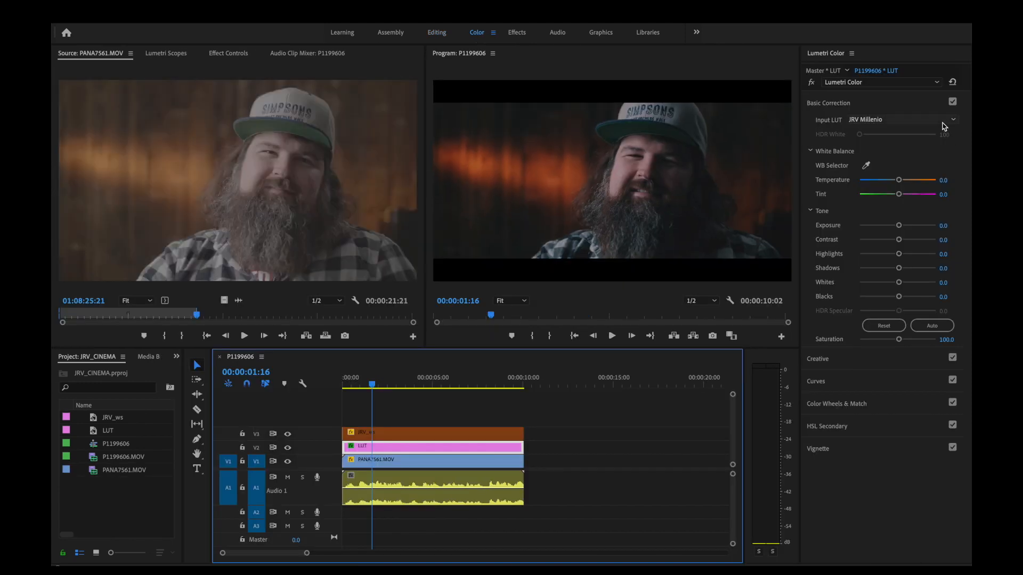
{"action": "left_click", "coordinate": [901, 119]}
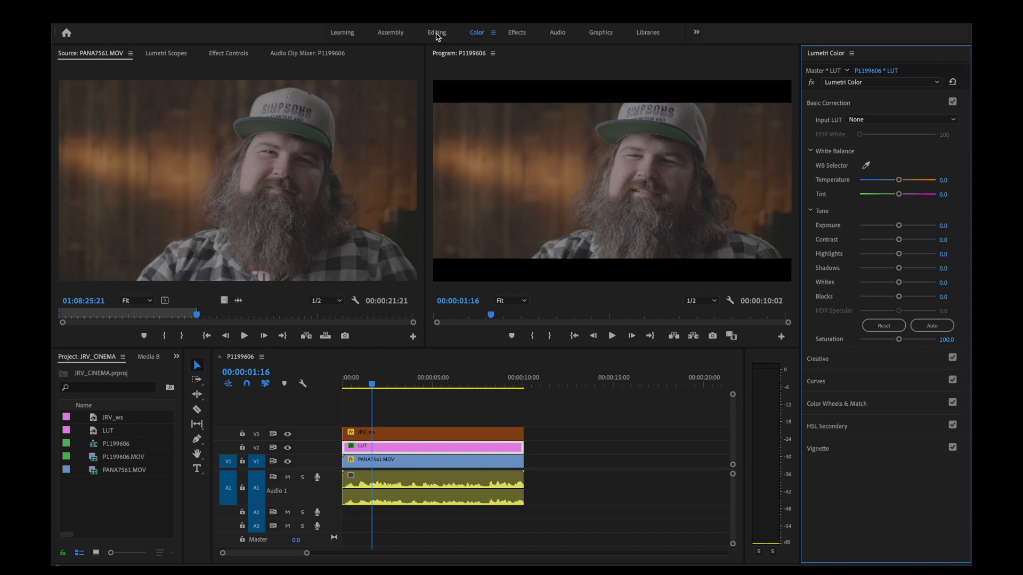
{"action": "left_click", "coordinate": [436, 32]}
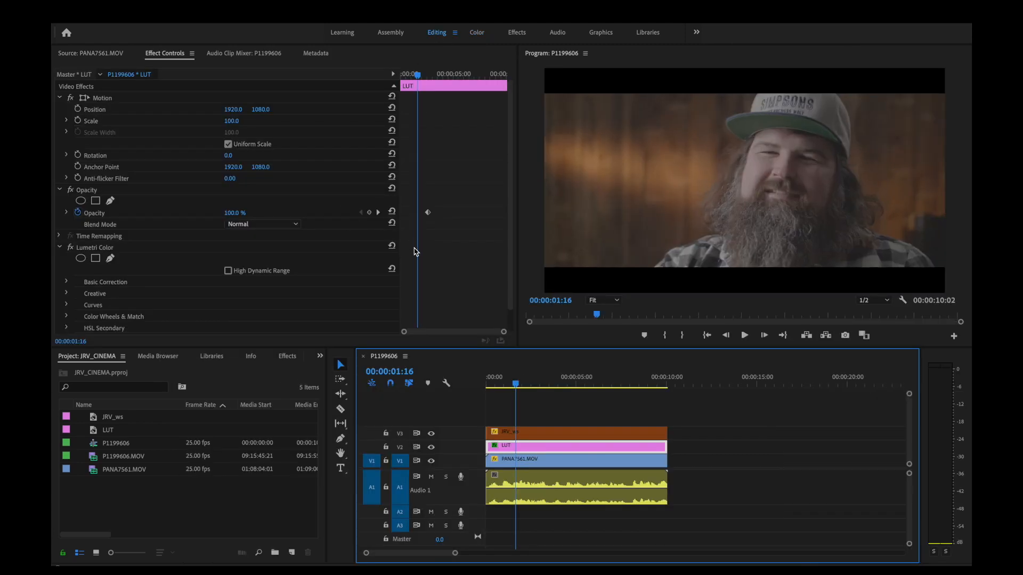
{"action": "left_click", "coordinate": [477, 32]}
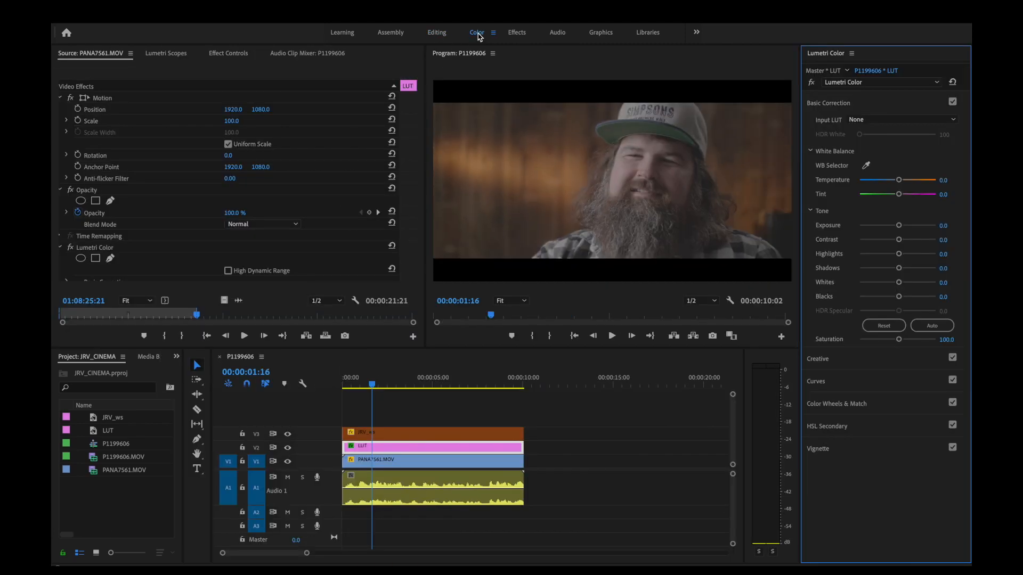
- Browse to JRV Millenio.cube and set it as the Lumetri input LUT
{"action": "left_click", "coordinate": [900, 120]}
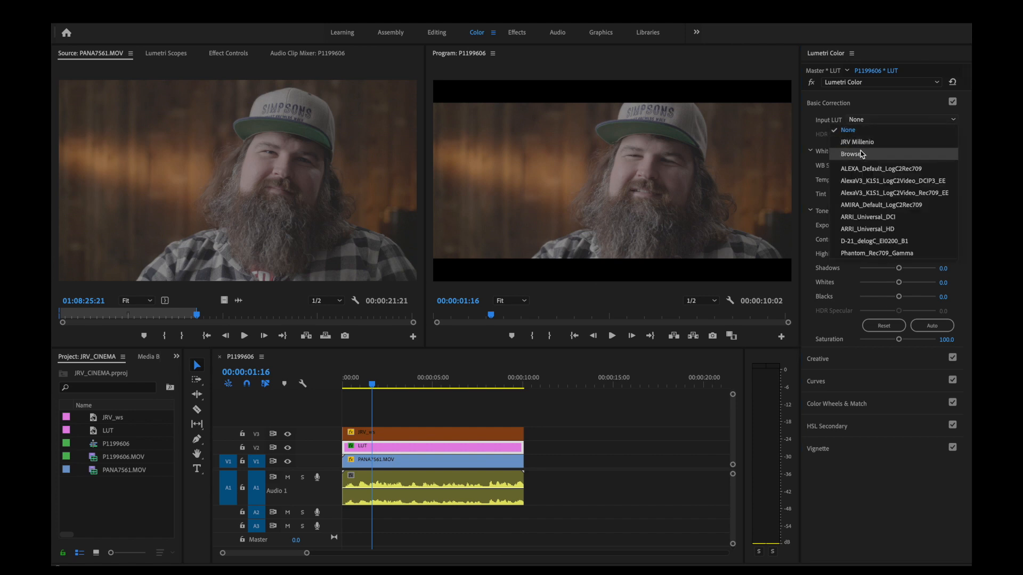
{"action": "left_click", "coordinate": [853, 154]}
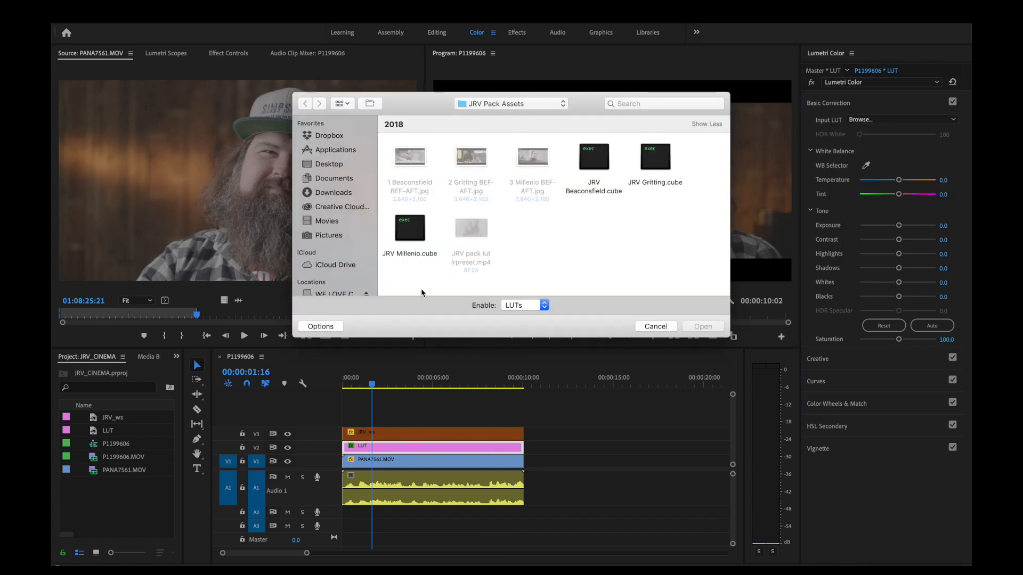
{"action": "left_click", "coordinate": [410, 229]}
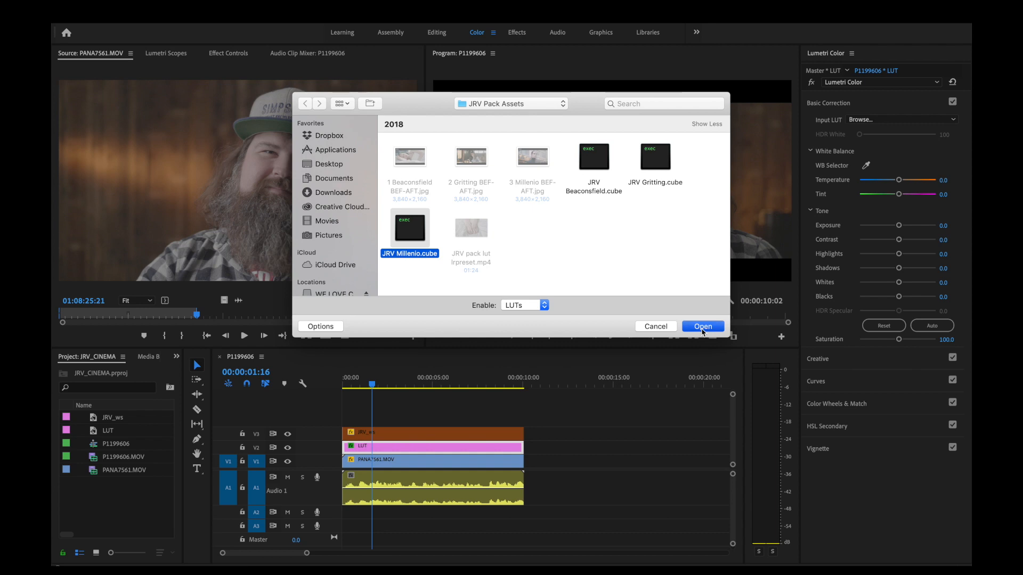
{"action": "left_click", "coordinate": [703, 326]}
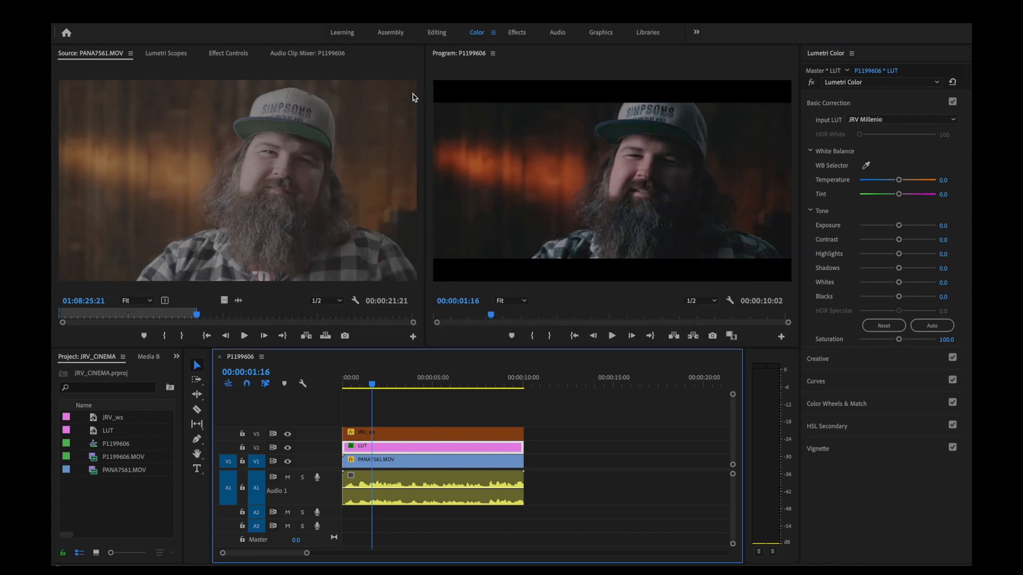
- Set the LUT layer opacity to about 82% in Editing, then return to Color
{"action": "left_click", "coordinate": [437, 32]}
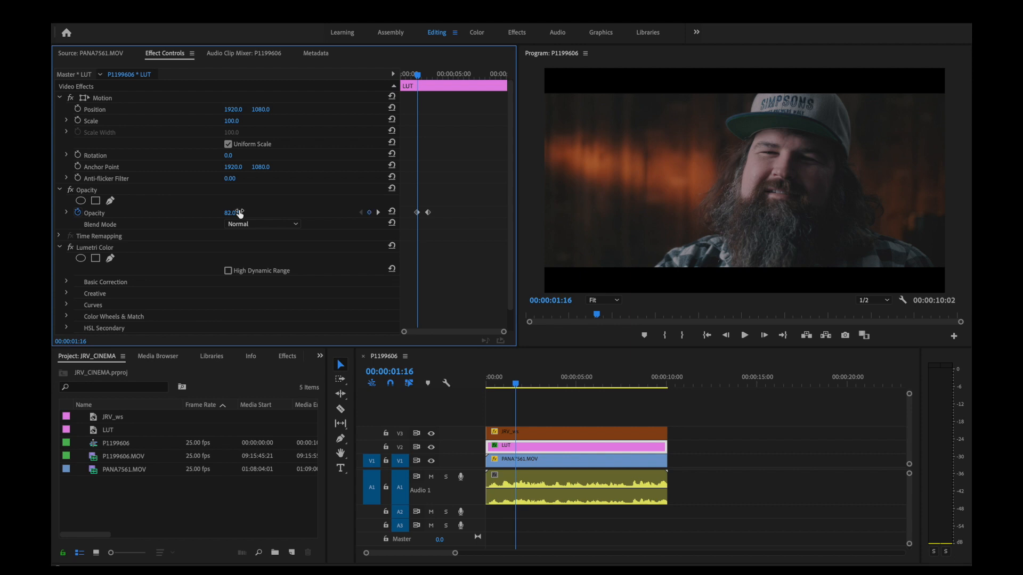
{"action": "left_click", "coordinate": [477, 32]}
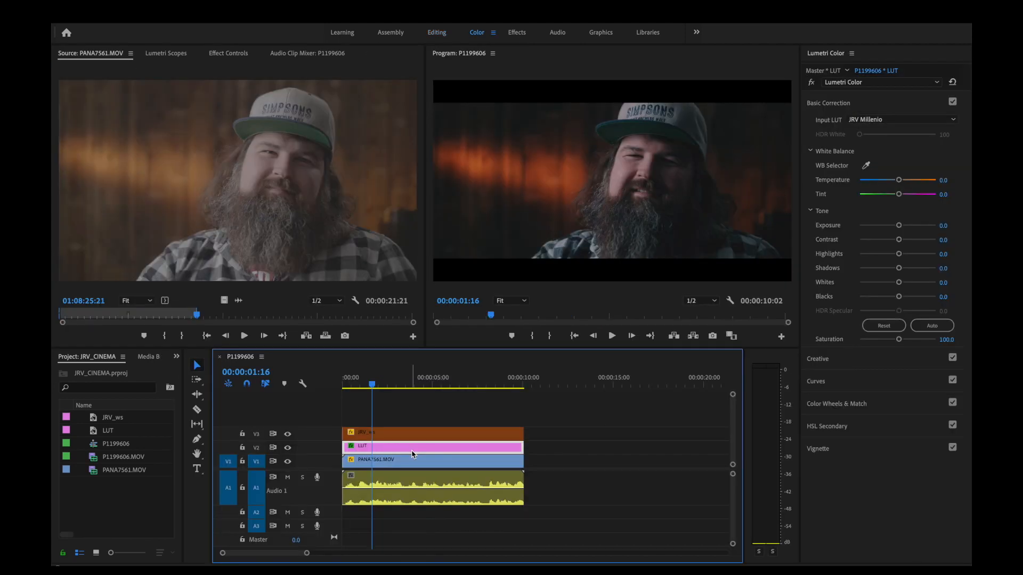